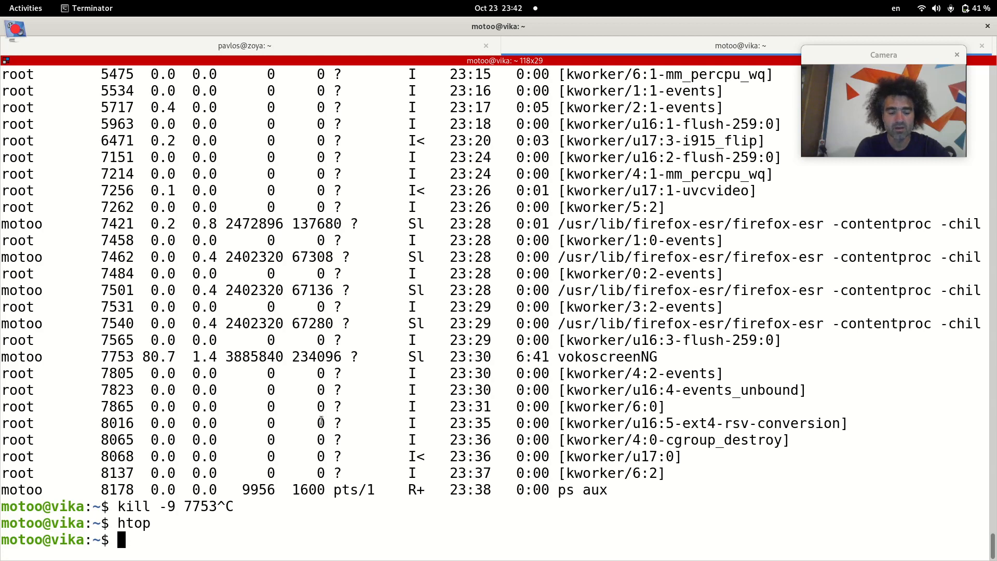
text(ssh)
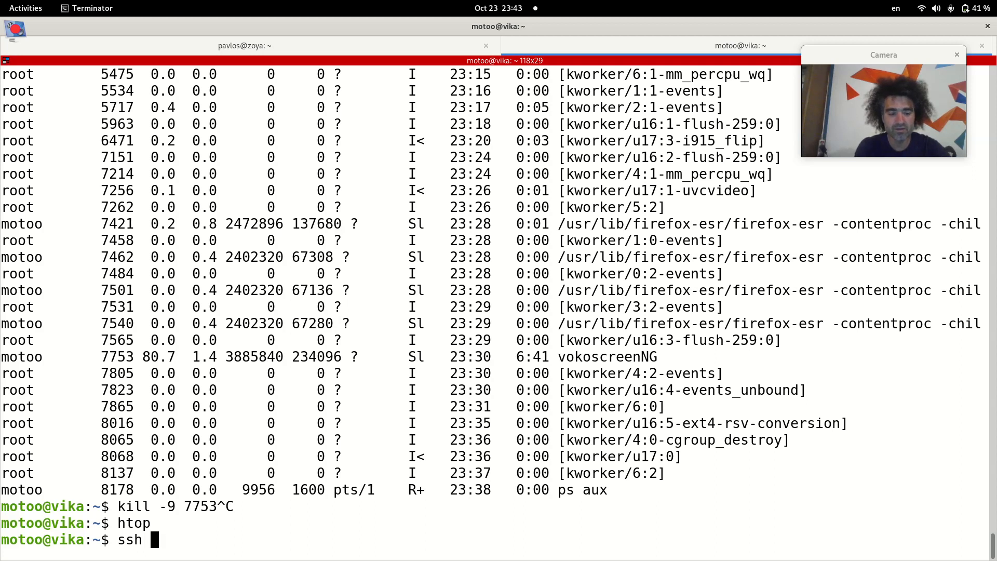
text(pa)
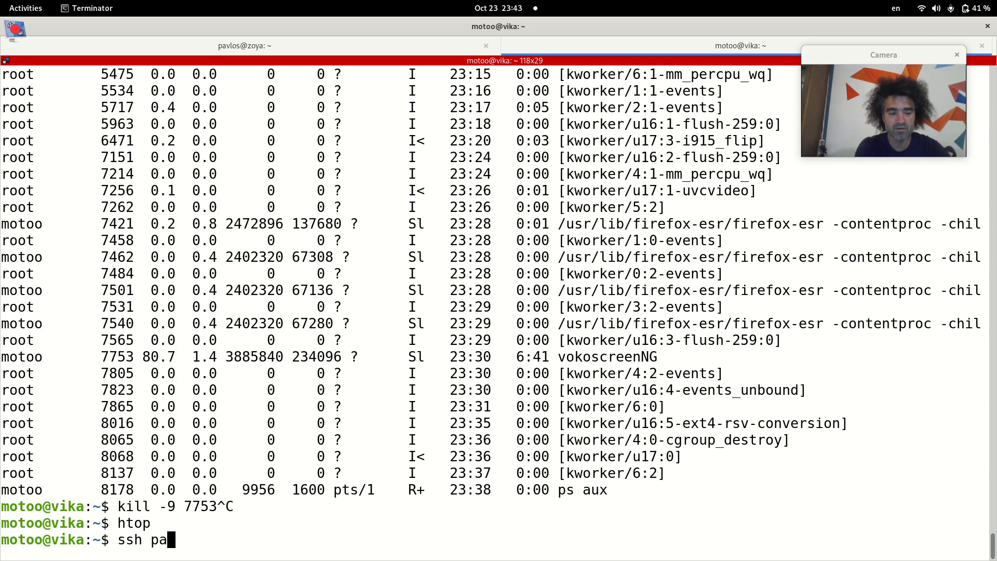
text(vlos)
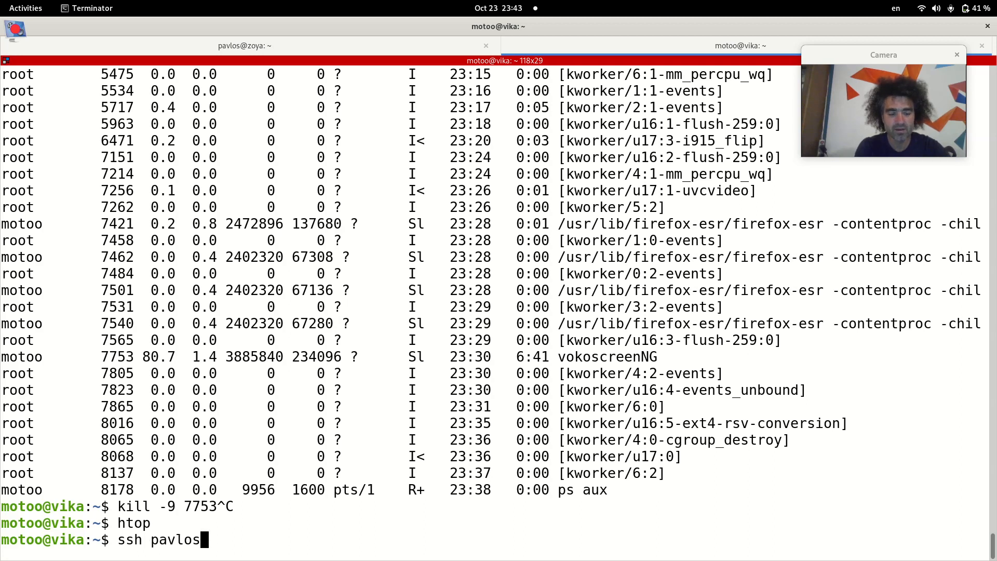
text(@)
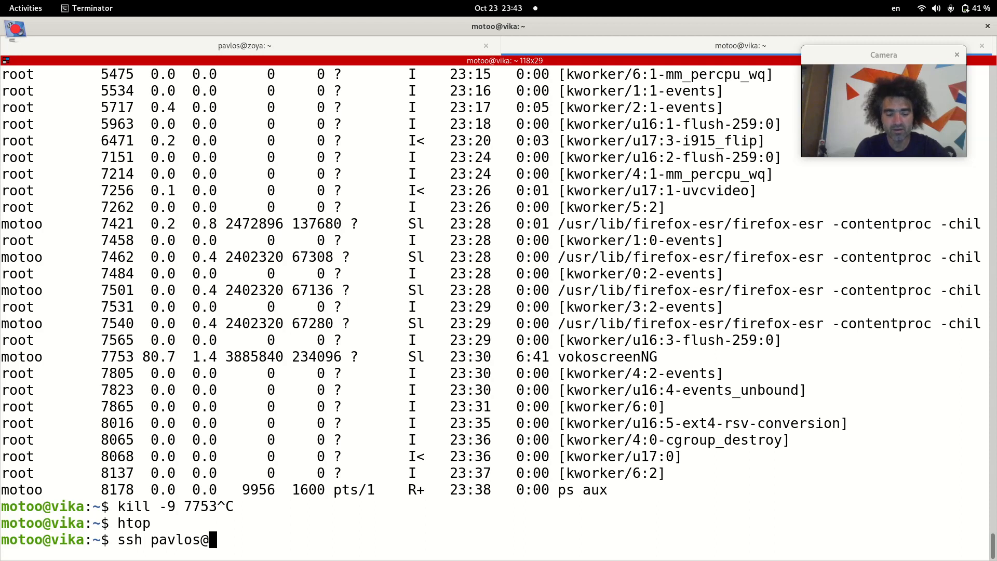
text(139)
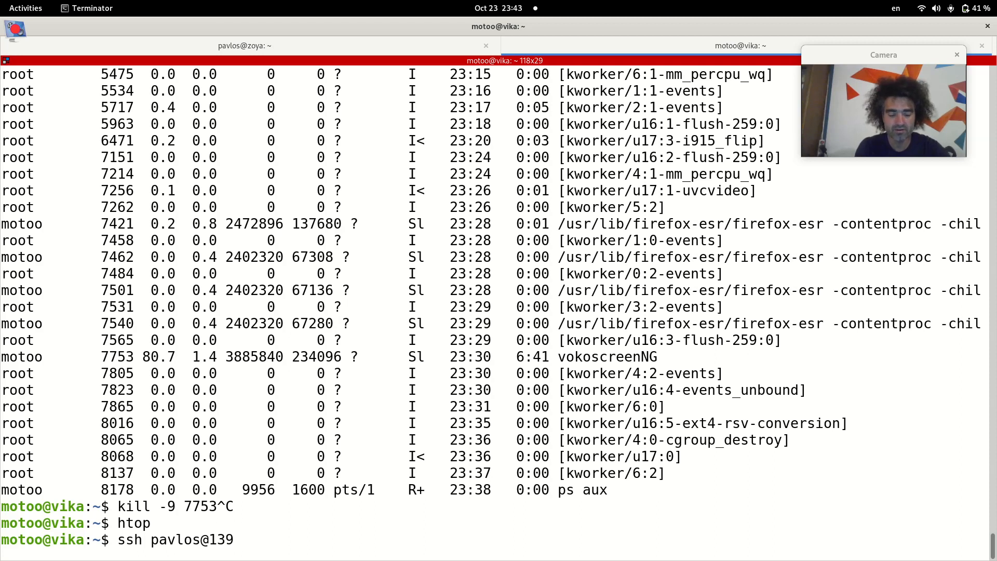
text(.91.75)
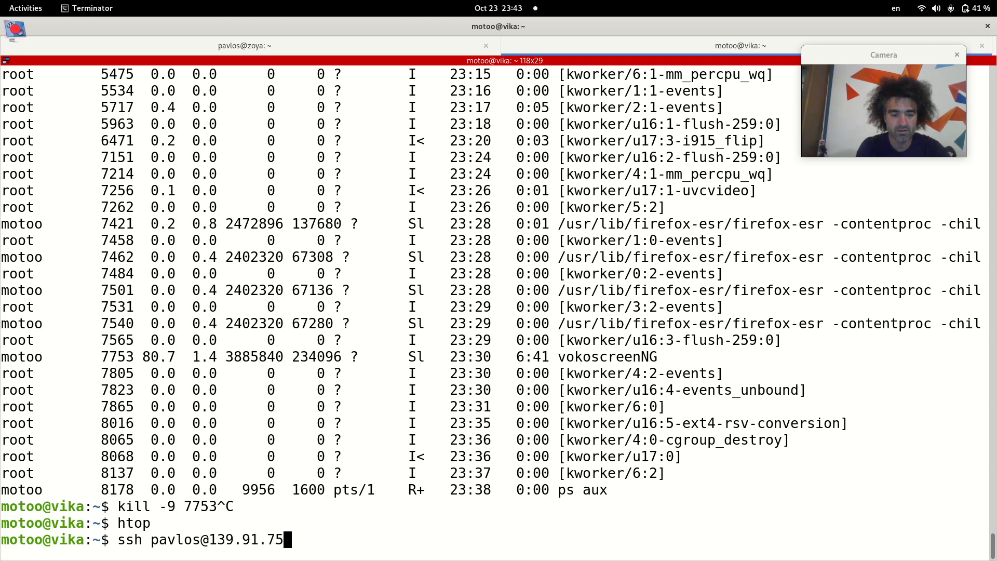
text(.56)
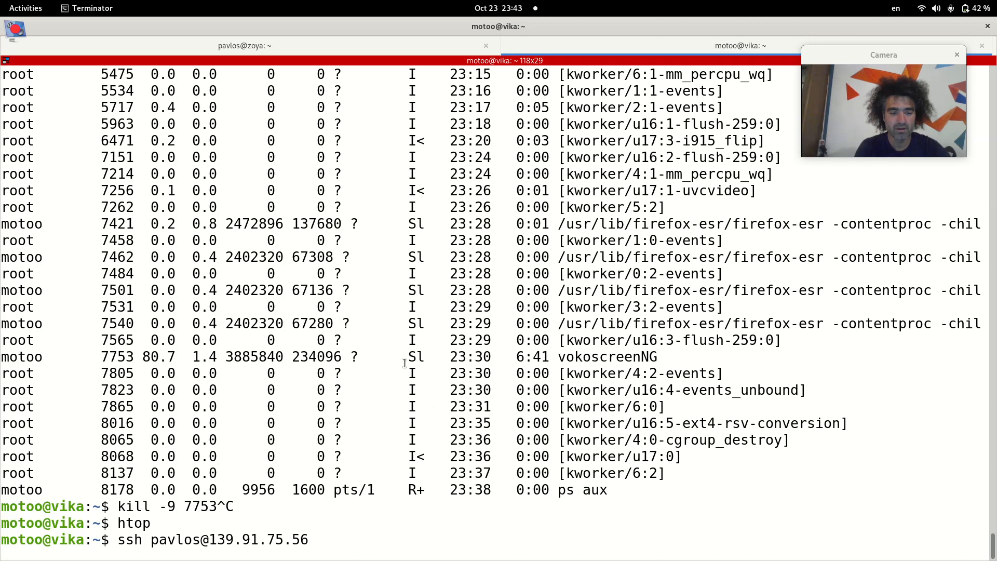
text(-)
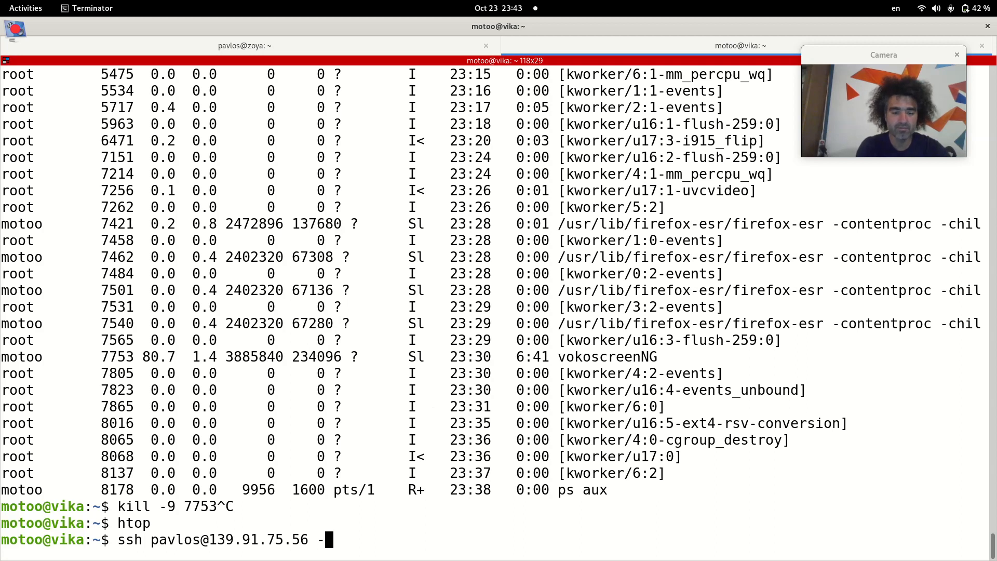
text(p)
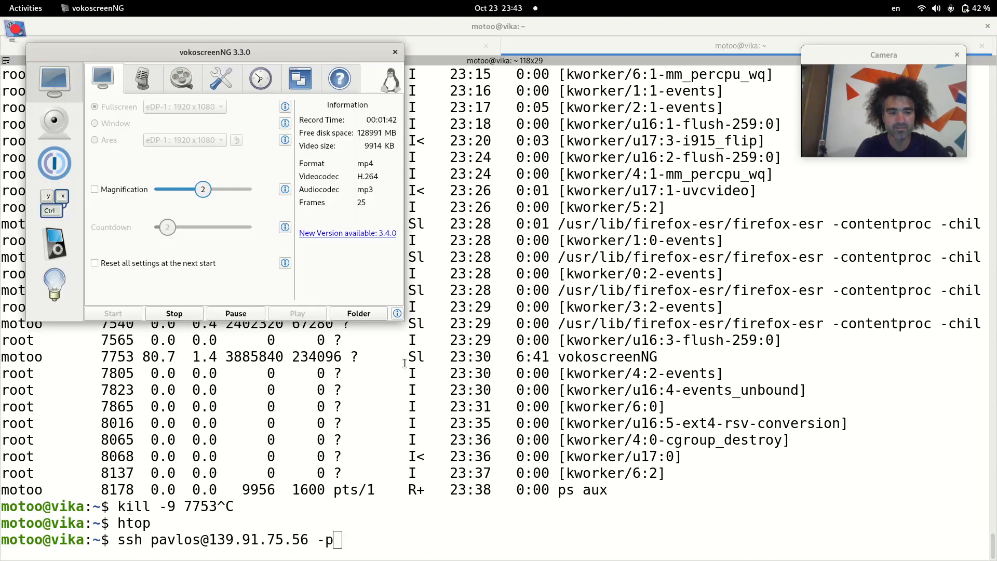
Run the SSH login and refocus the terminal on curie's remote prompt.
key(Return)
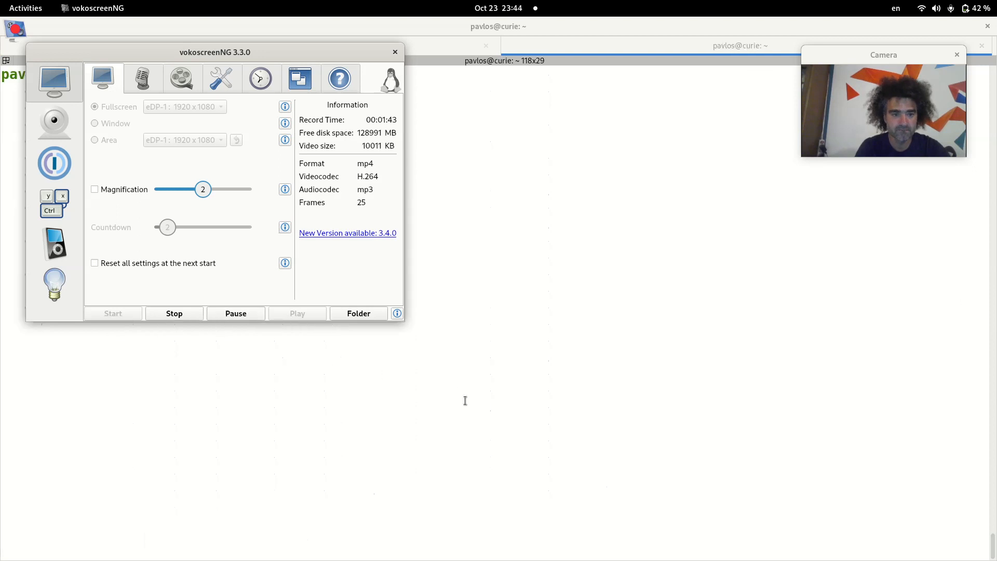
click(394, 51)
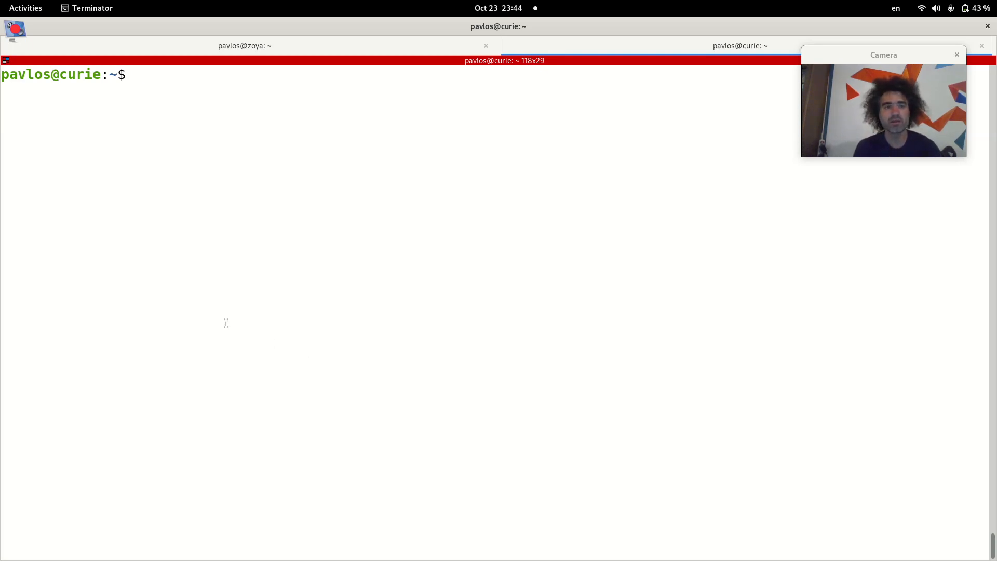
mouse_move(521, 249)
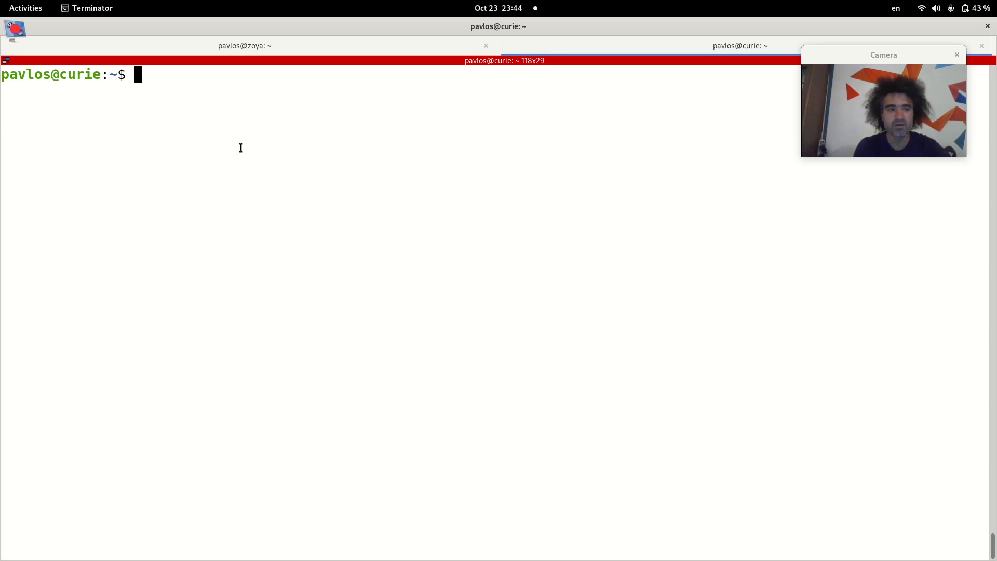
Run htop on the server to view CPU and memory load, then quit it.
text(ht)
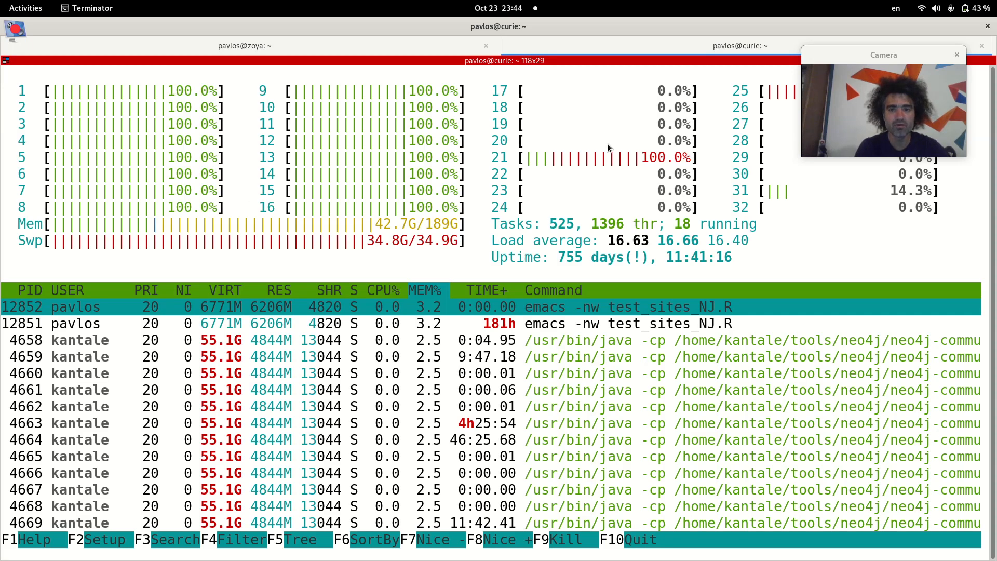
mouse_move(847, 233)
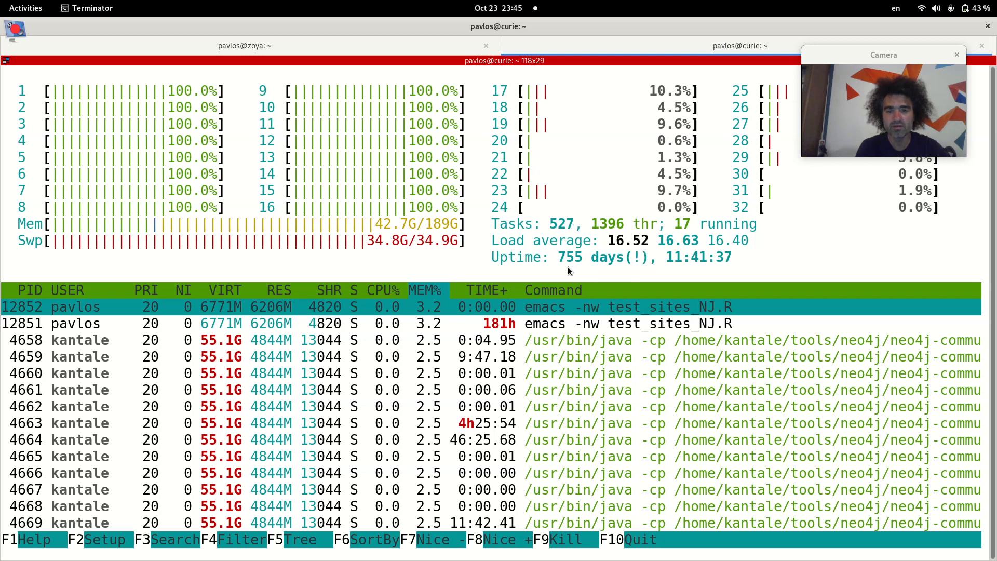
mouse_move(578, 281)
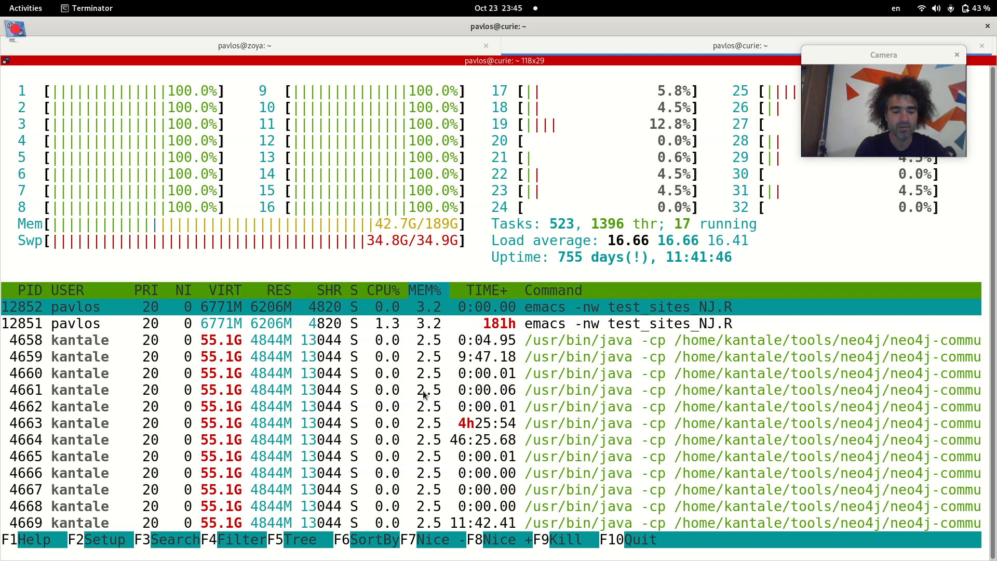
key(q)
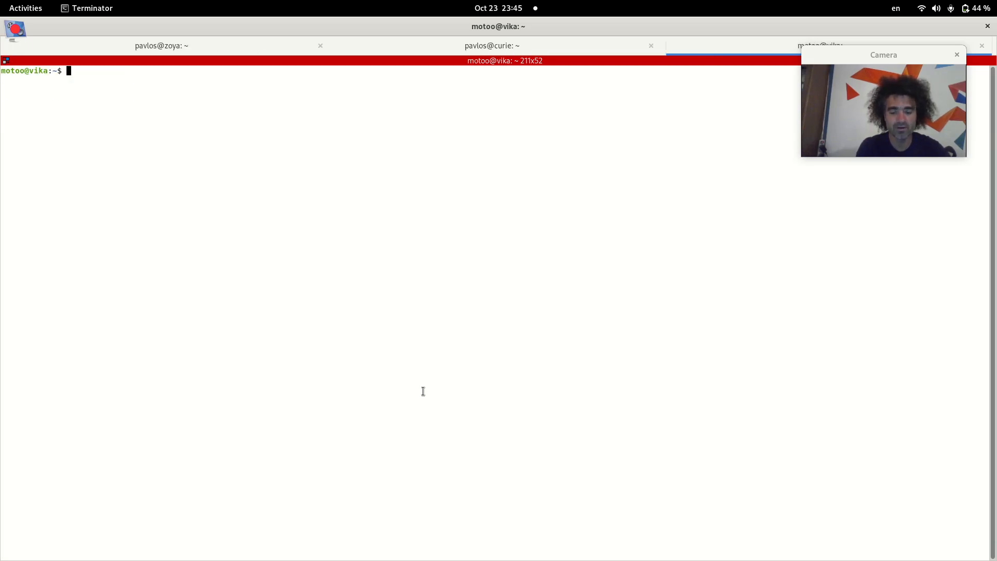
List the local home folder and select the class_coalescent.ipynb file name.
text(=)
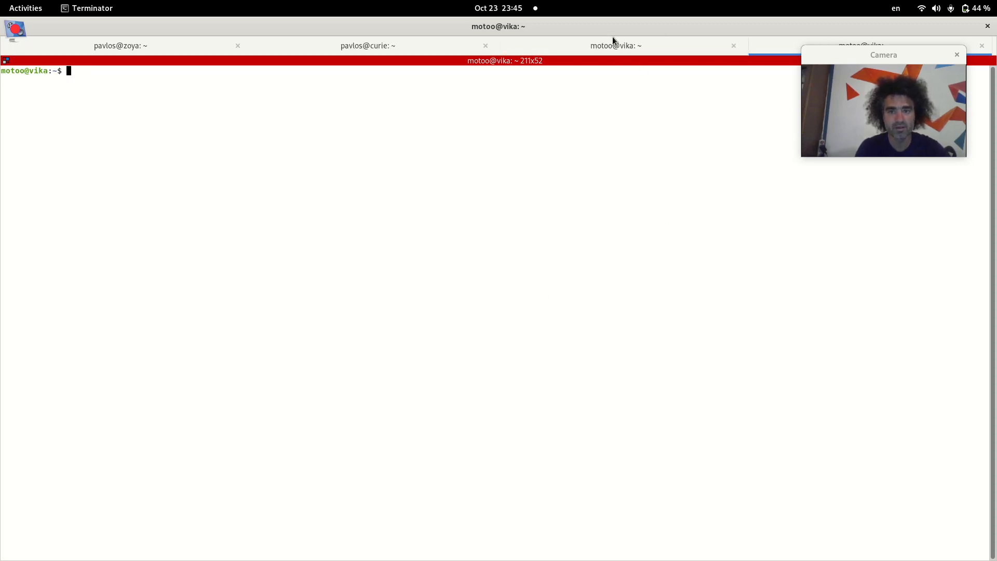
text(ls)
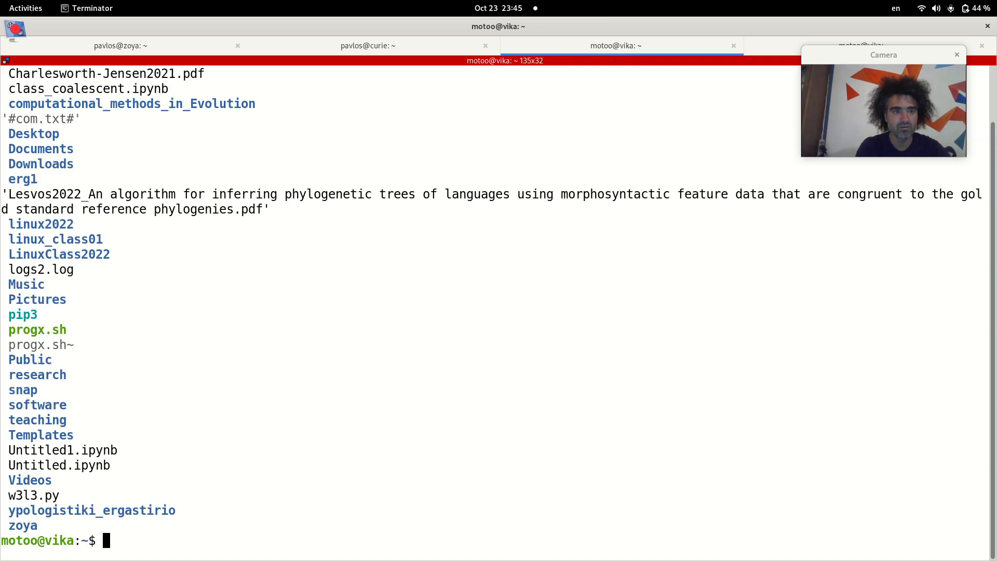
mouse_move(195, 171)
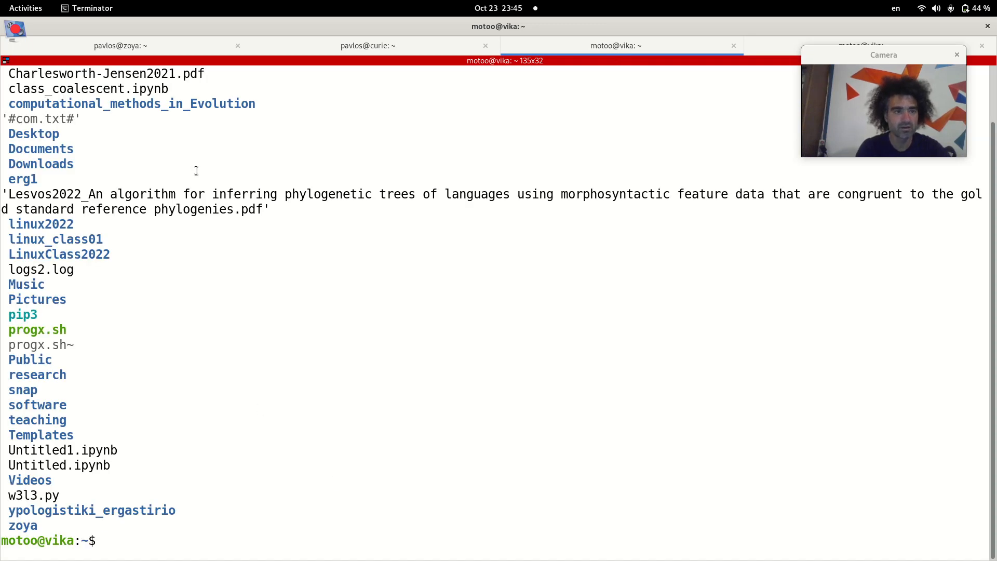
double_click(88, 89)
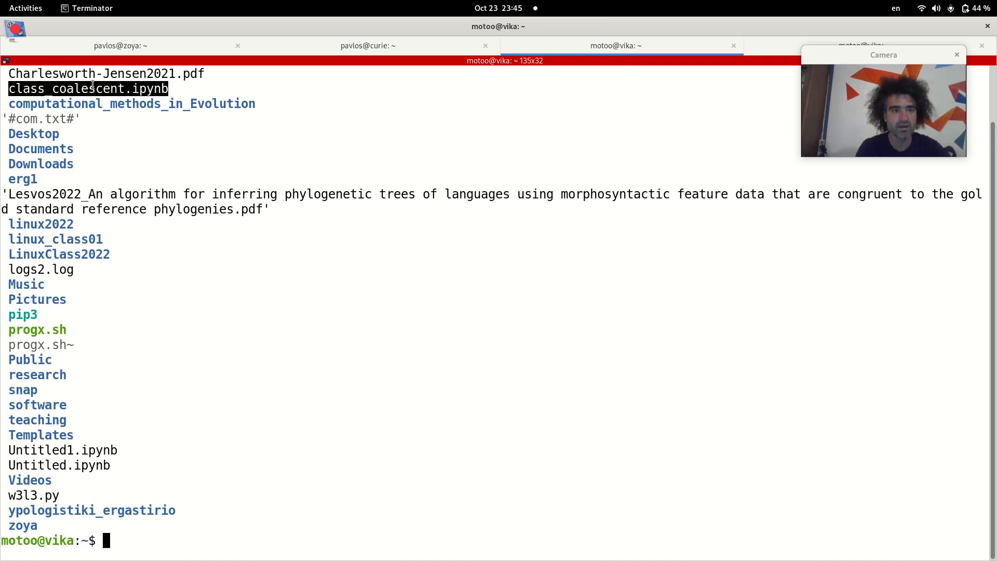
mouse_move(284, 459)
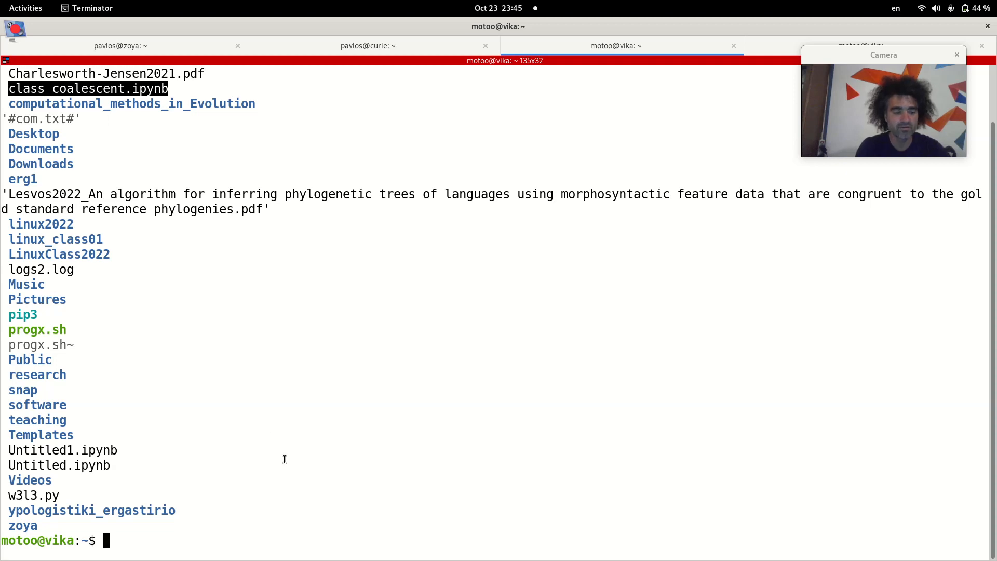
text(scp)
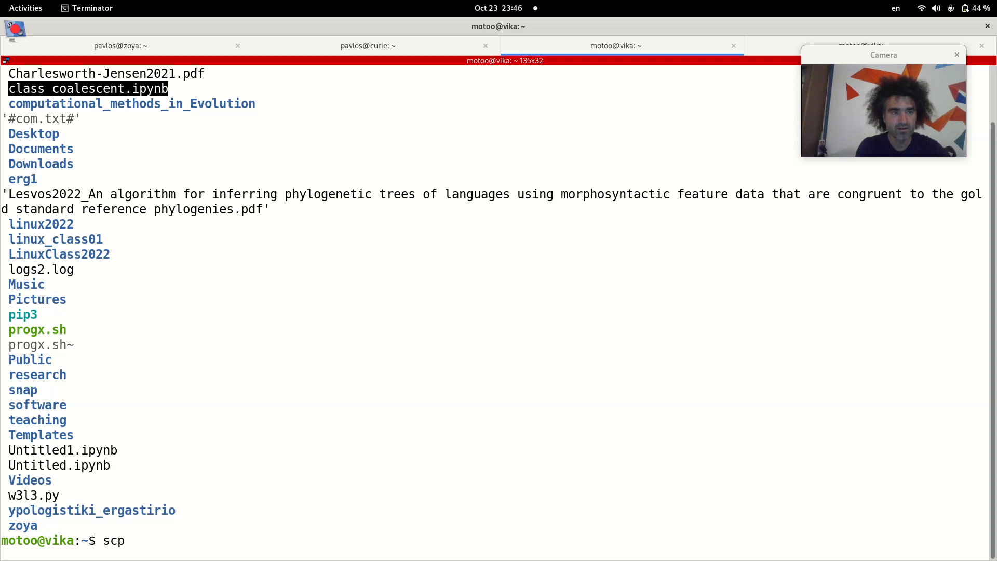
text(clas)
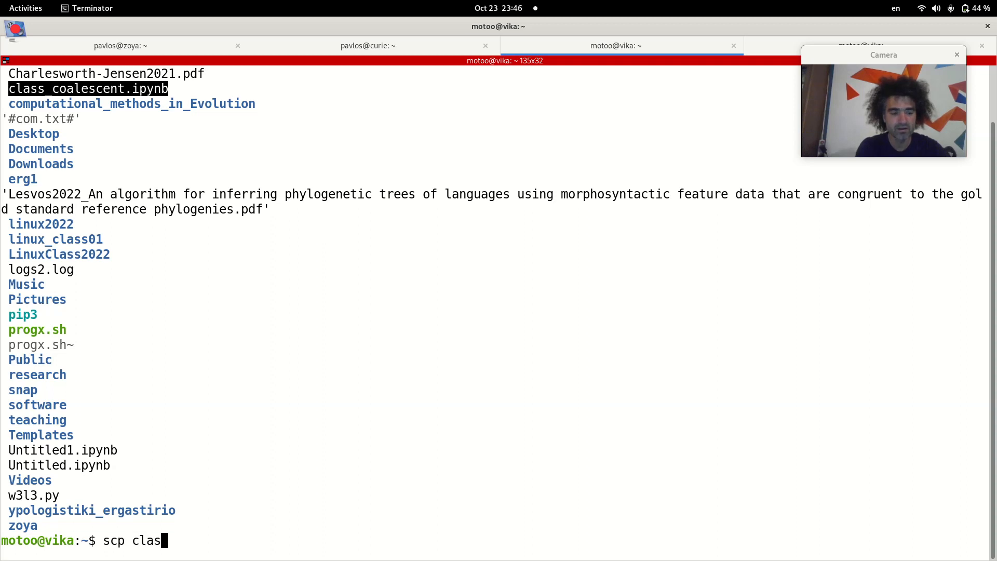
text(s_coalescent.ipynb)
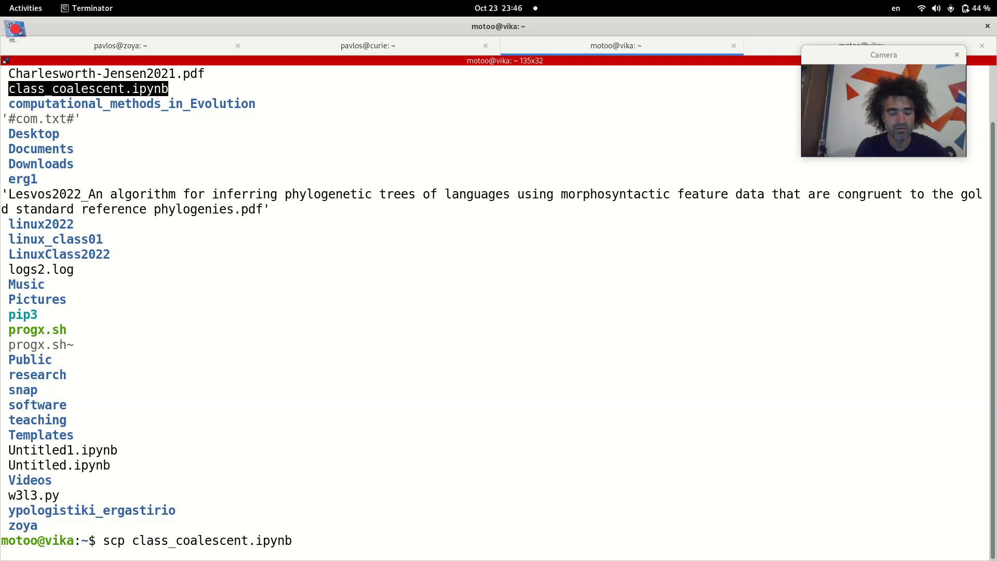
text(pavlos@)
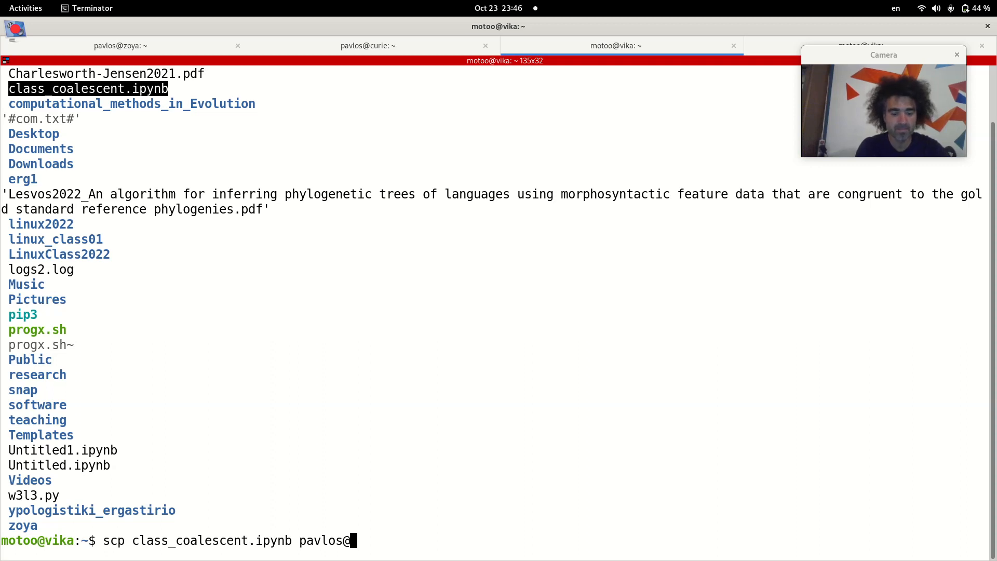
text(139)
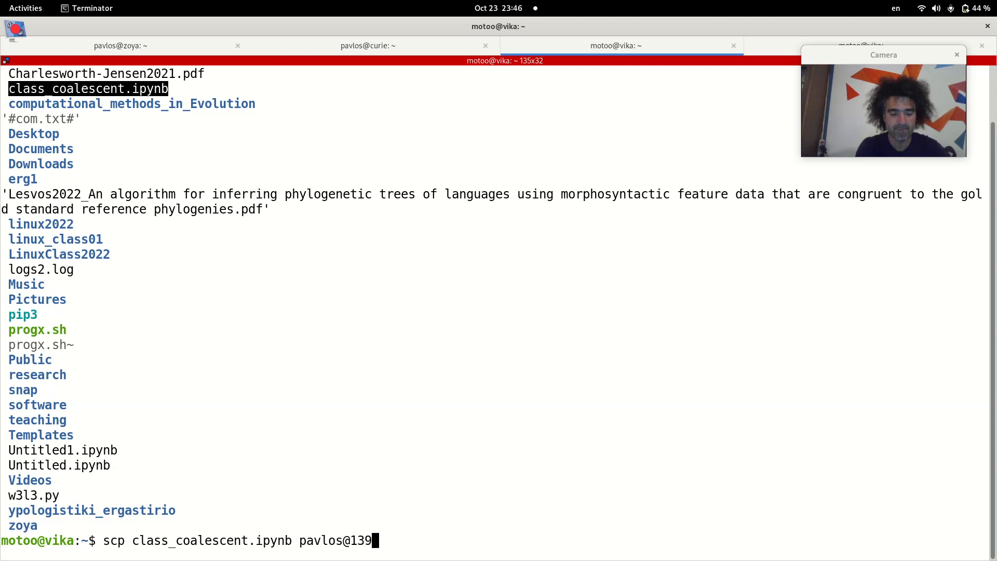
text(.91.16)
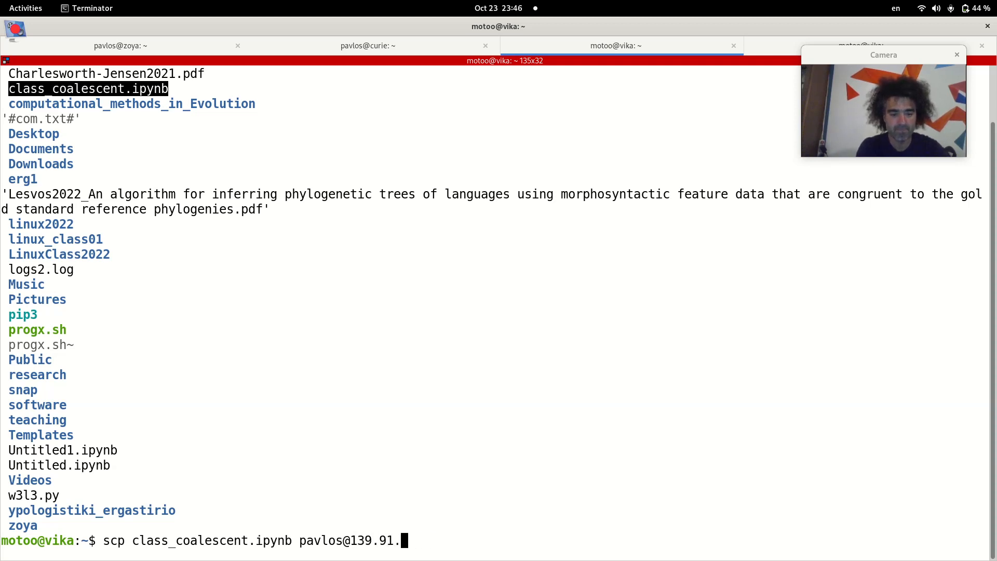
text(75.56)
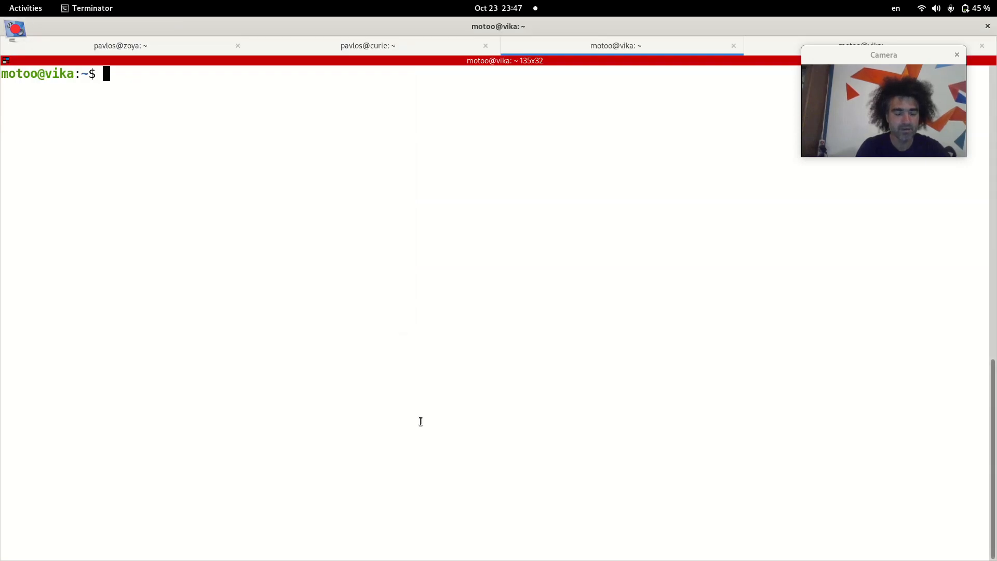
text(s)
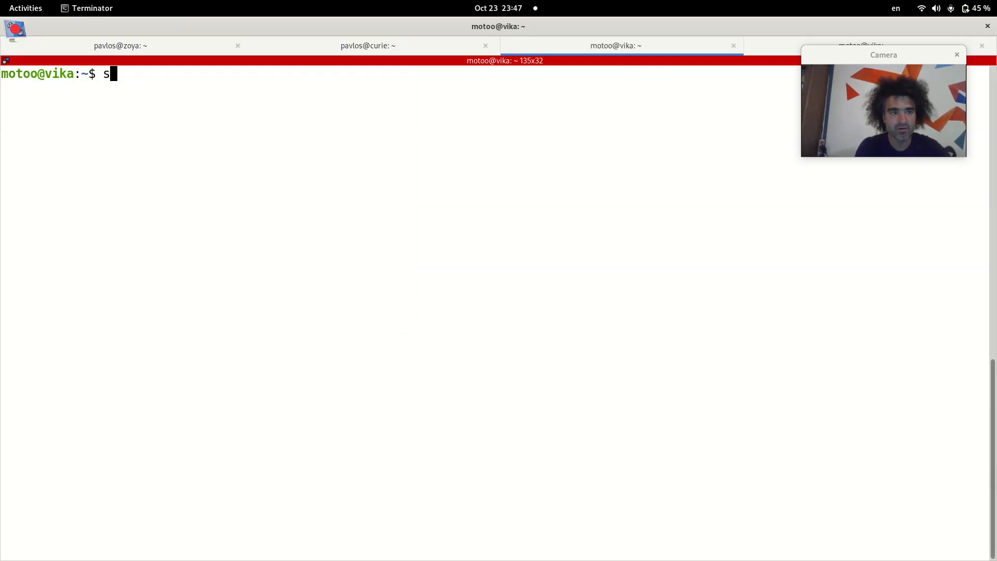
text(cp)
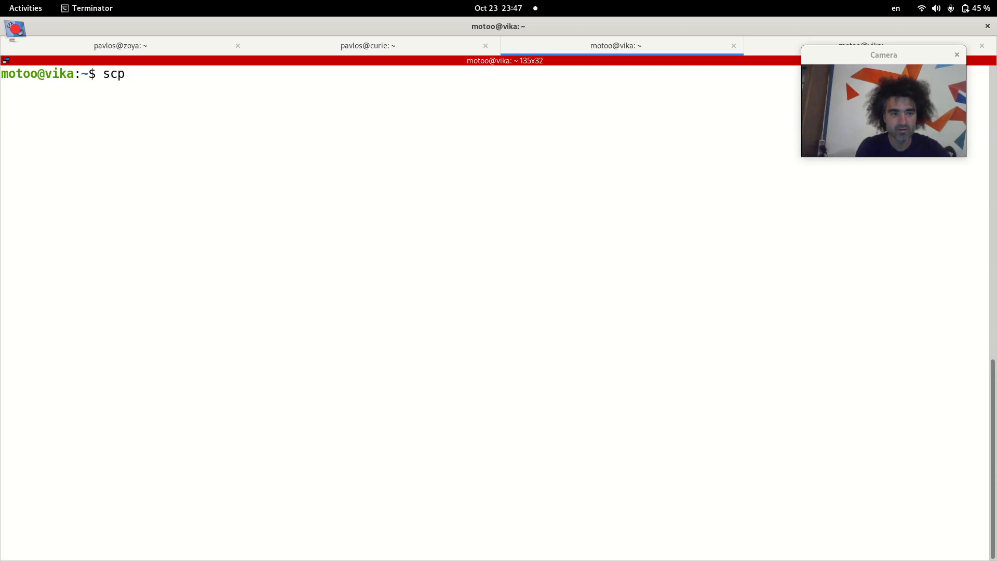
text(computational_methods_in_Evolution/)
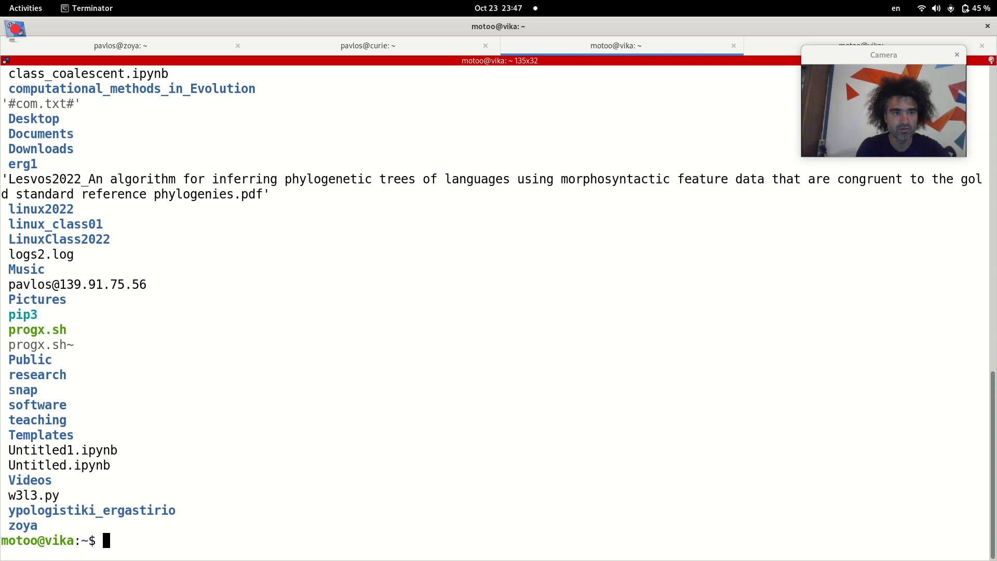
text(scp cls)
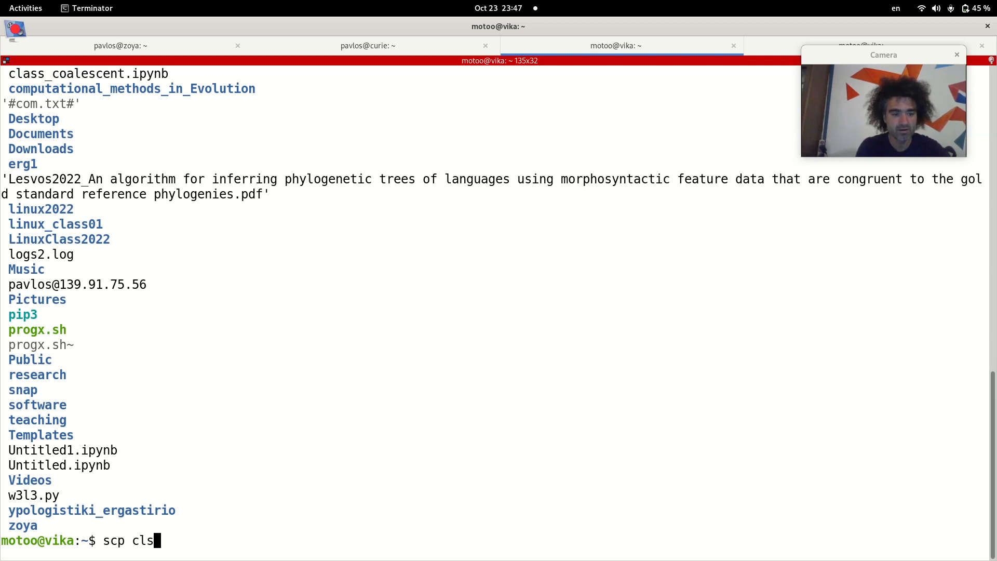
text(class_coalescent.ipynb pavl)
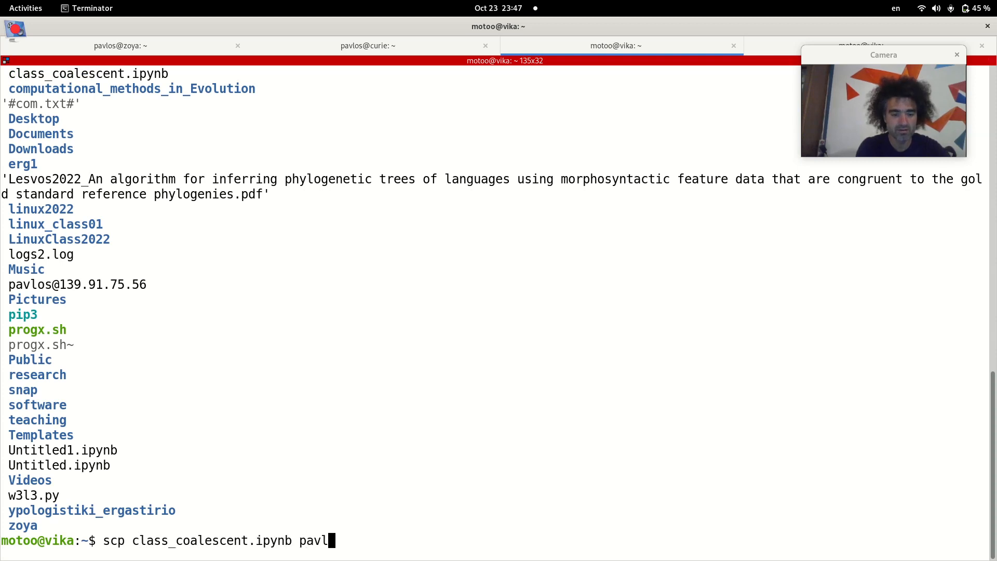
text(os@139)
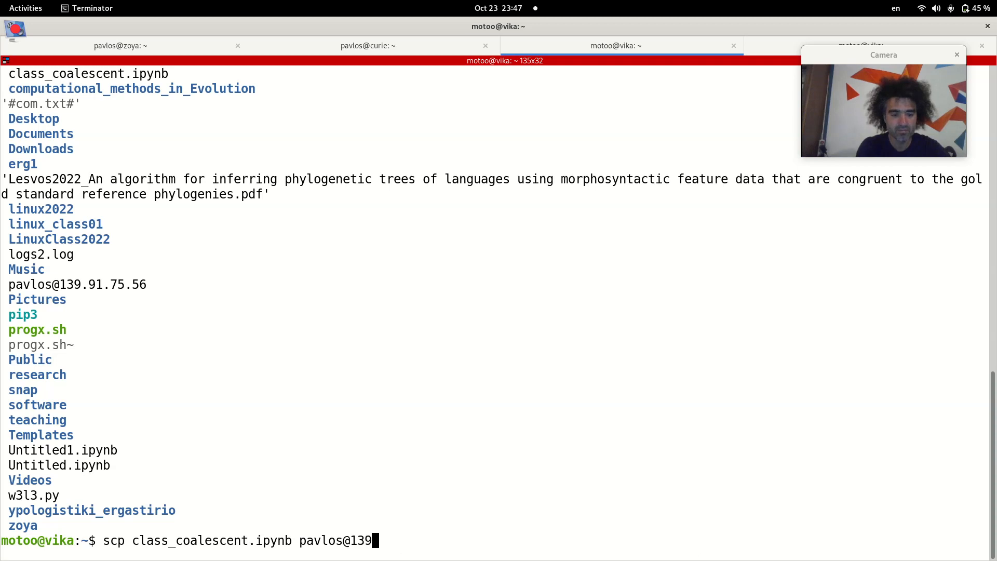
text(.91.)
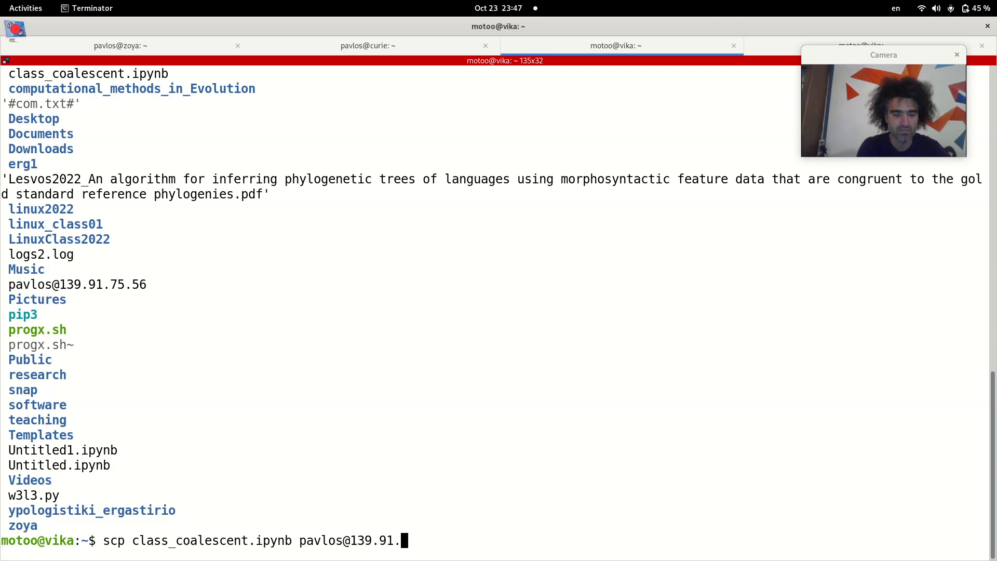
text(75.56)
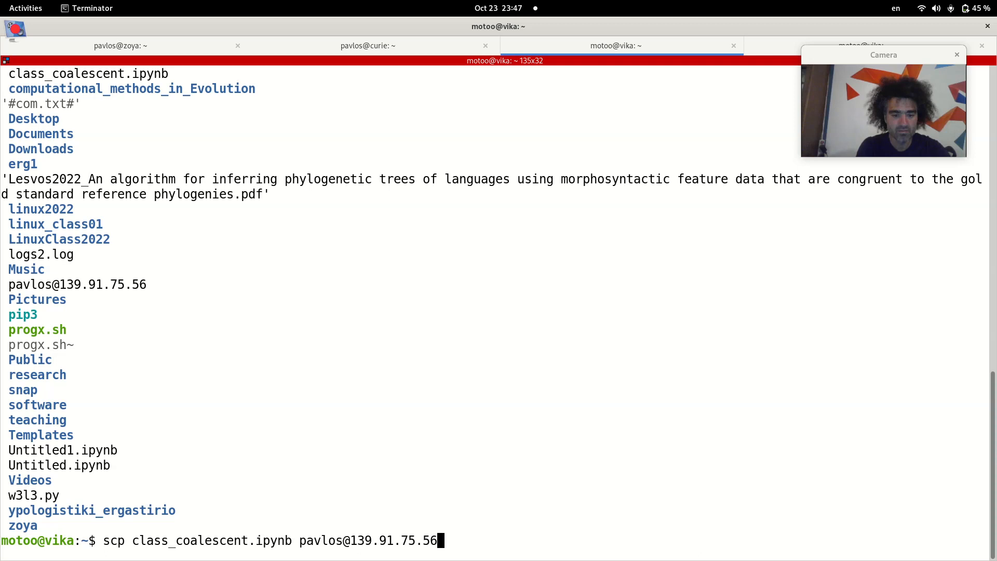
text(:)
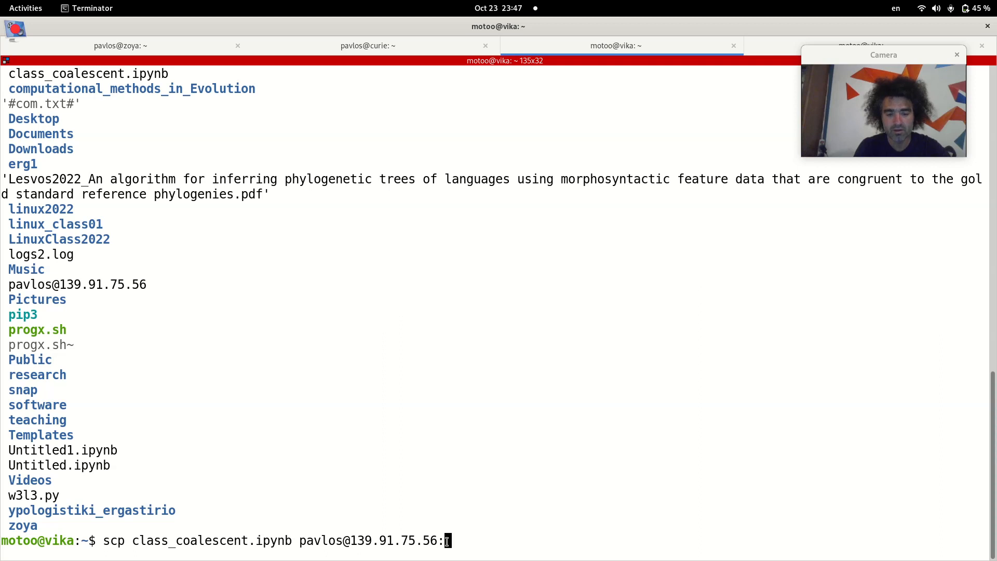
mouse_move(475, 532)
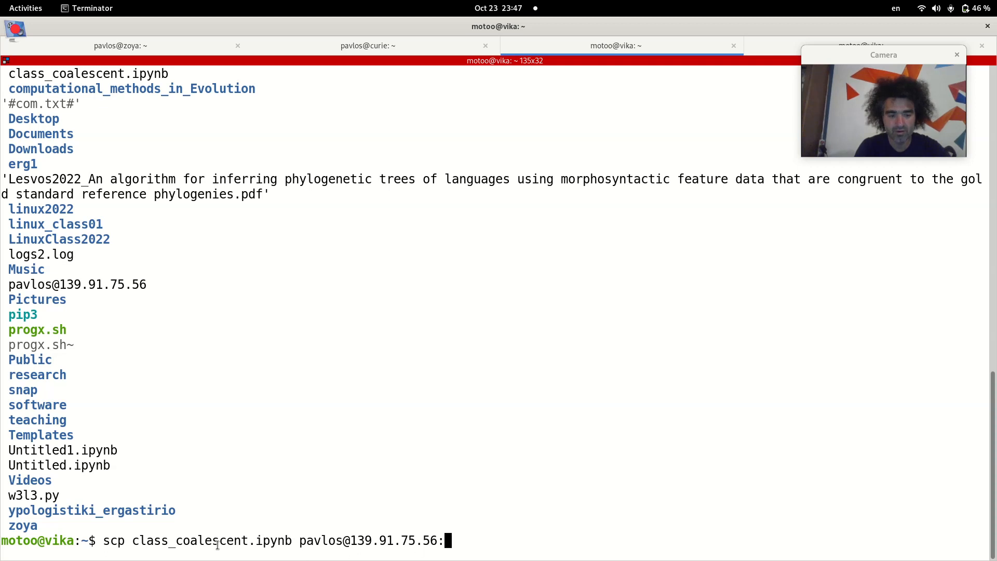
Append the remote destination path /home/pavlos/Documents/ to the scp command.
double_click(211, 541)
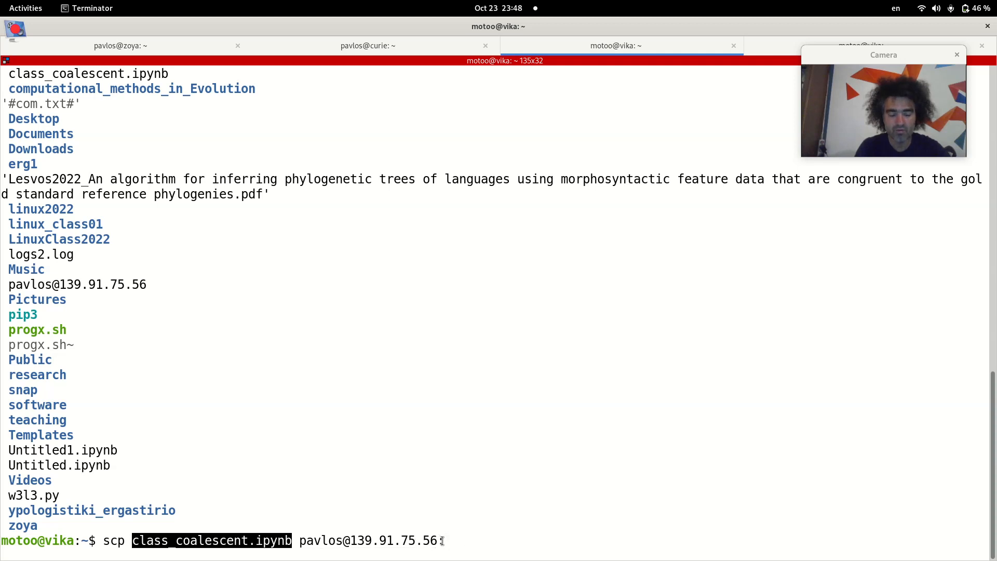
text(:)
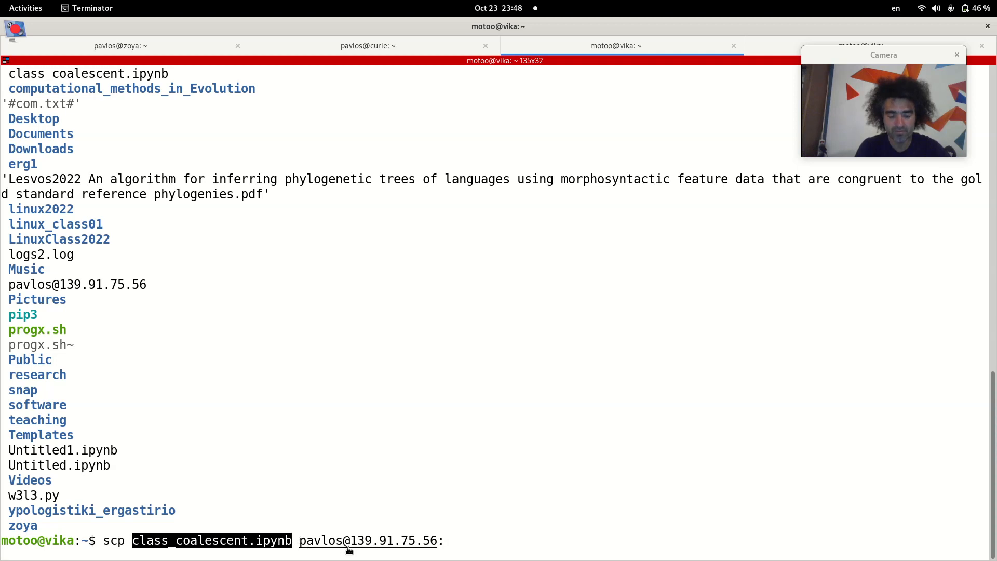
text(/ho)
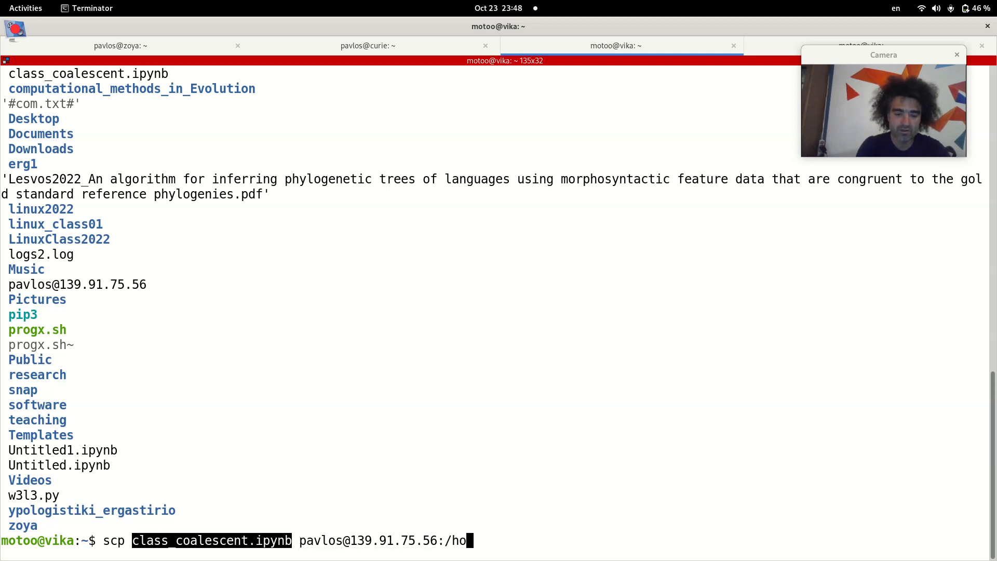
text(me/pav)
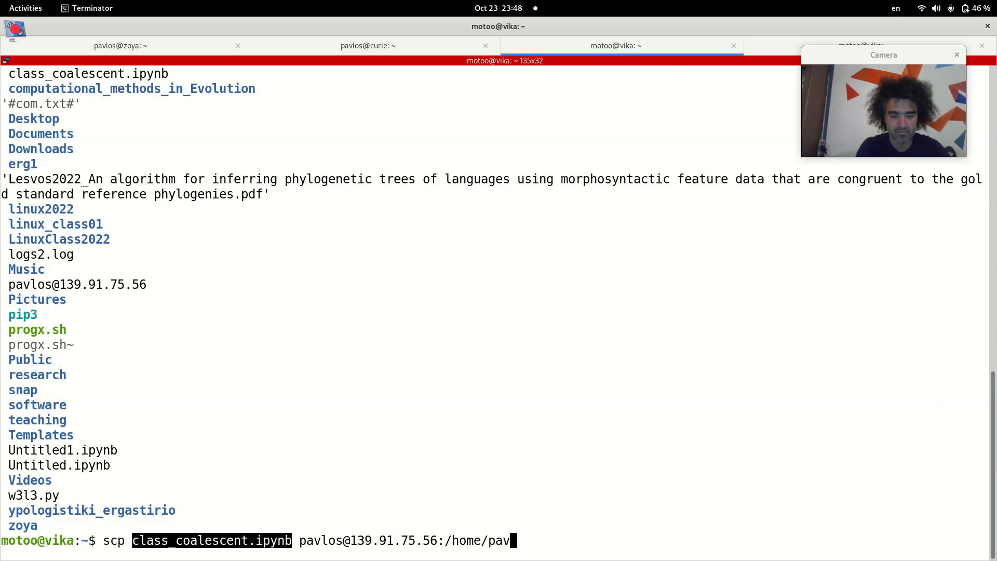
text(los)
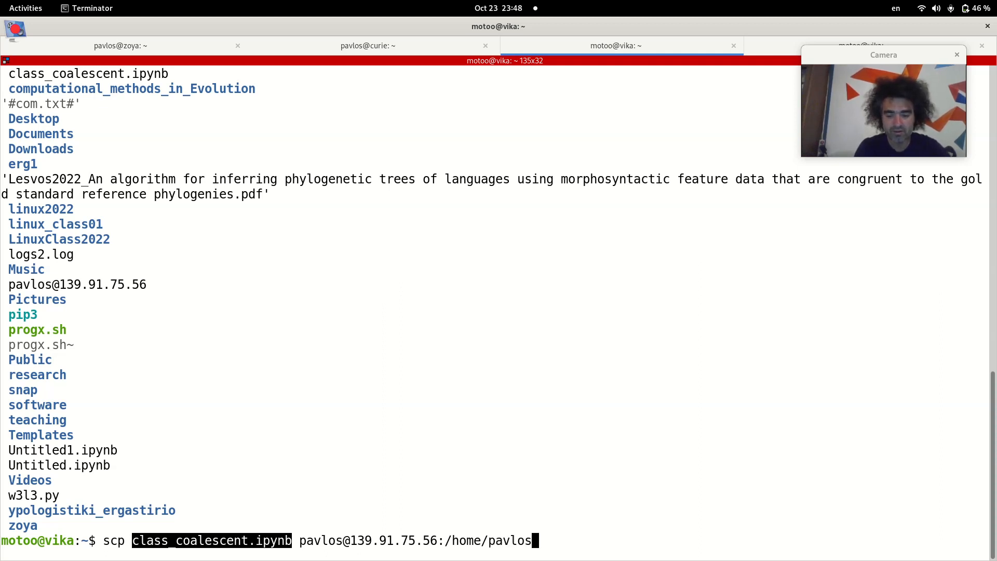
text(/)
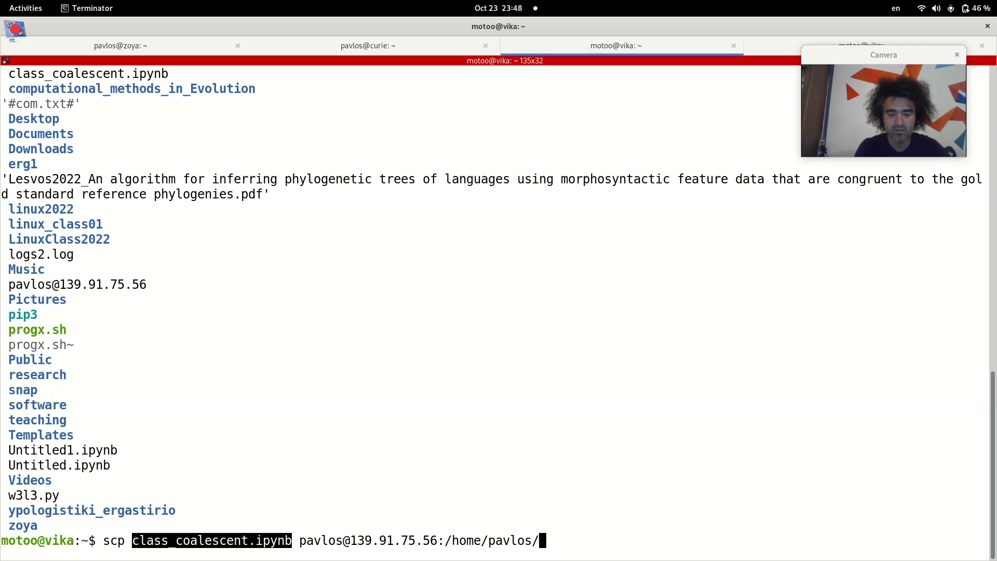
text(Document)
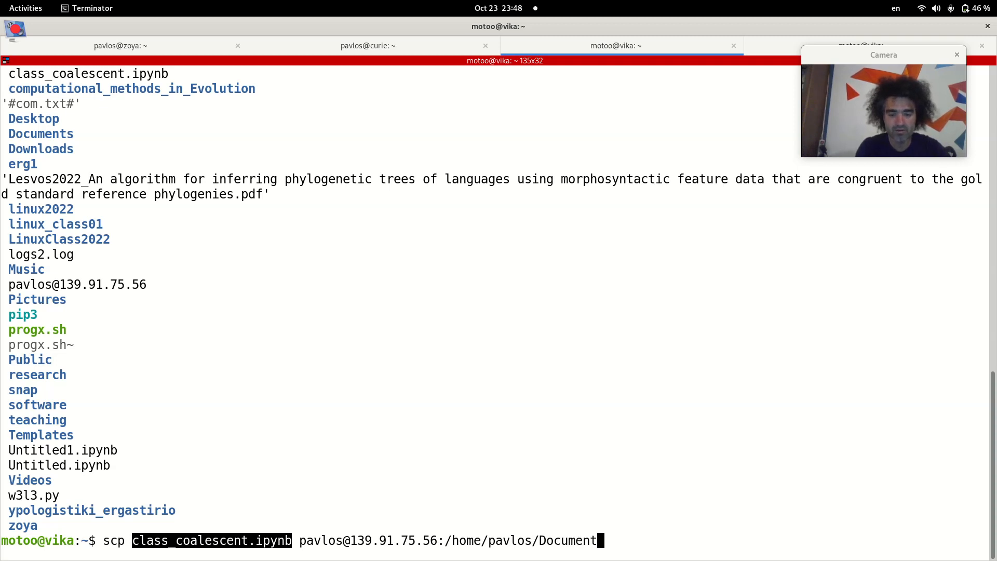
text(s/)
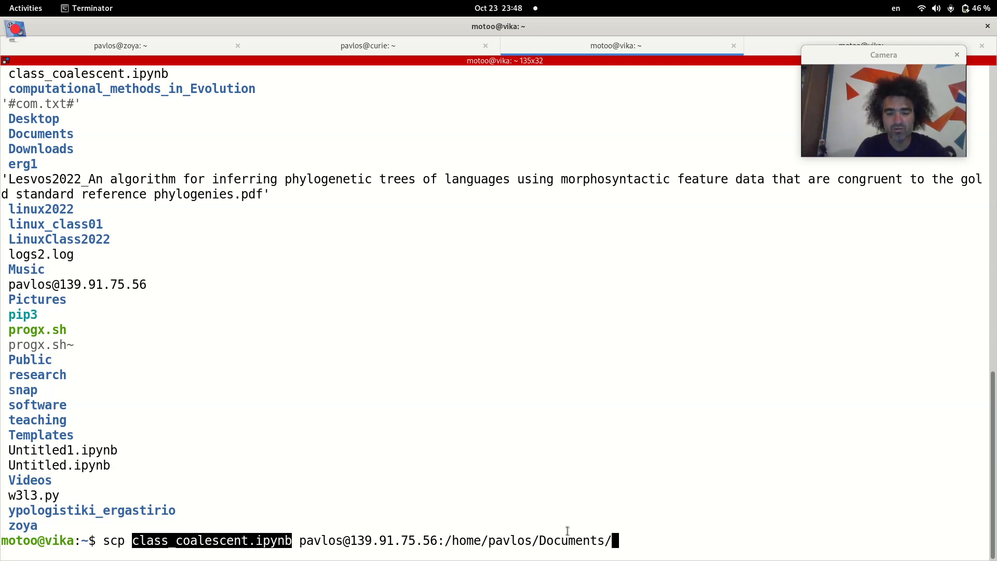
mouse_move(516, 545)
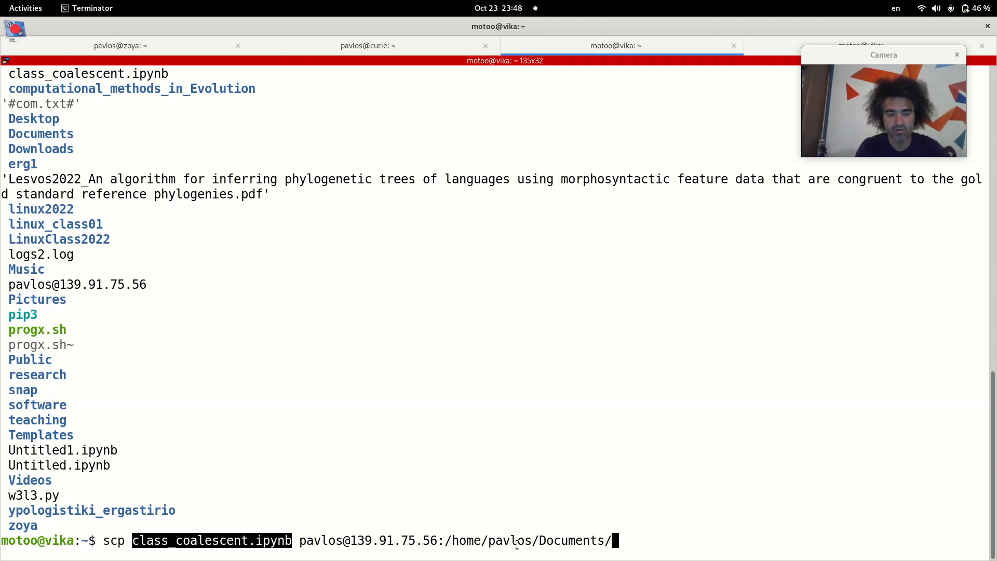
mouse_move(497, 513)
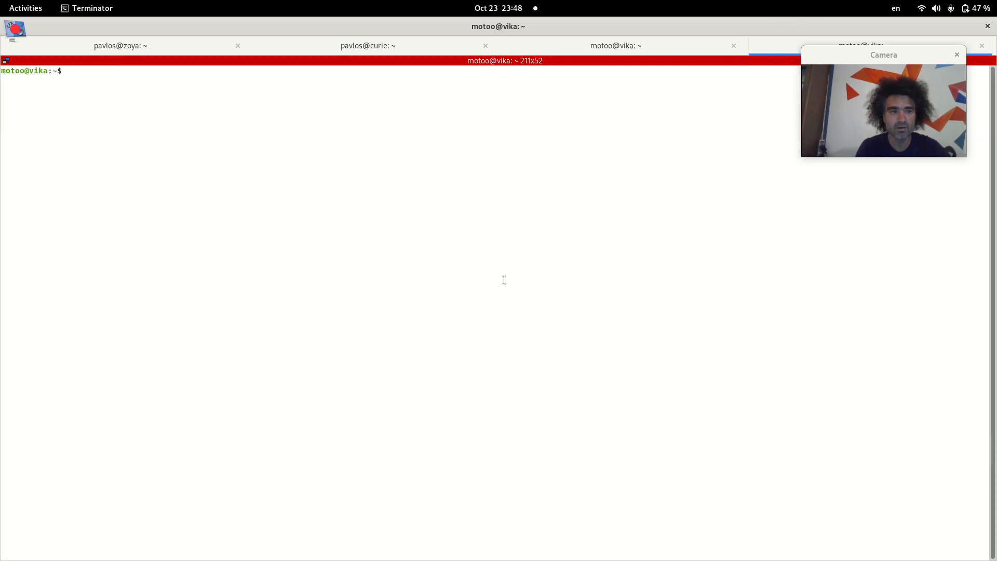
Run ssh-keygen -t rsa in a fresh terminal to start an RSA key pair.
text(=)
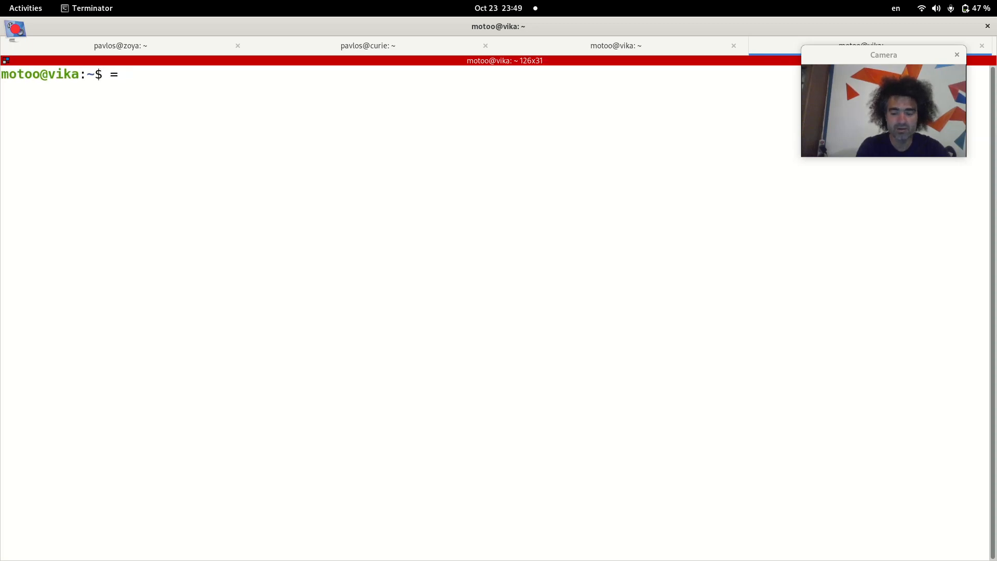
text(ssh)
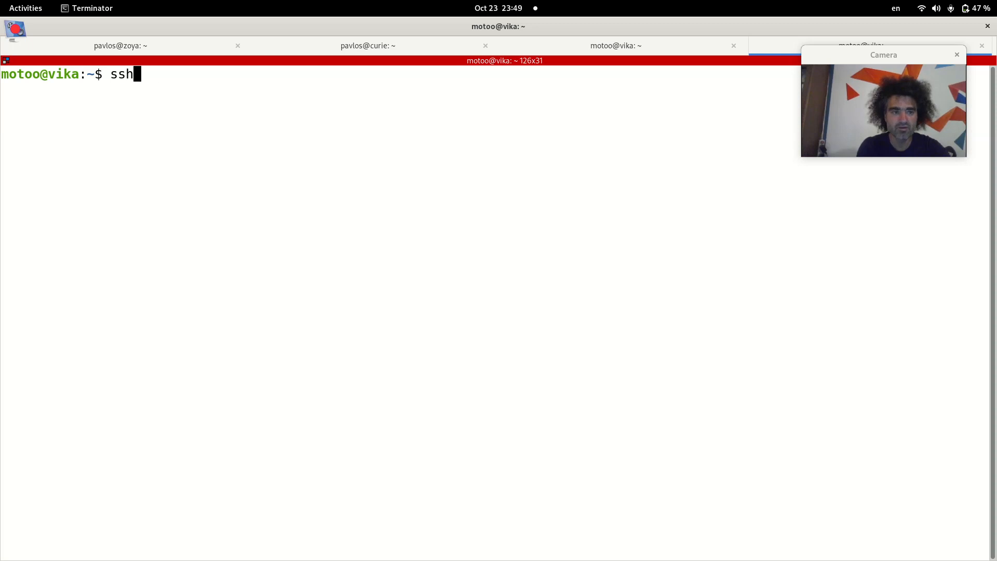
text(-keygen)
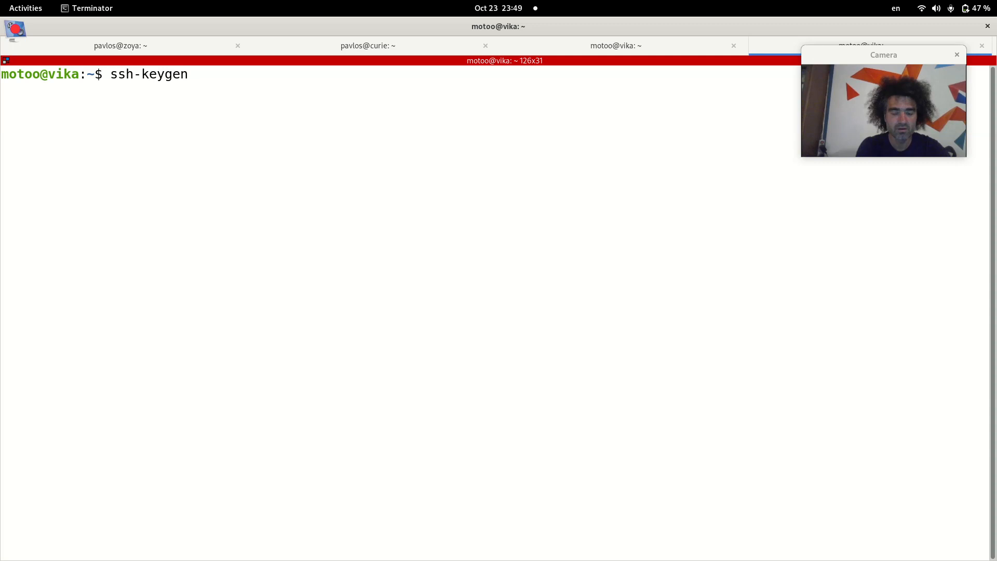
text(-t)
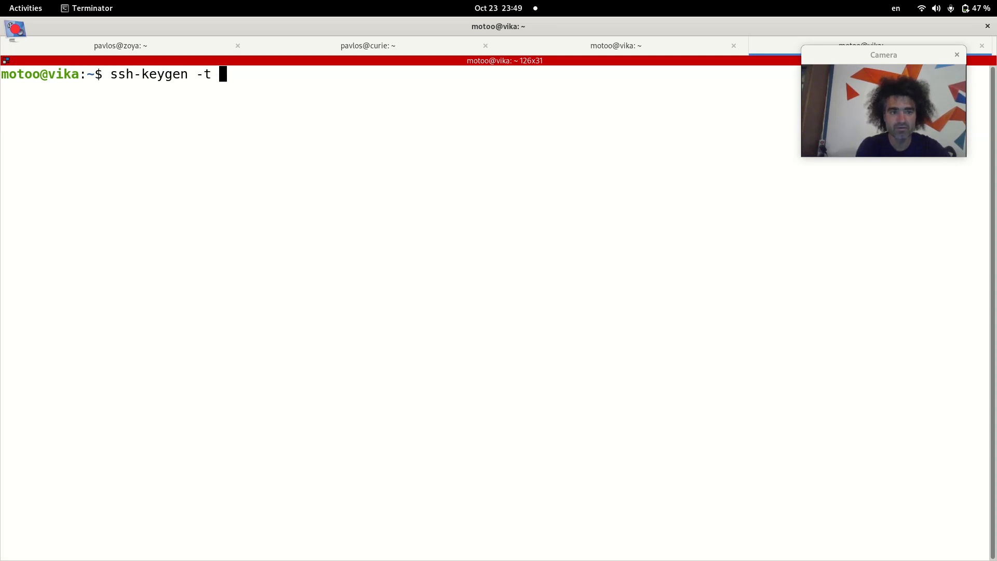
text(rsa)
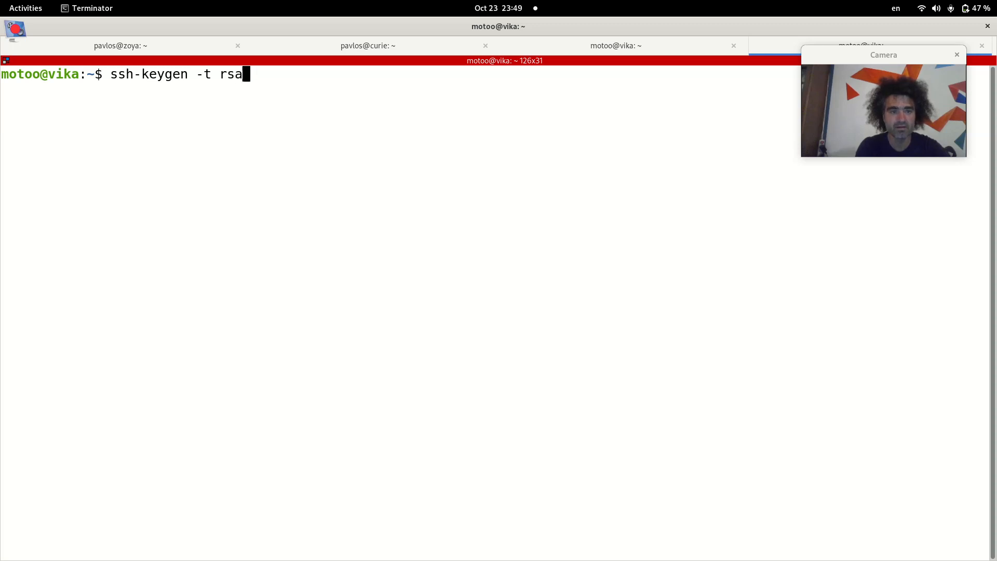
key(Return)
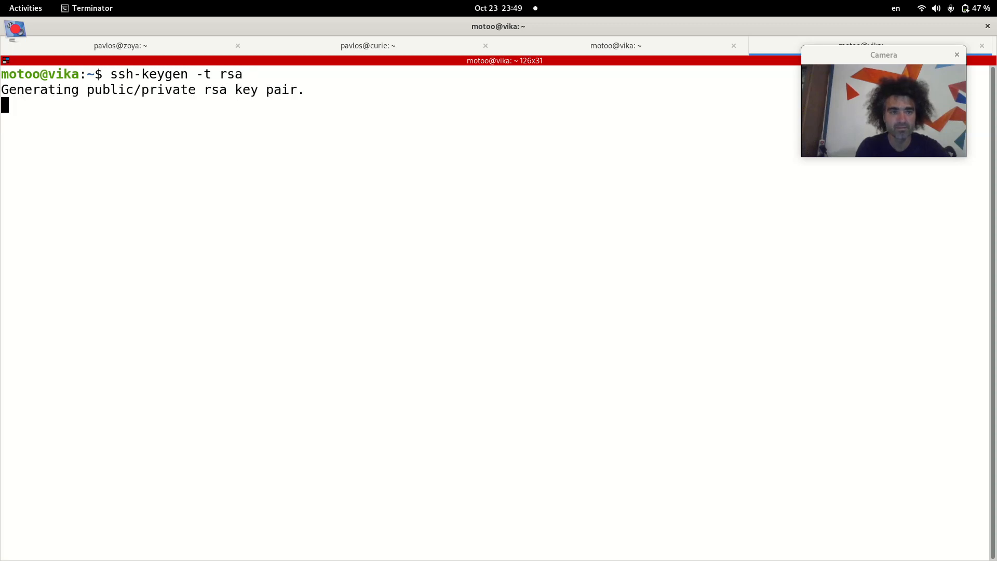
Save the new key at /home/motoo/.ssh/id_rsa_key2.
key(Return)
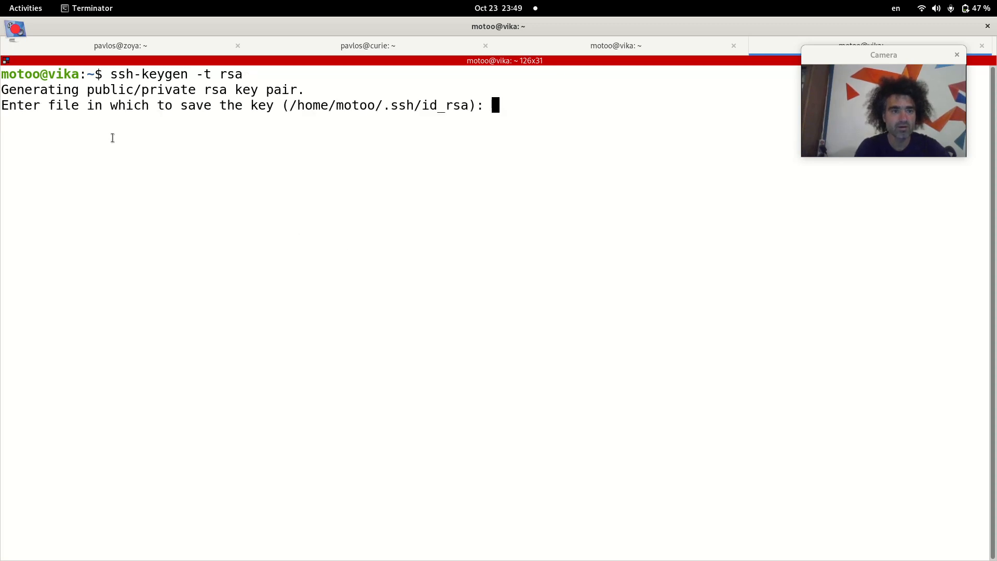
mouse_move(434, 99)
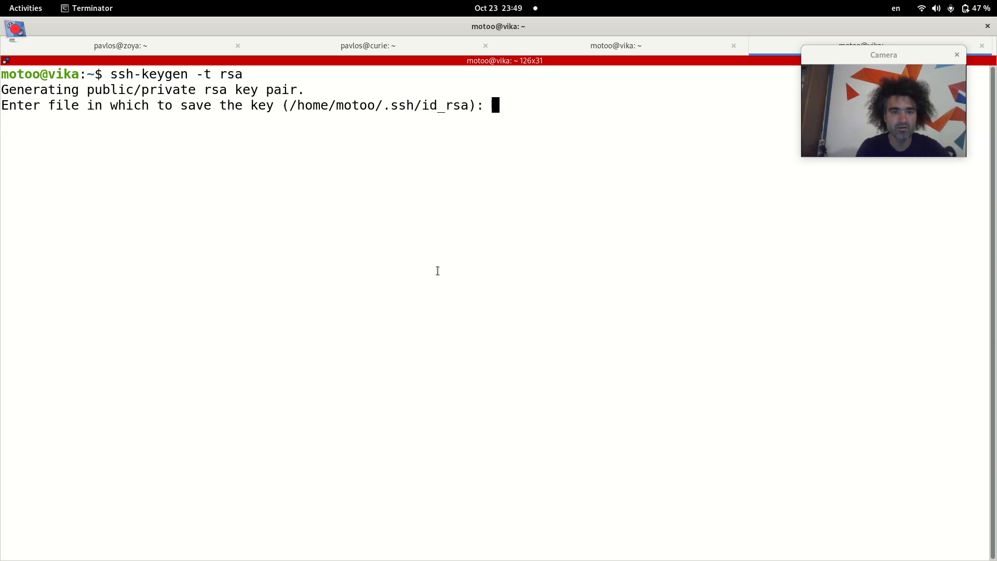
text(/hom)
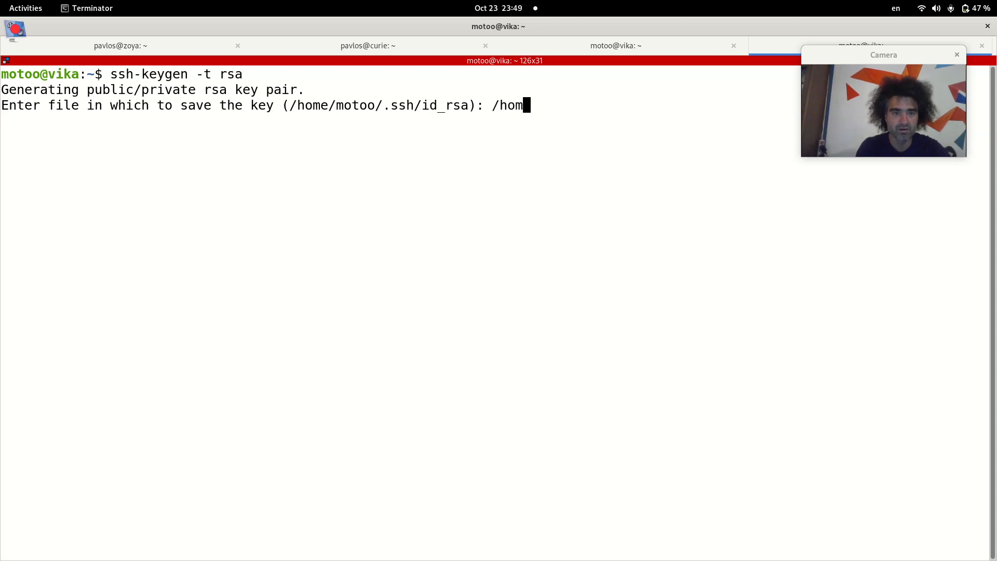
text(e)
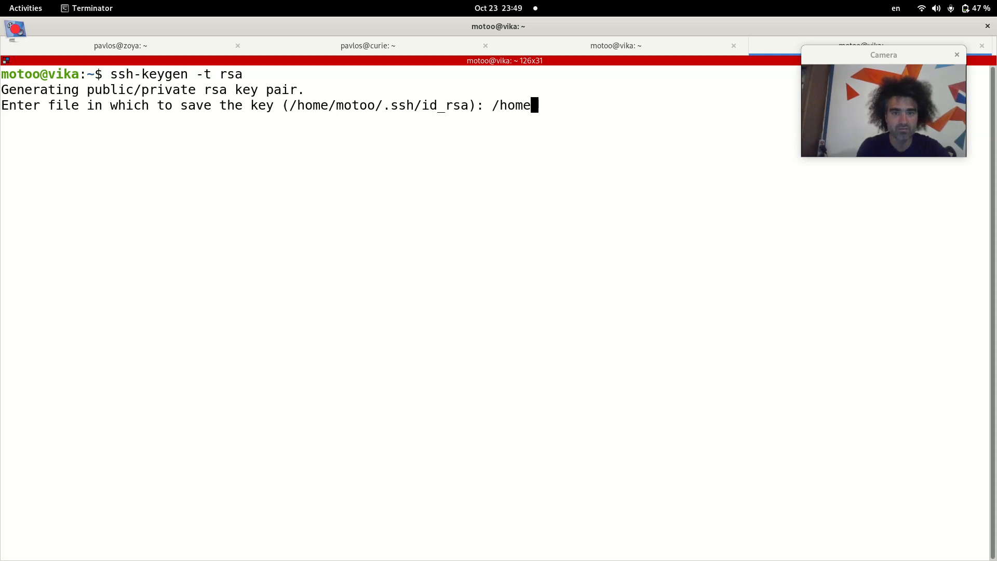
text(/mot)
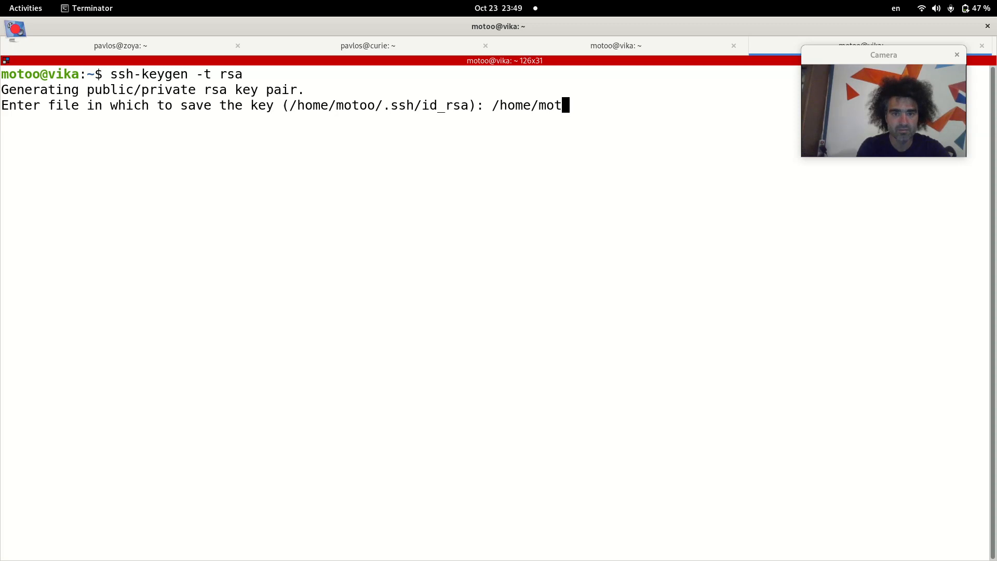
text(oo/.ssh)
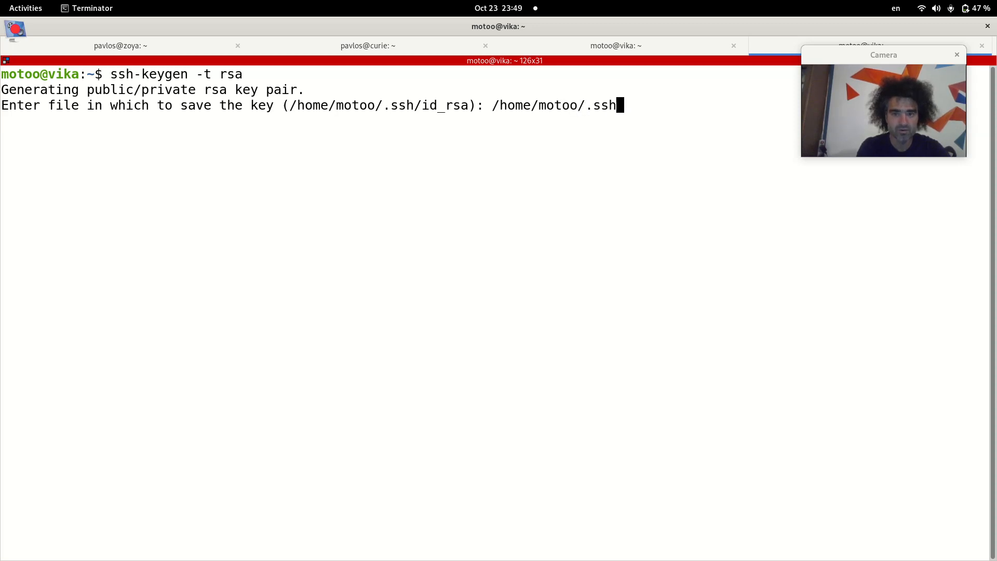
text(/)
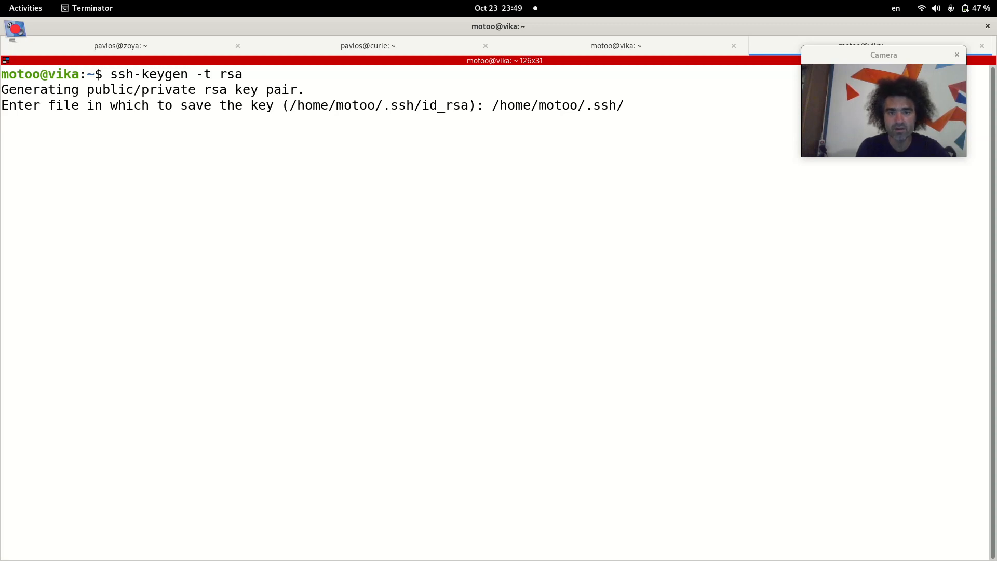
text(id_rsa)
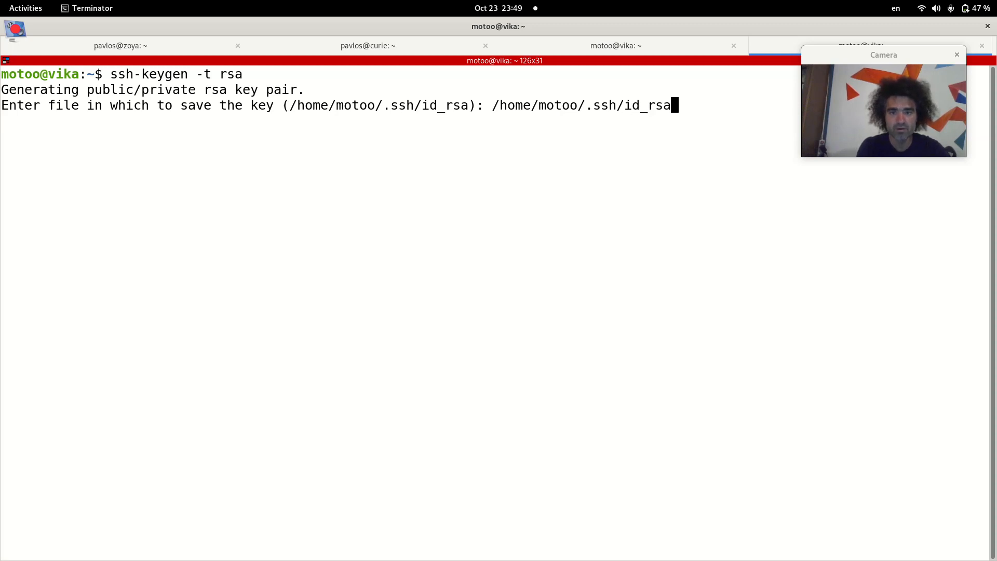
text(_key2)
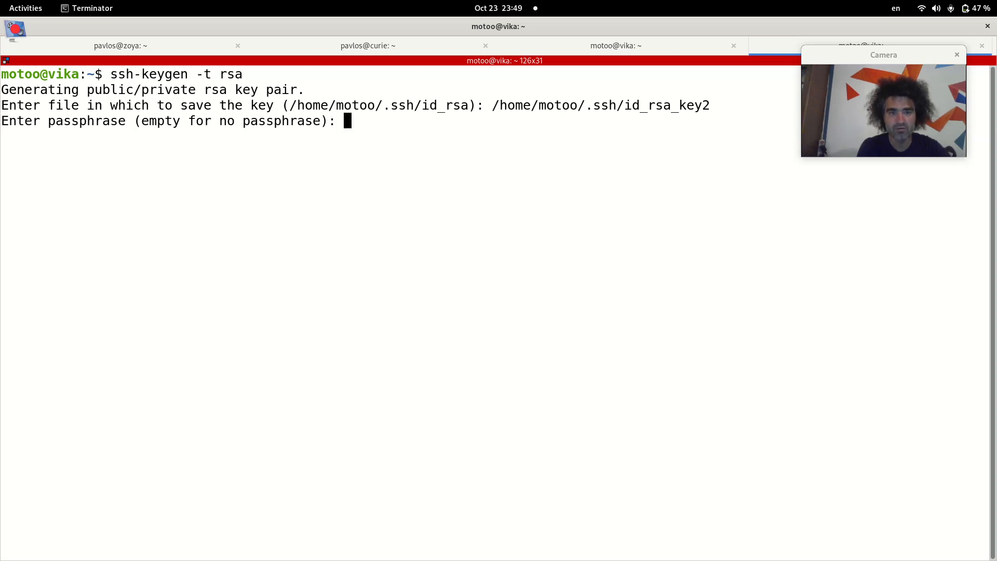
key(Return)
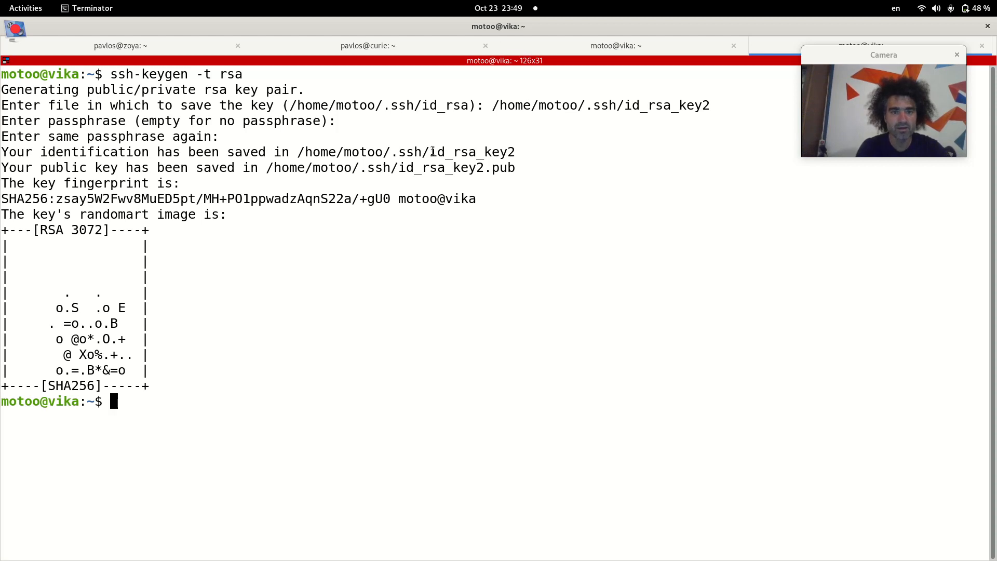
Select the saved-key location line and move into the .ssh folder.
double_click(472, 151)
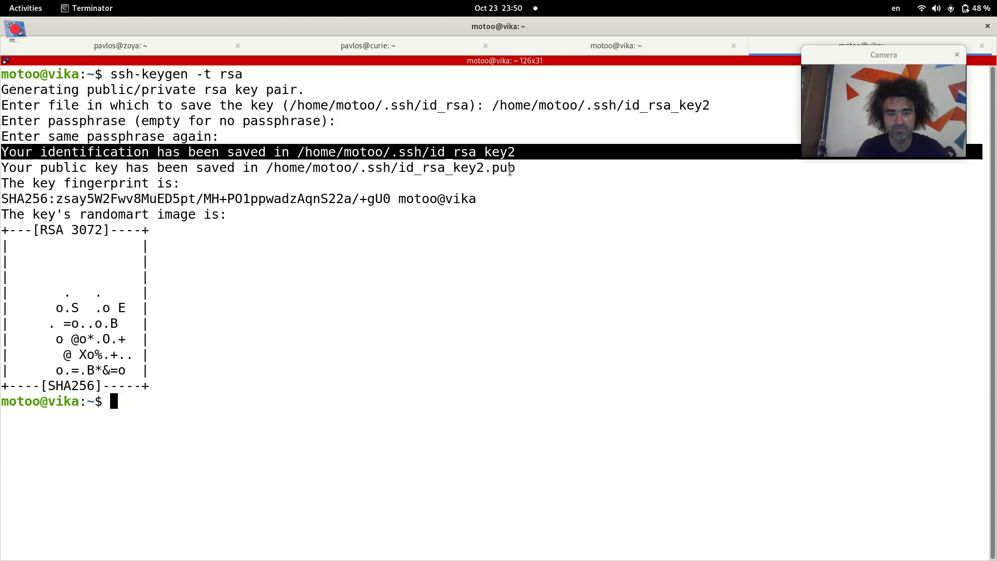
mouse_move(315, 184)
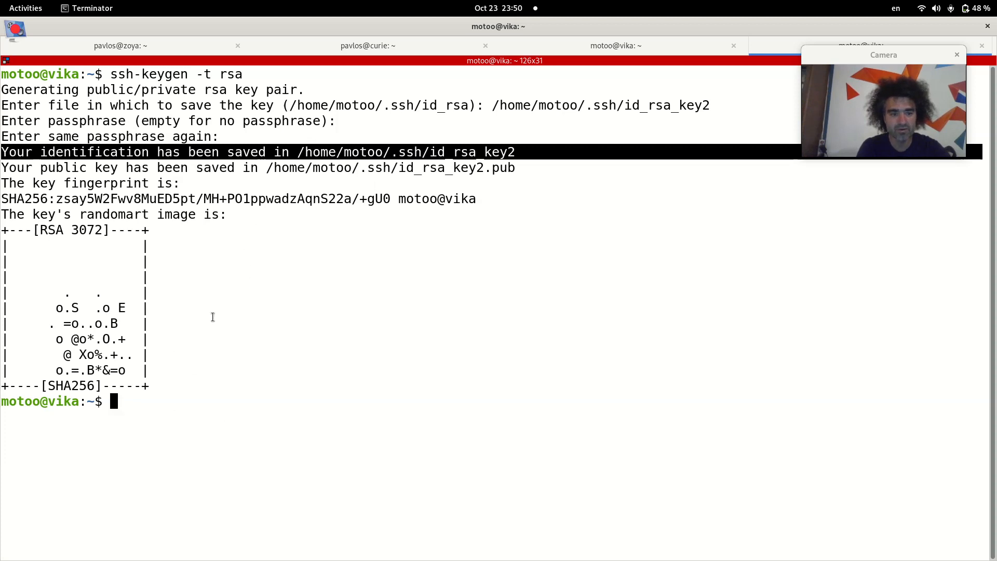
mouse_move(312, 367)
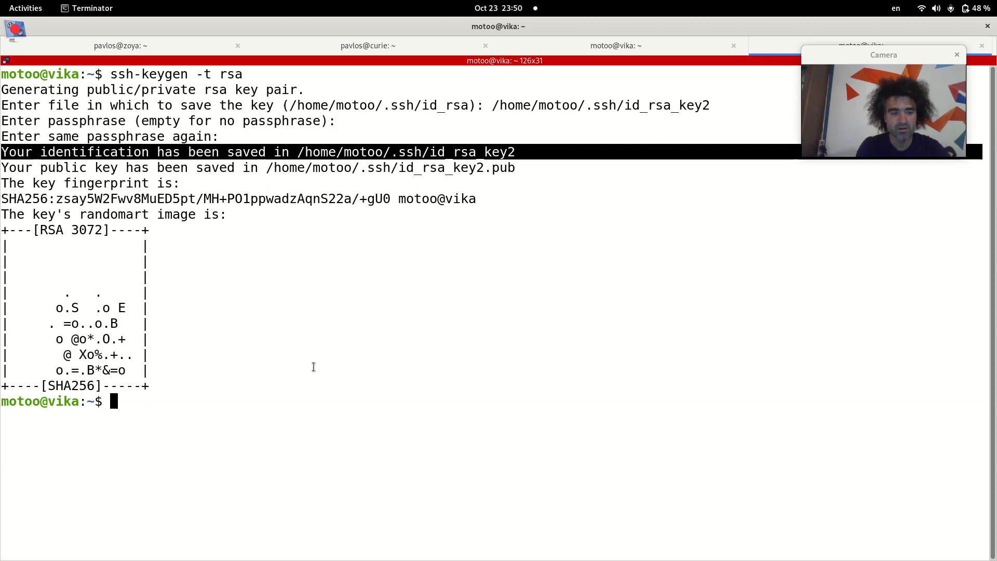
text(cd .ssh/)
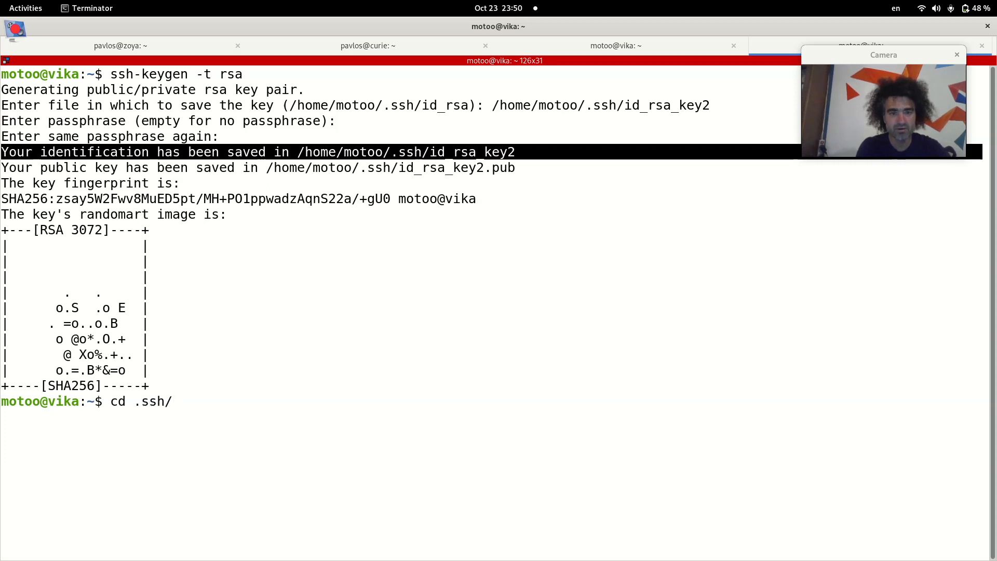
text(i)
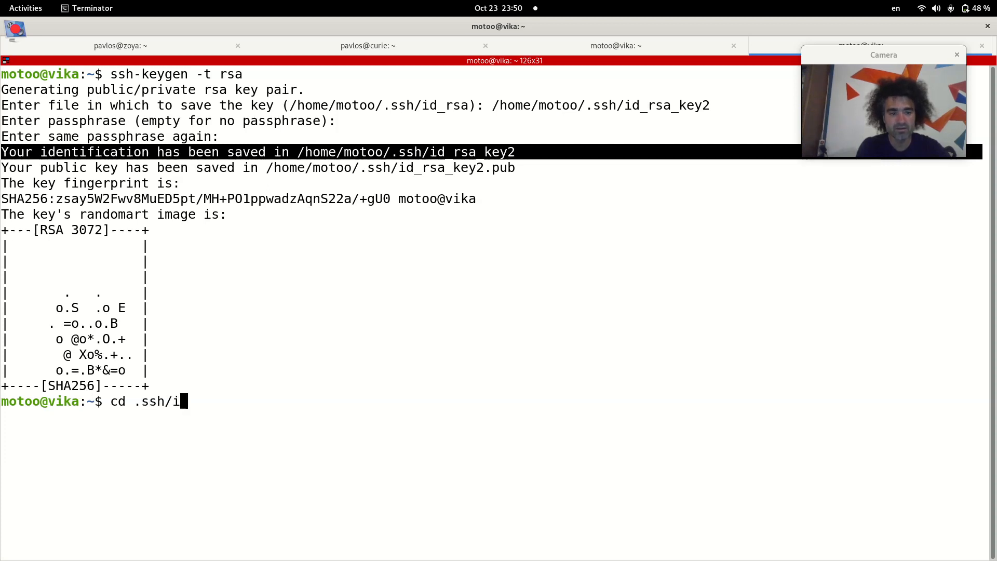
key(BackSpace)
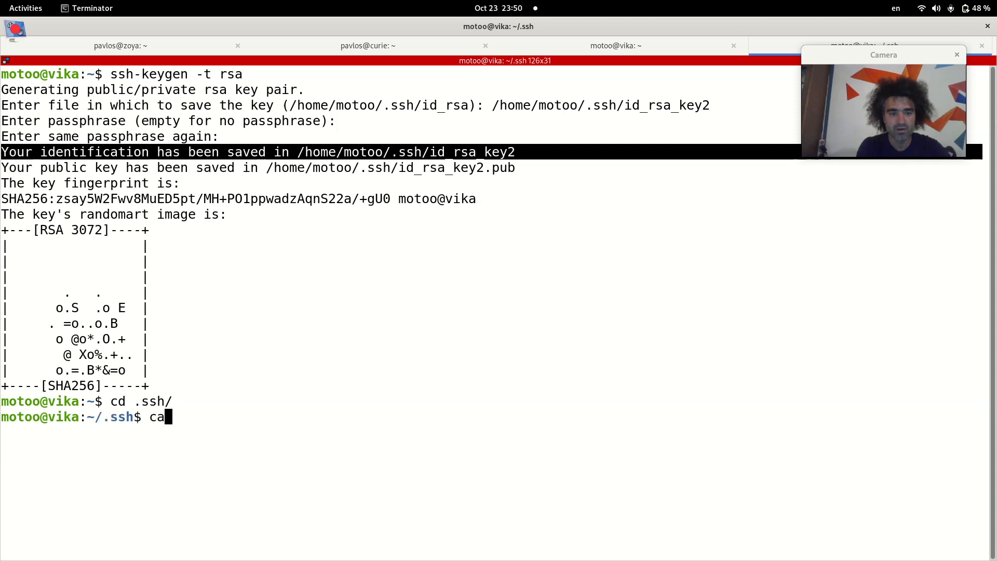
Print the contents of id_rsa_key2 with cat.
text(t)
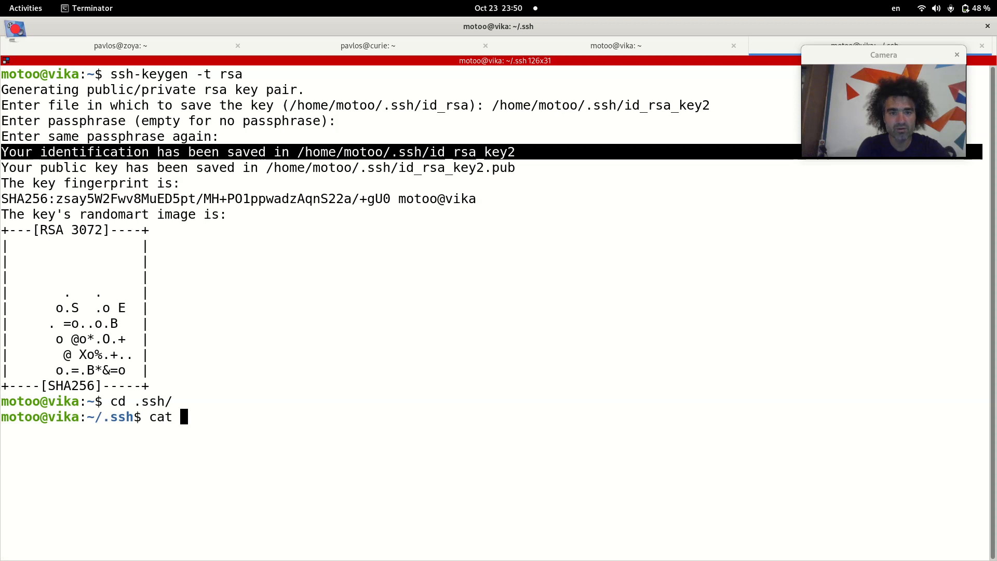
text(id_rsa)
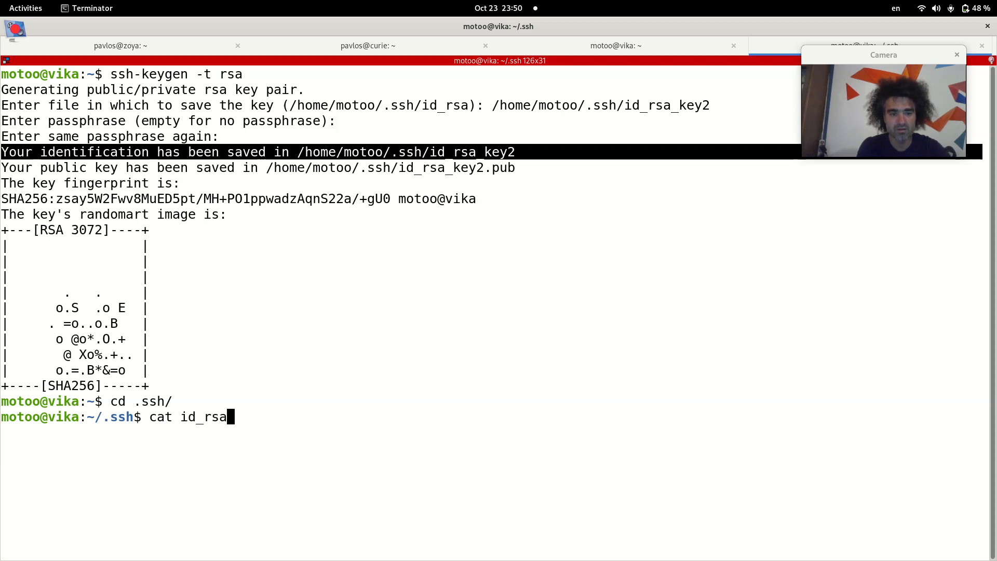
text(_key2)
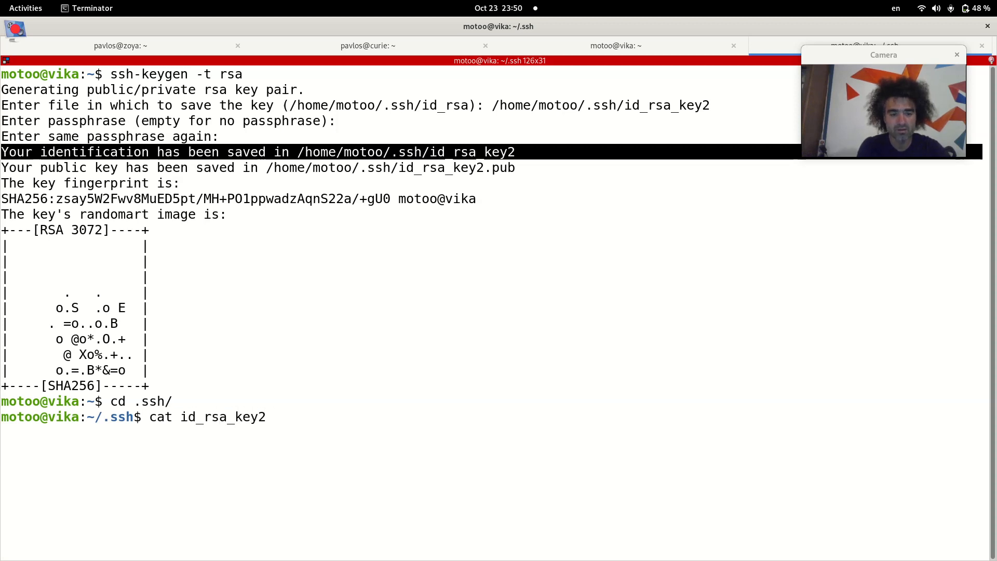
key(Return)
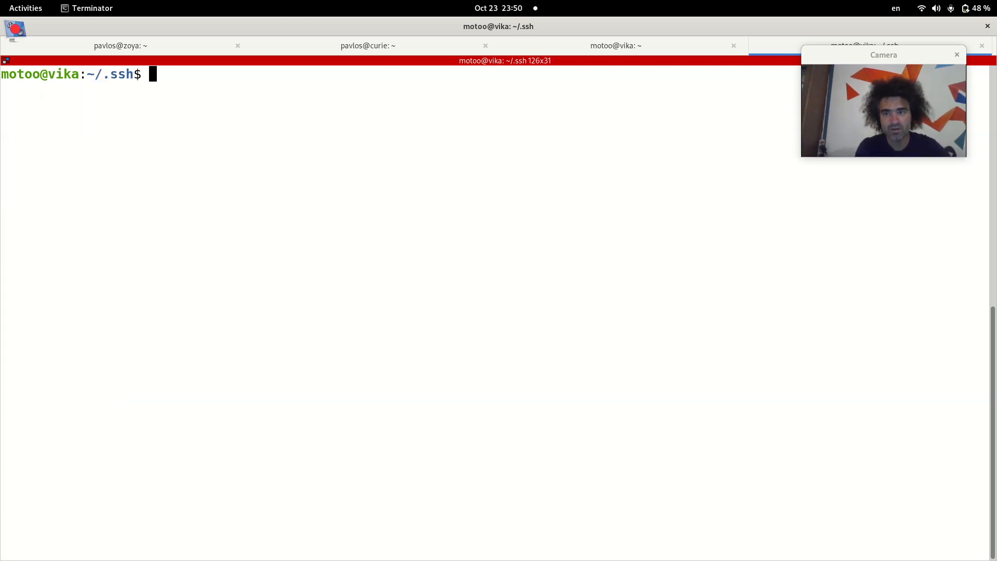
mouse_move(604, 209)
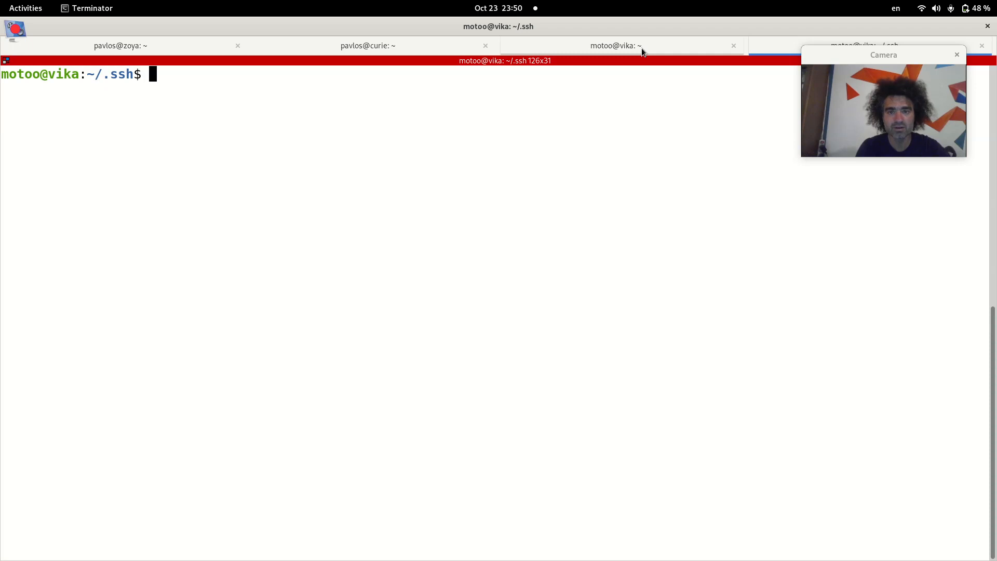
Switch between the curie and vika tabs, ending on the local vika shell.
click(367, 45)
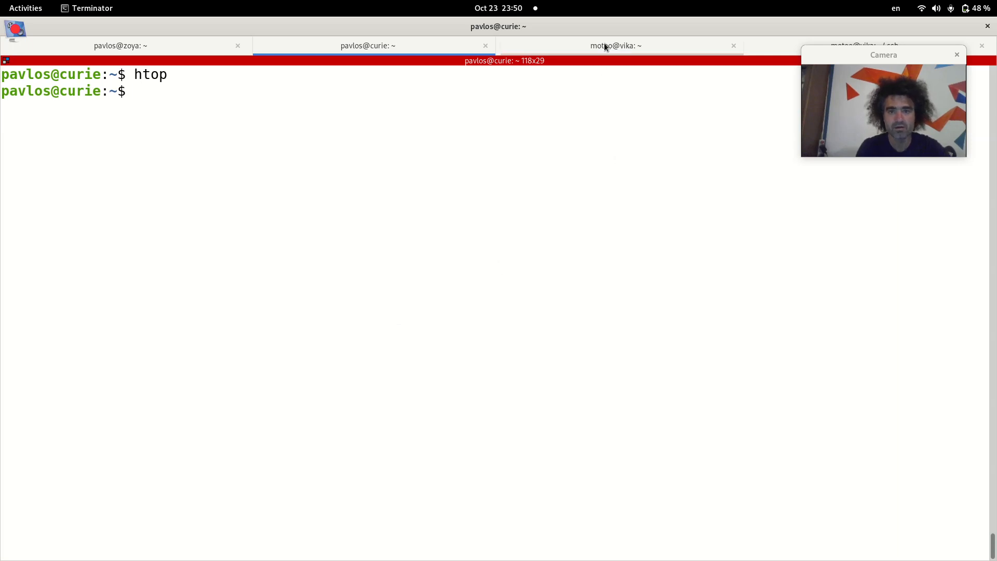
click(615, 45)
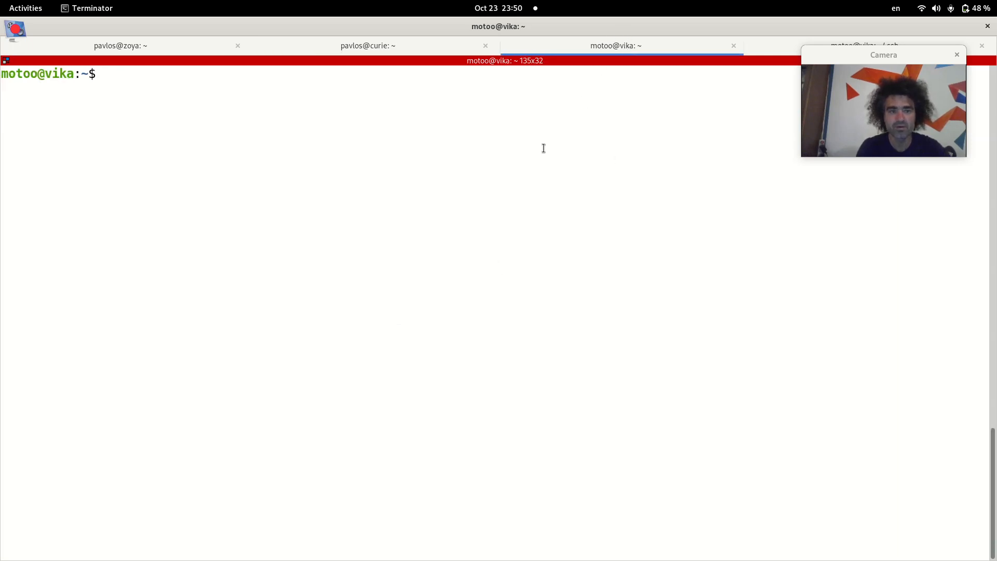
mouse_move(785, 47)
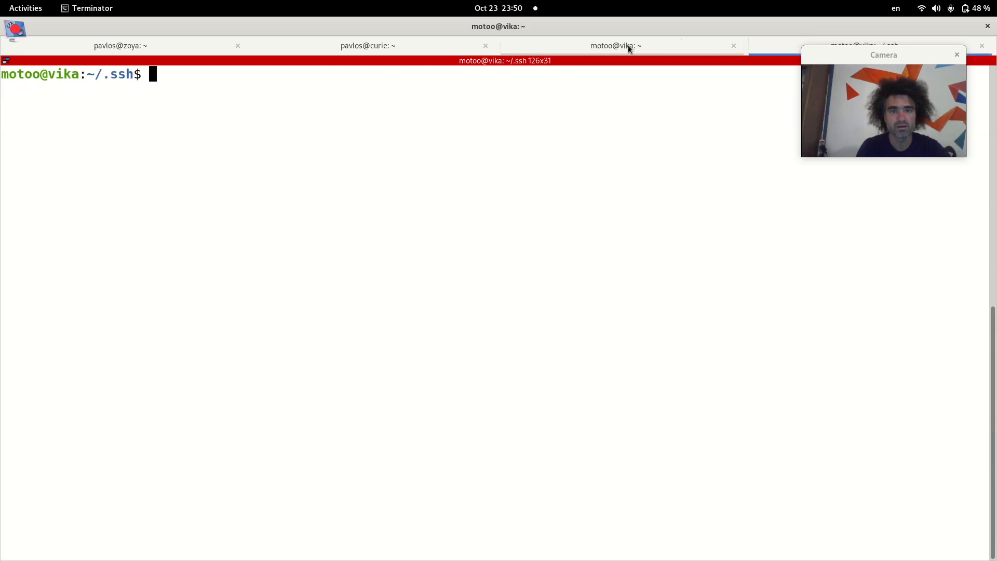
click(368, 45)
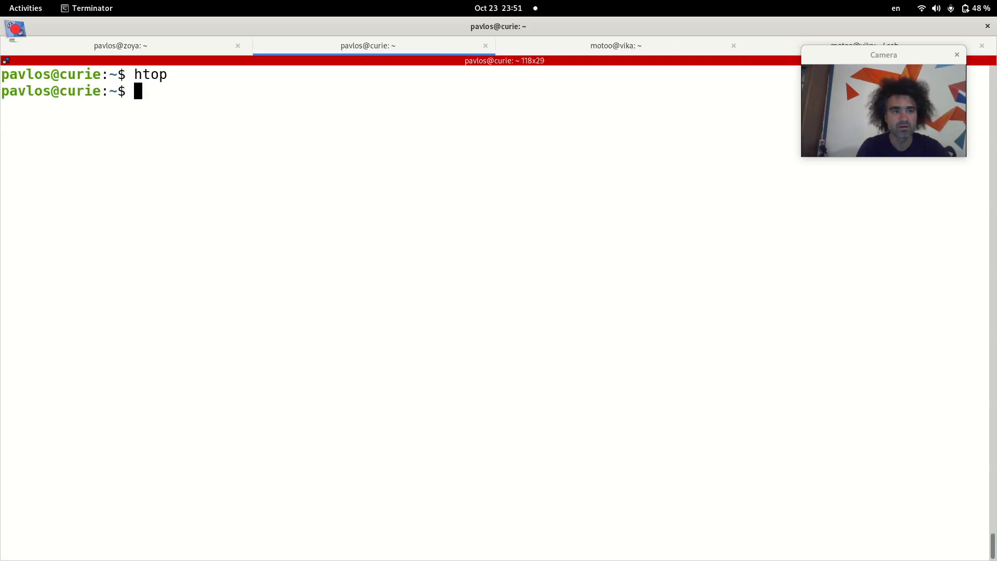
click(614, 45)
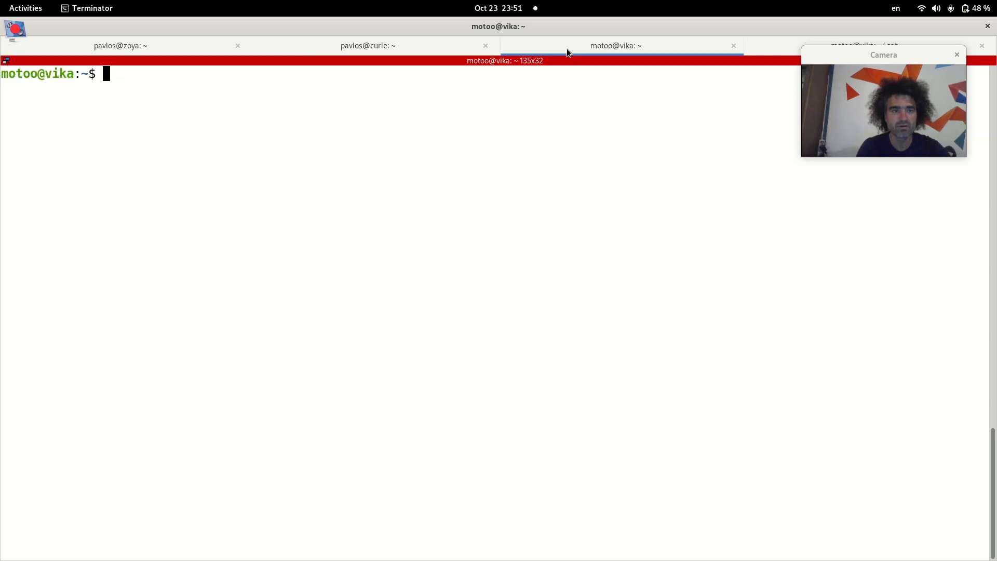
Log in to the server from vika with ssh -X msc and start a cd.
text(ssh -X)
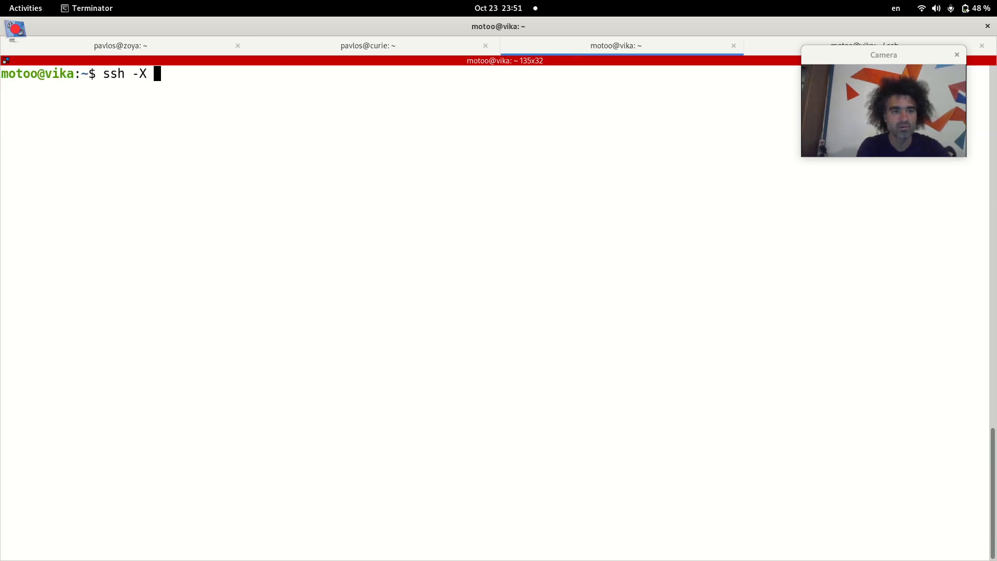
text(msc)
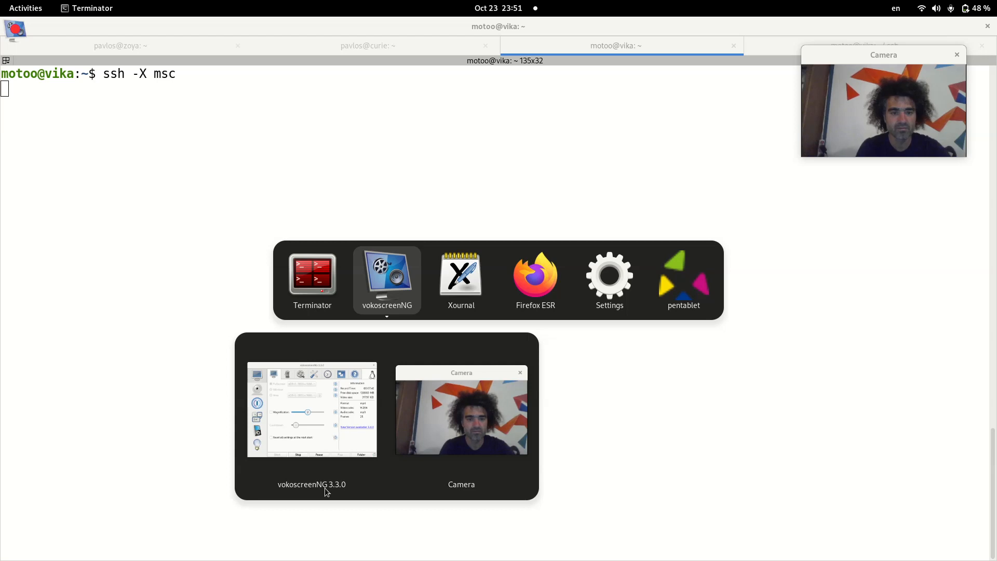
click(312, 410)
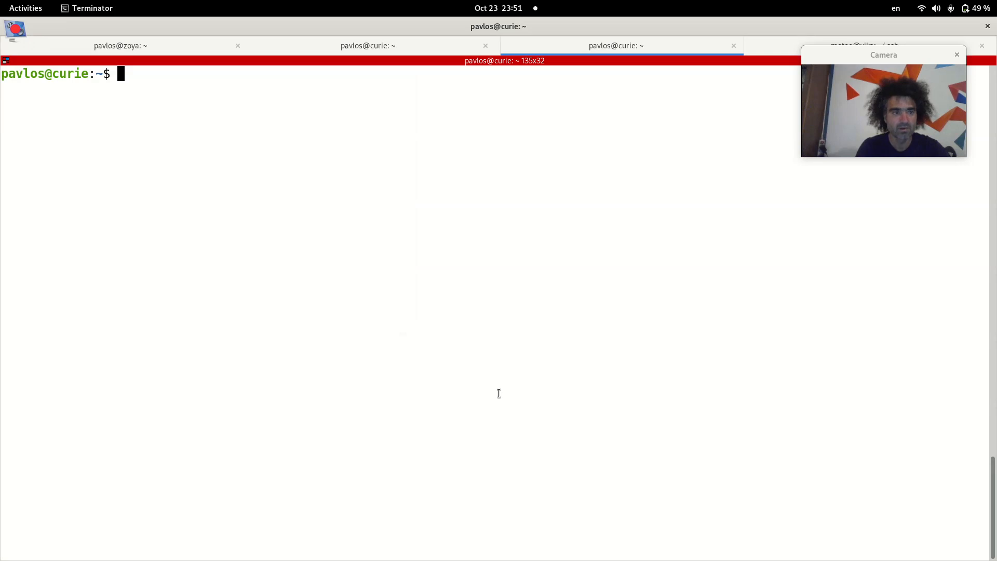
text(cd .)
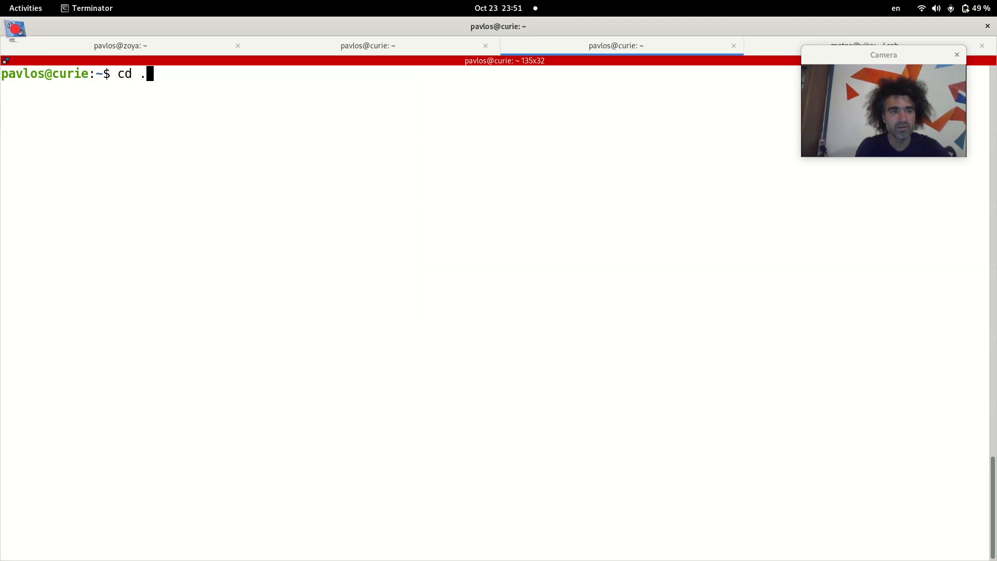
Enter the server's .ssh folder, view authorized_keys2's four ssh-rsa keys in nano, then close it.
key(Return)
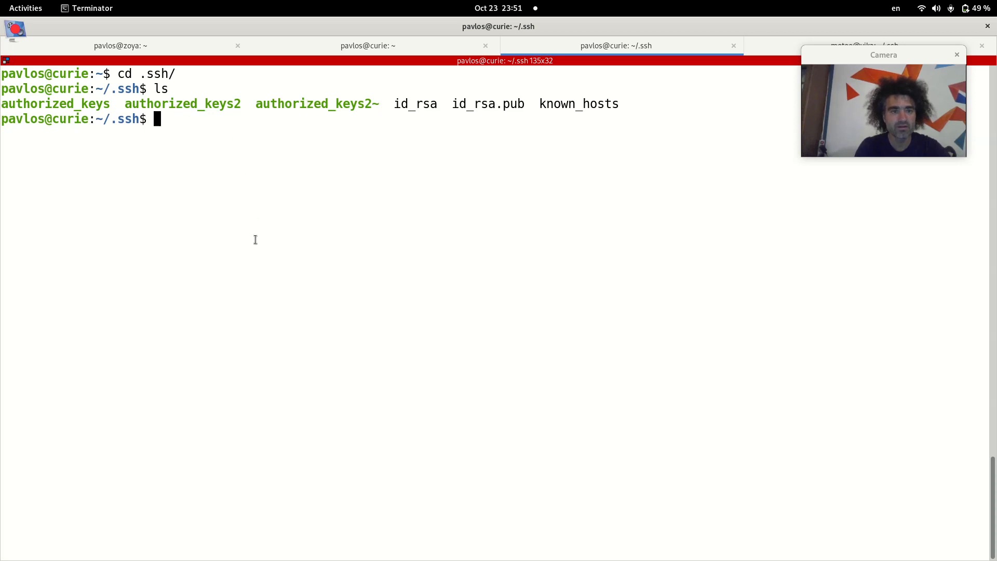
text(nano authorized_keys)
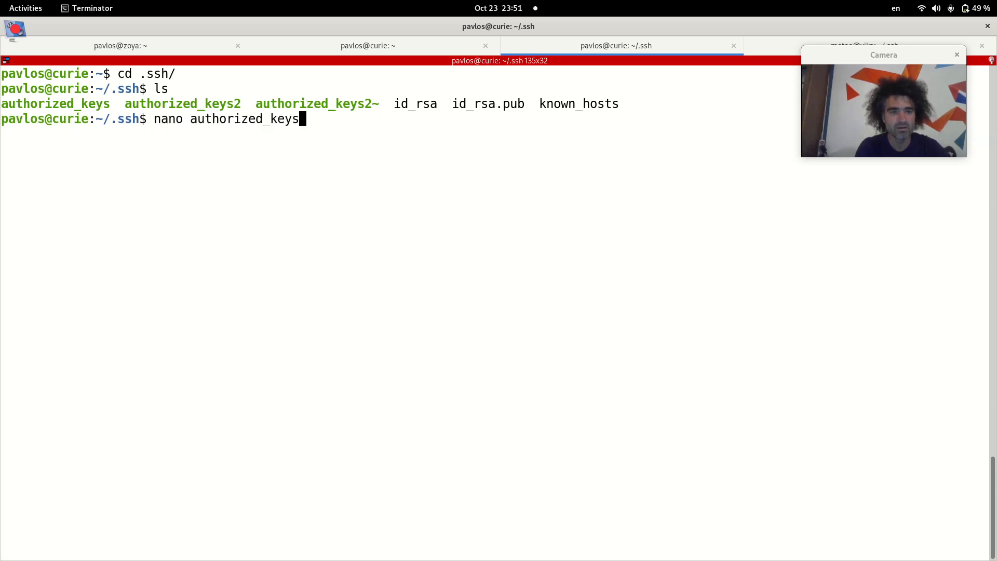
text(2)
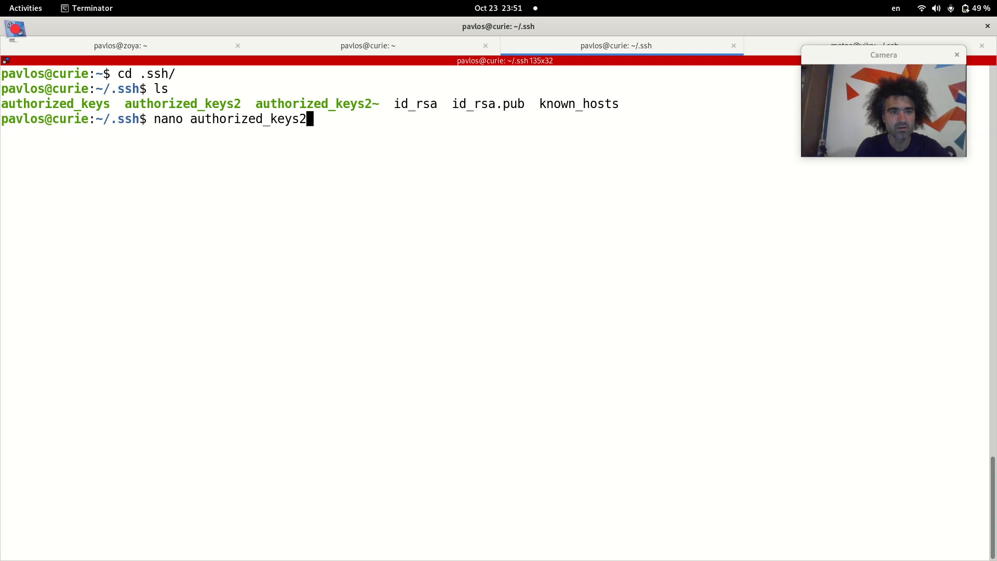
key(Return)
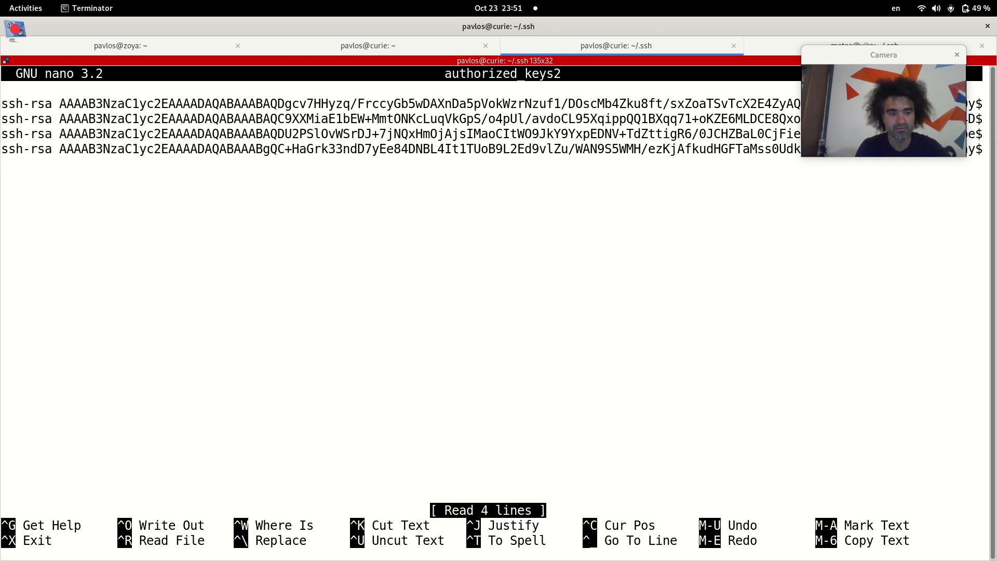
key(ctrl+x)
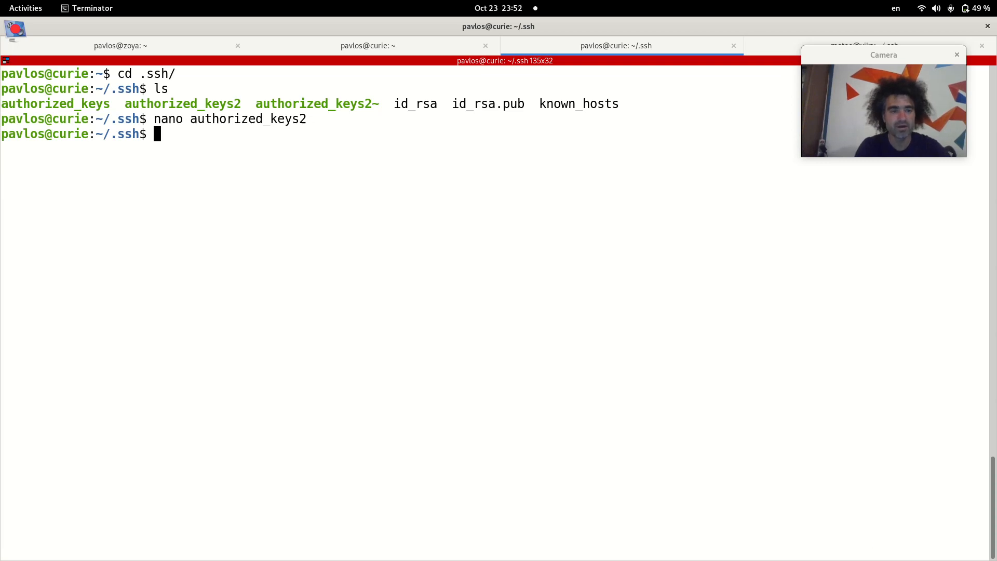
text(nano)
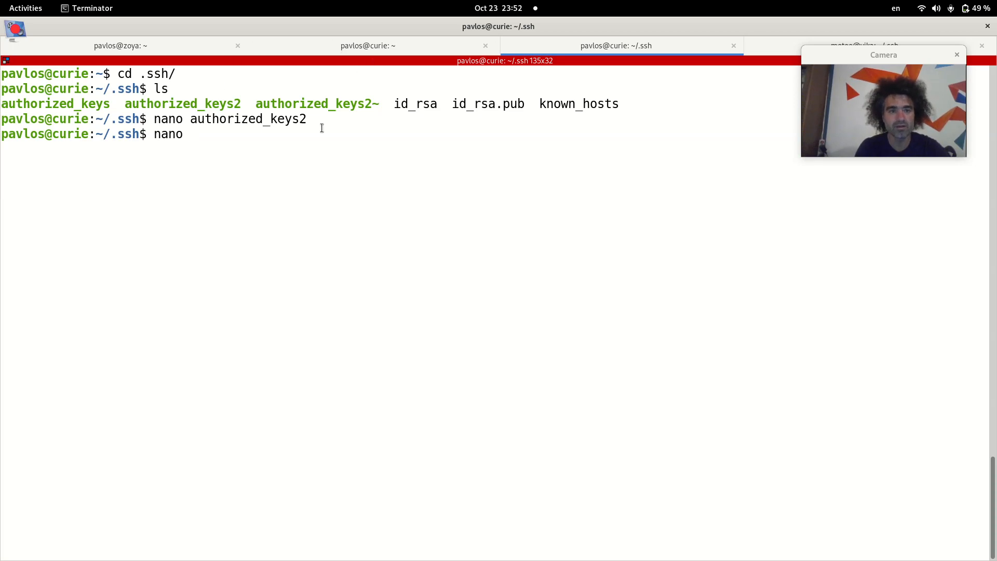
mouse_move(192, 155)
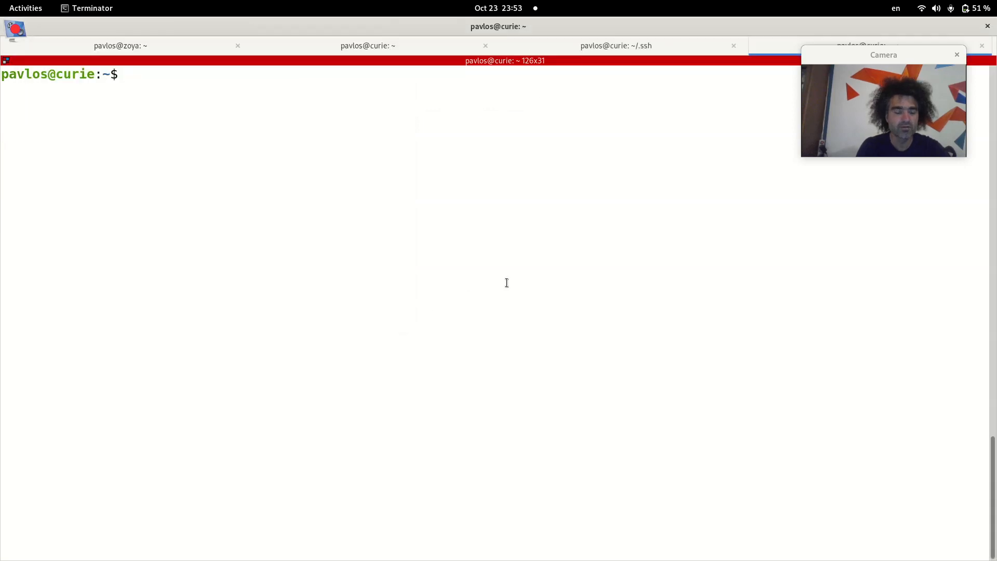
Start an ssh -X command to pavlos, then abort it with Ctrl+C.
text(ssh -X)
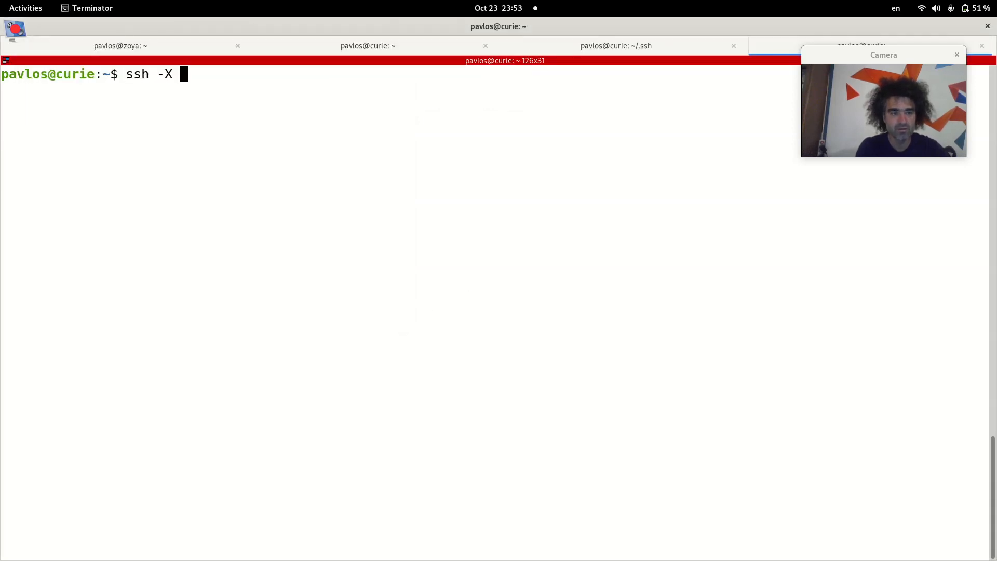
text(1)
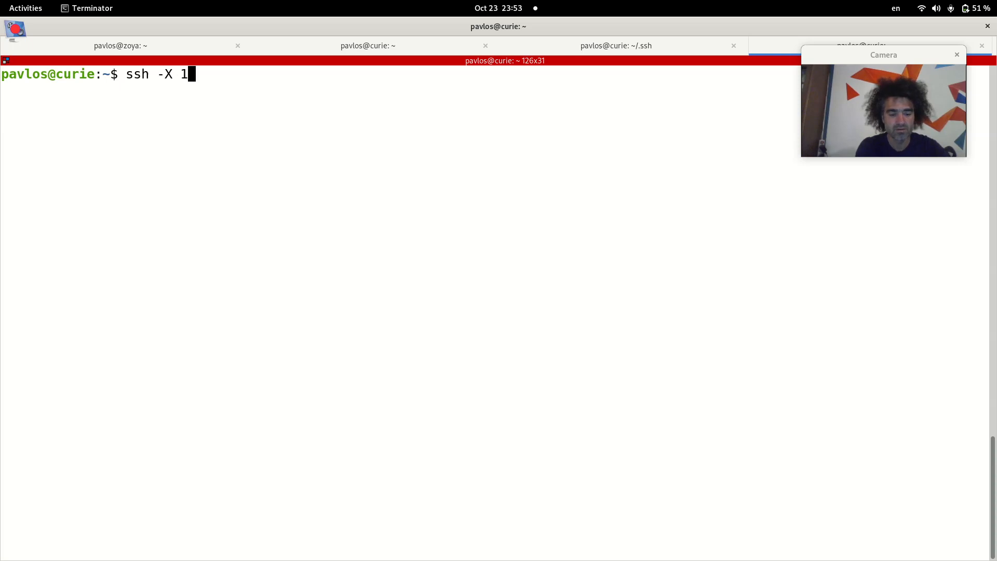
text(pavlos@)
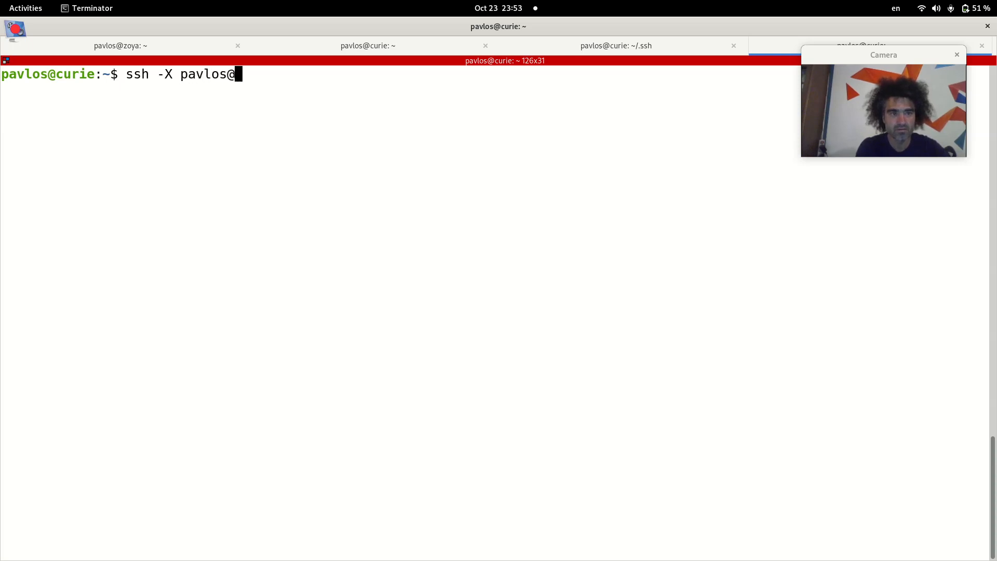
key(ctrl+c)
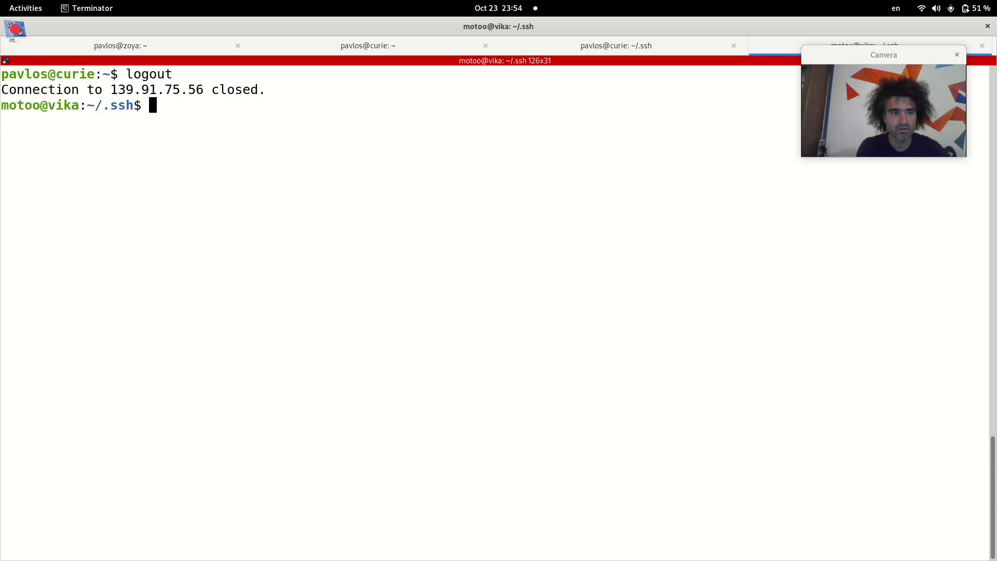
text(ss)
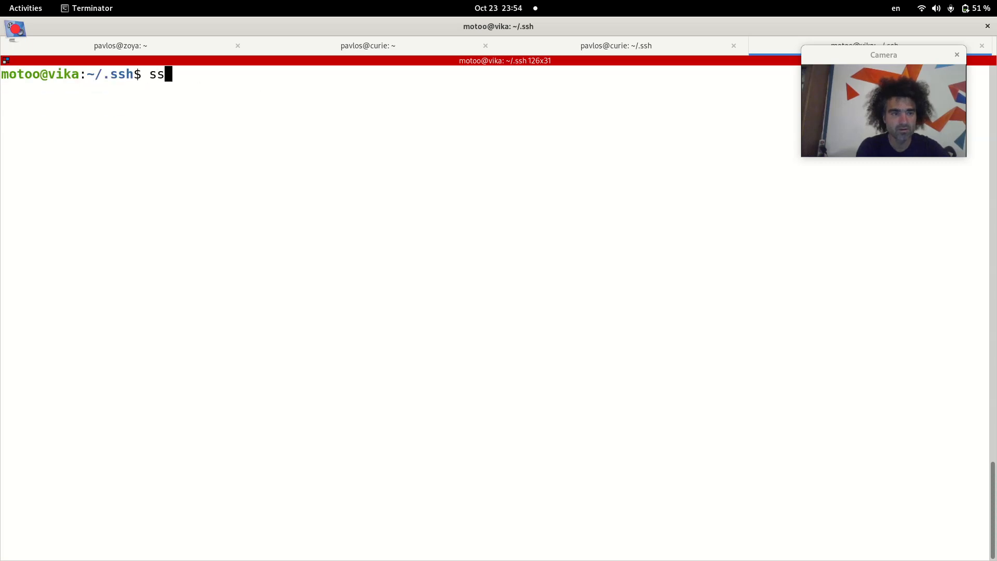
text(h -X pavlos)
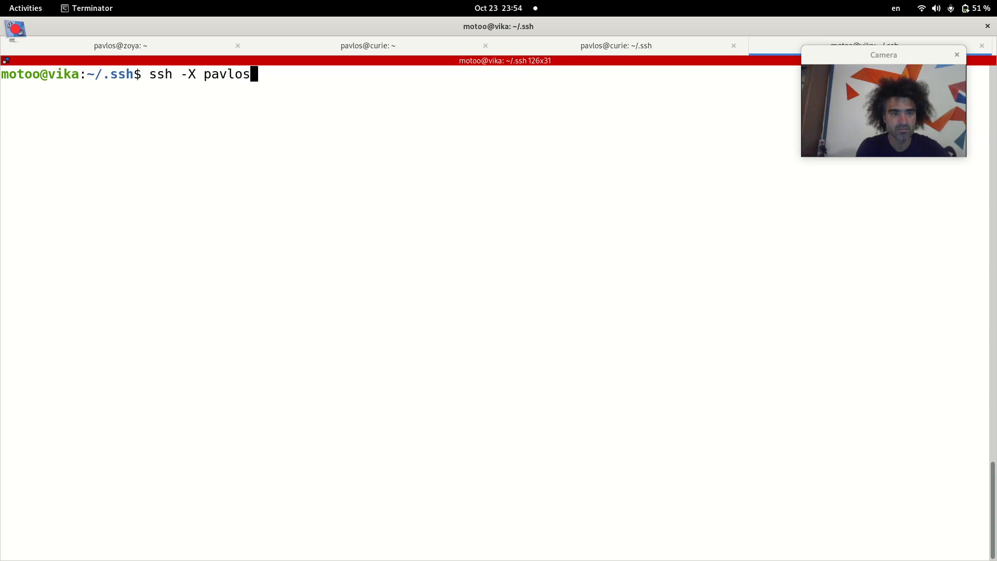
text(@139.)
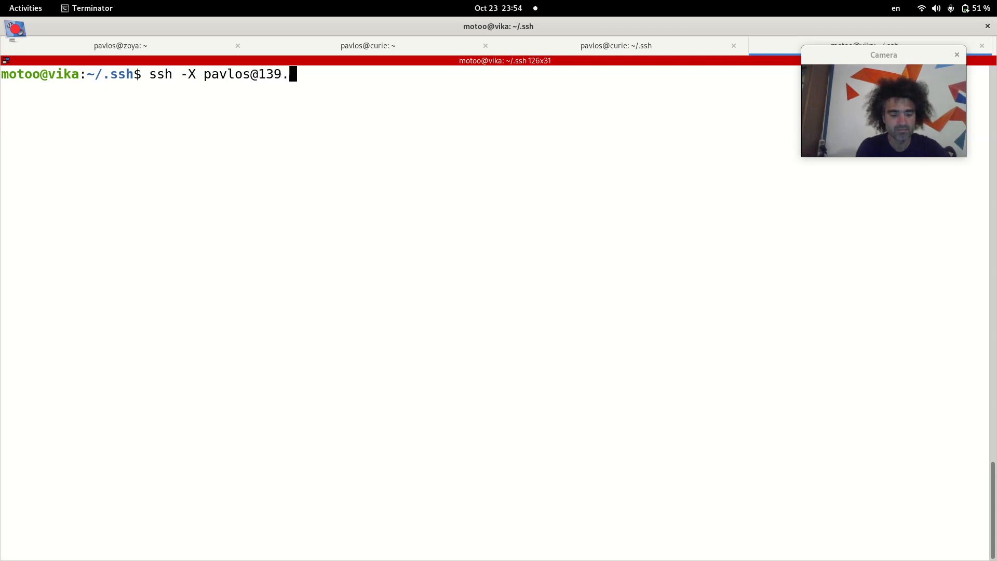
text(91.)
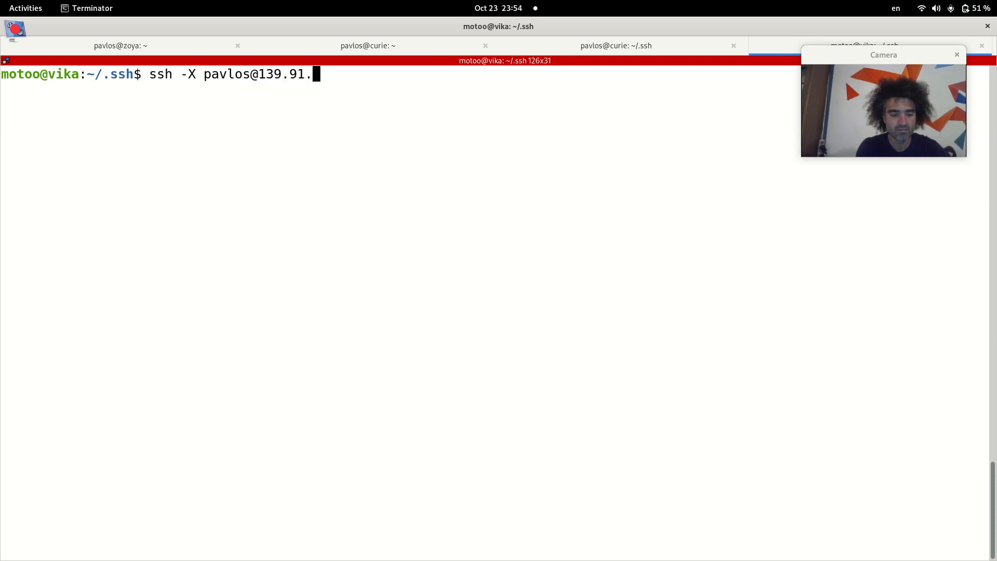
text(75.56)
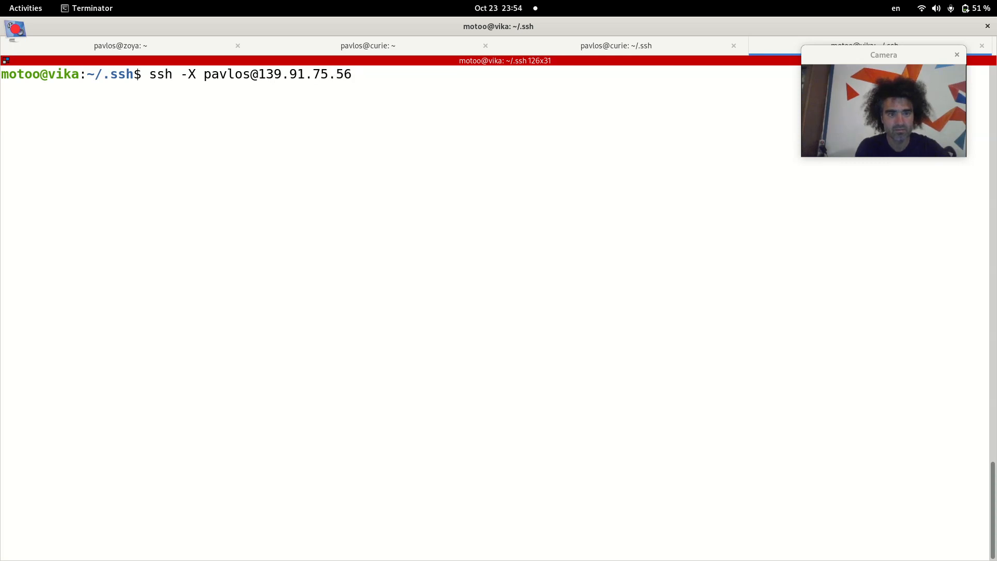
text(-p)
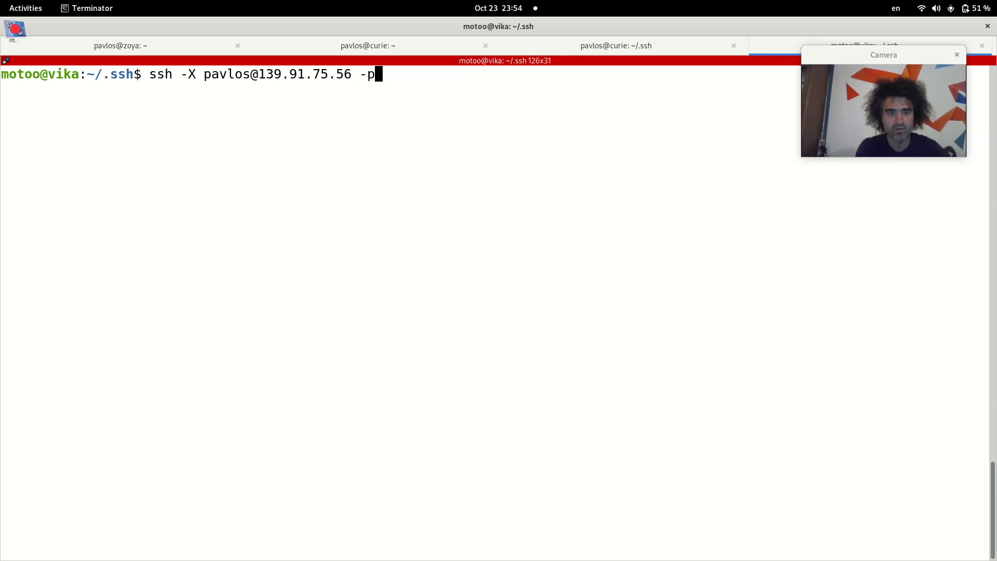
key(backspace)
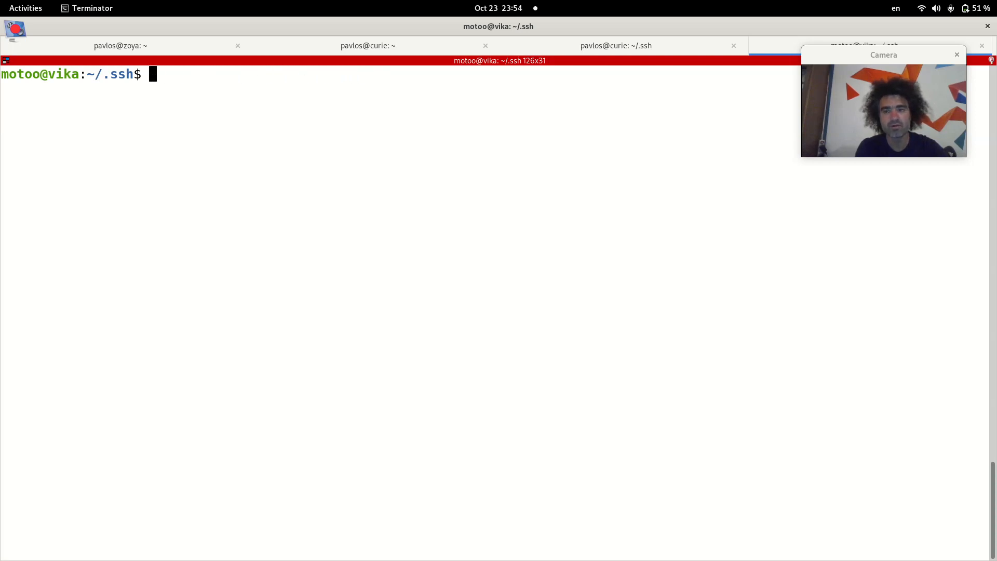
text(ssh)
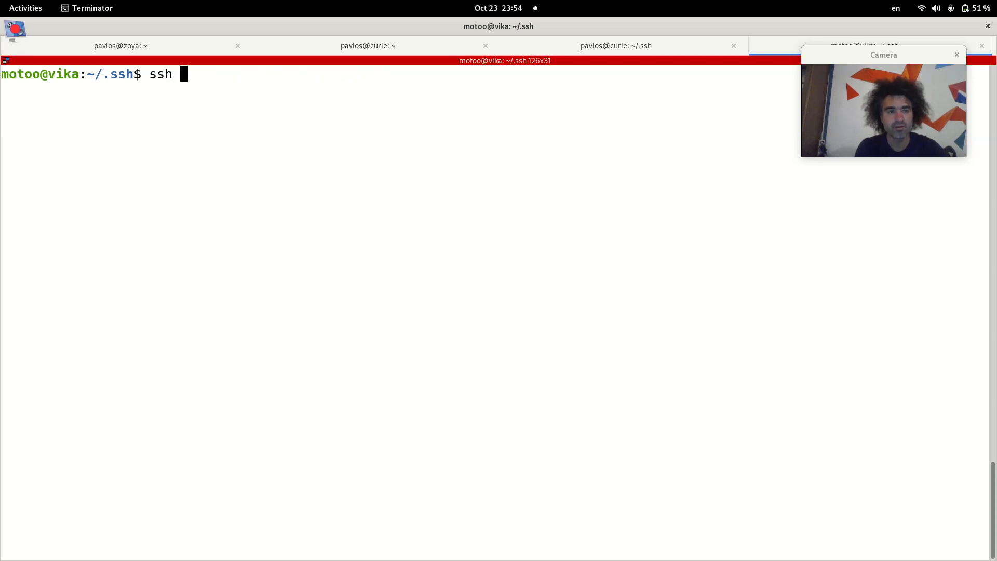
key(Return)
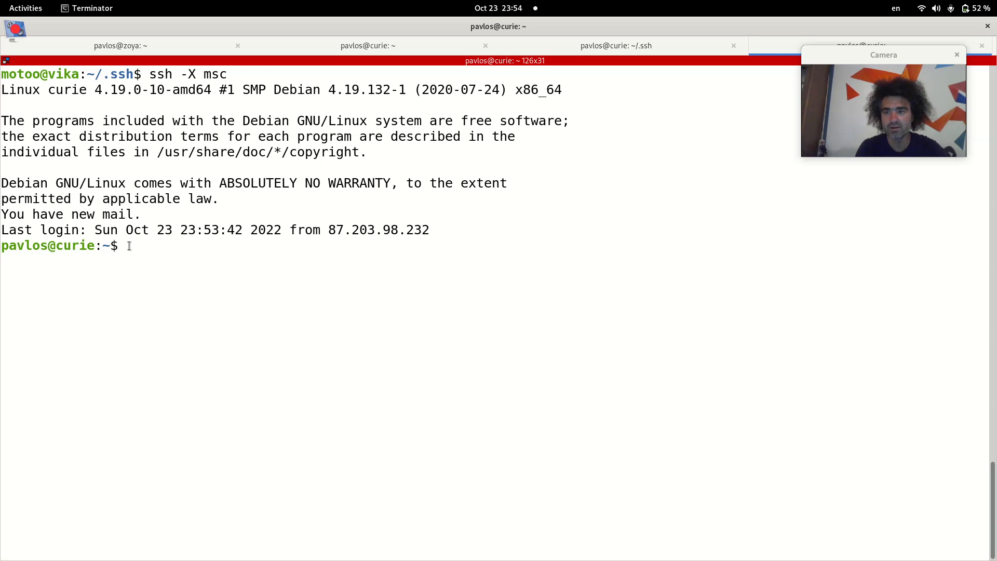
mouse_move(145, 264)
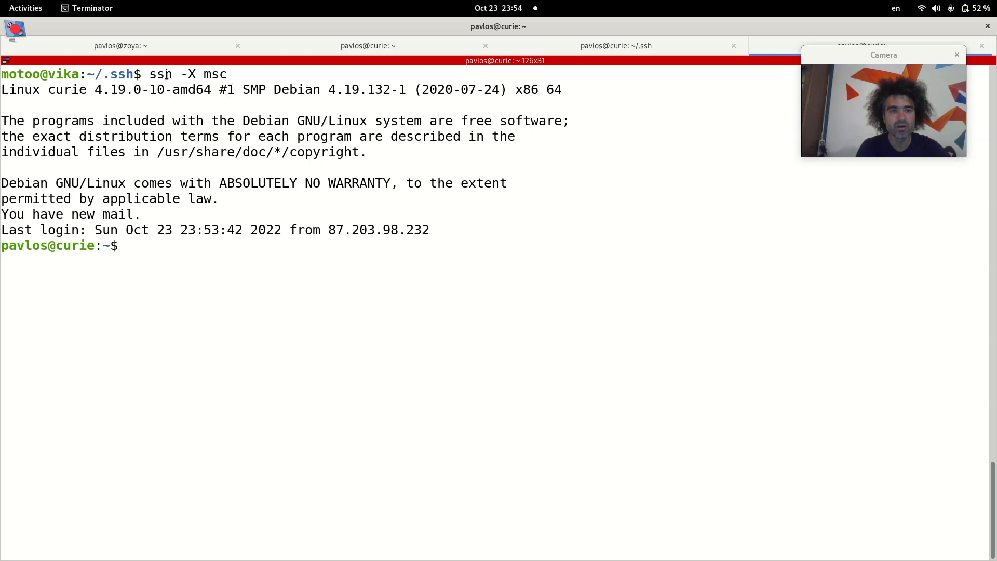
Highlight the msc shortcut name in the ssh -X msc login command.
double_click(213, 75)
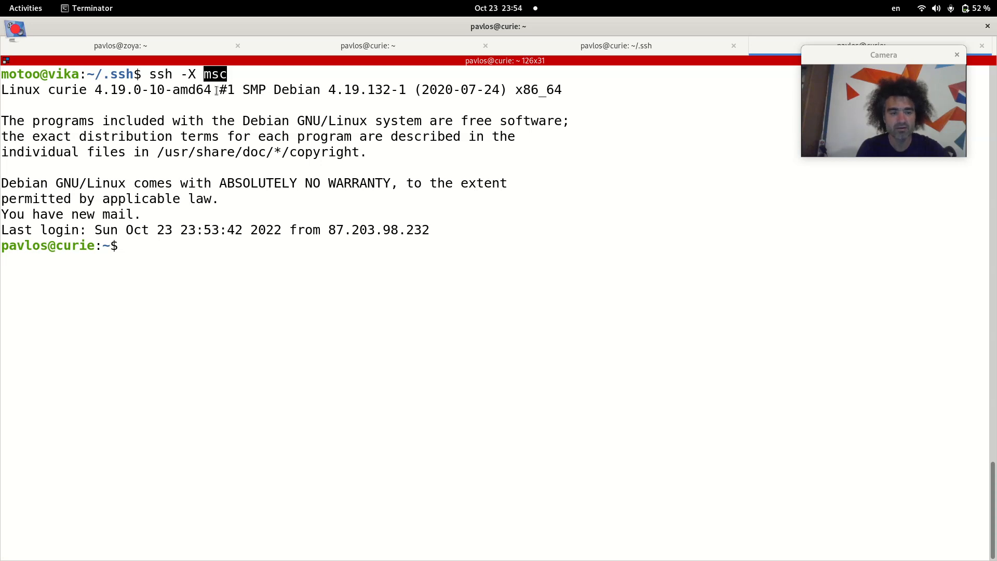
mouse_move(218, 330)
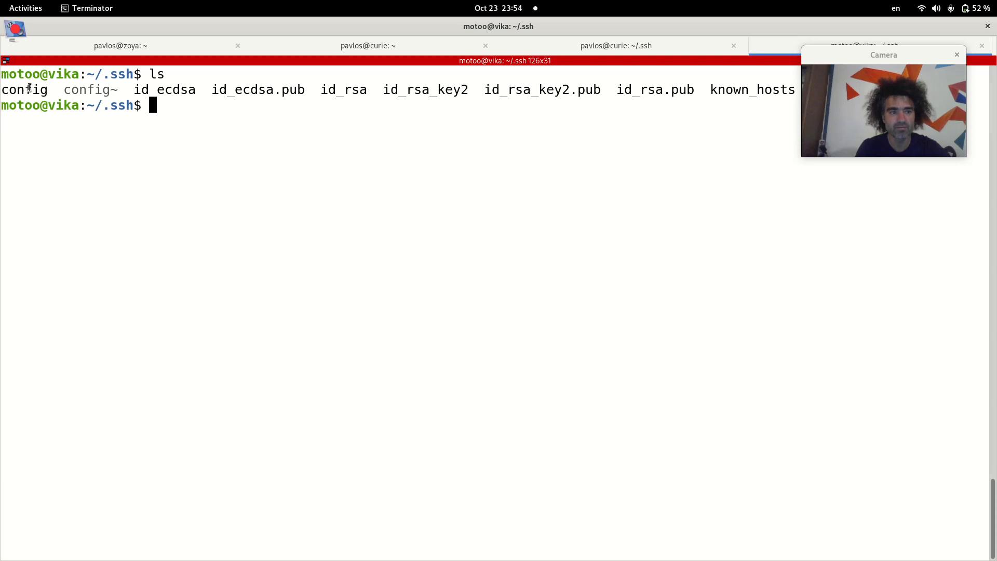
Highlight the config file in the .ssh directory listing.
double_click(25, 89)
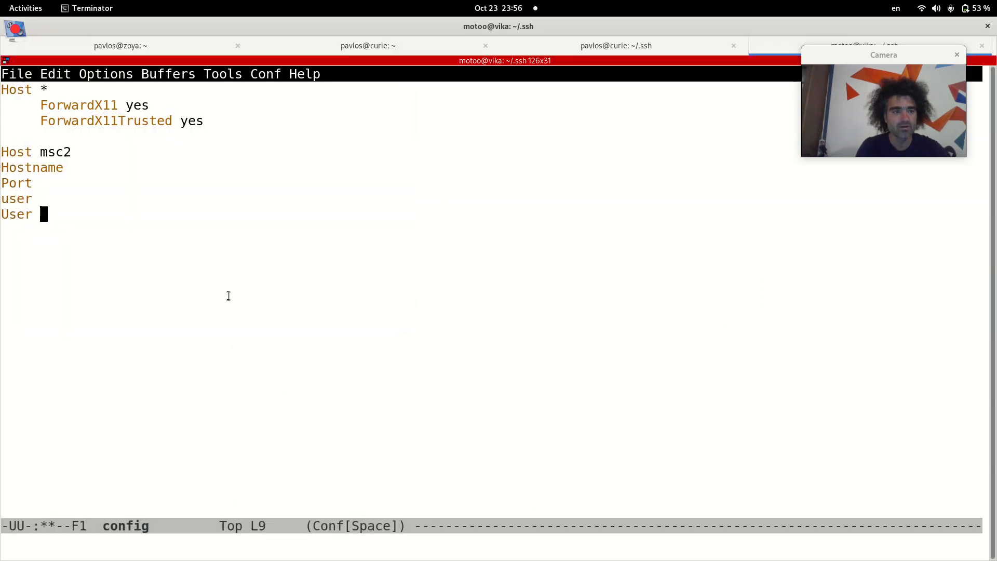
Rename the host entry to msc and enter Hostname 139.91.111.111.
key(Up)
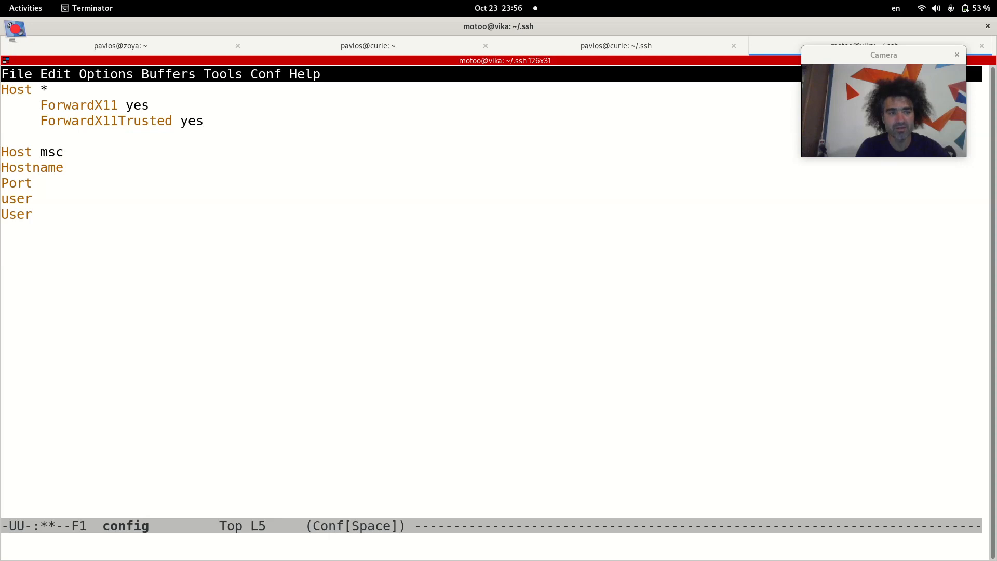
key(Down)
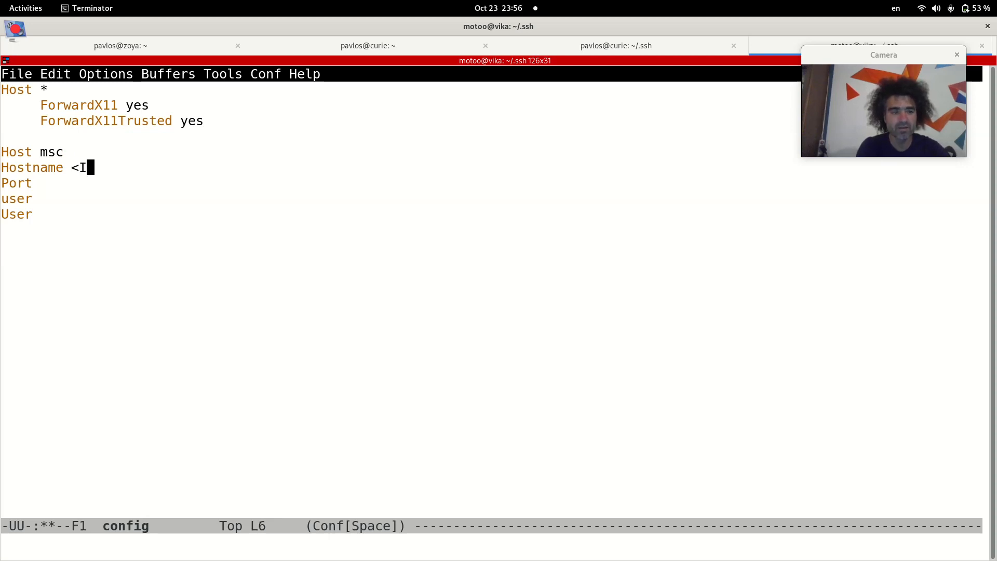
text(13)
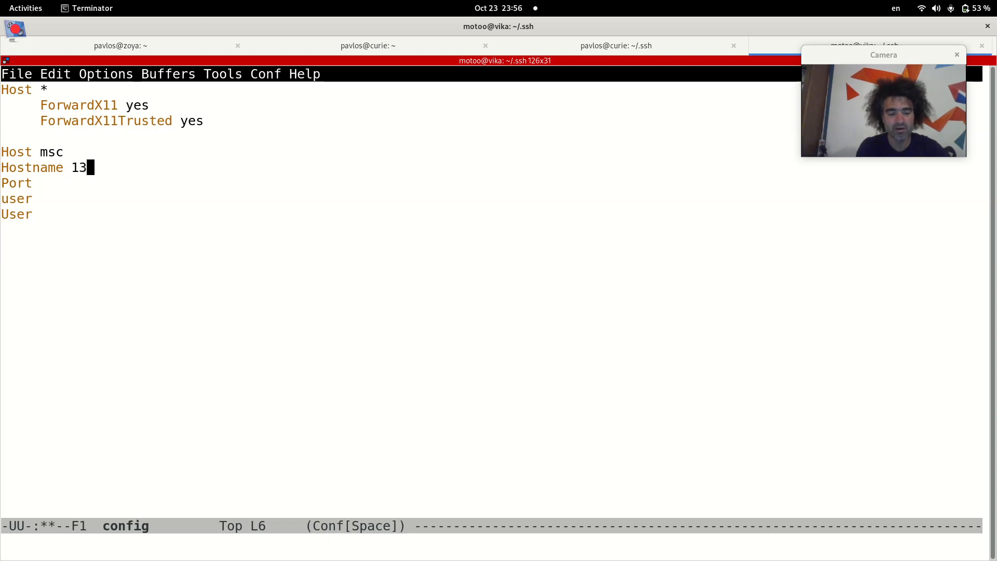
text(9.)
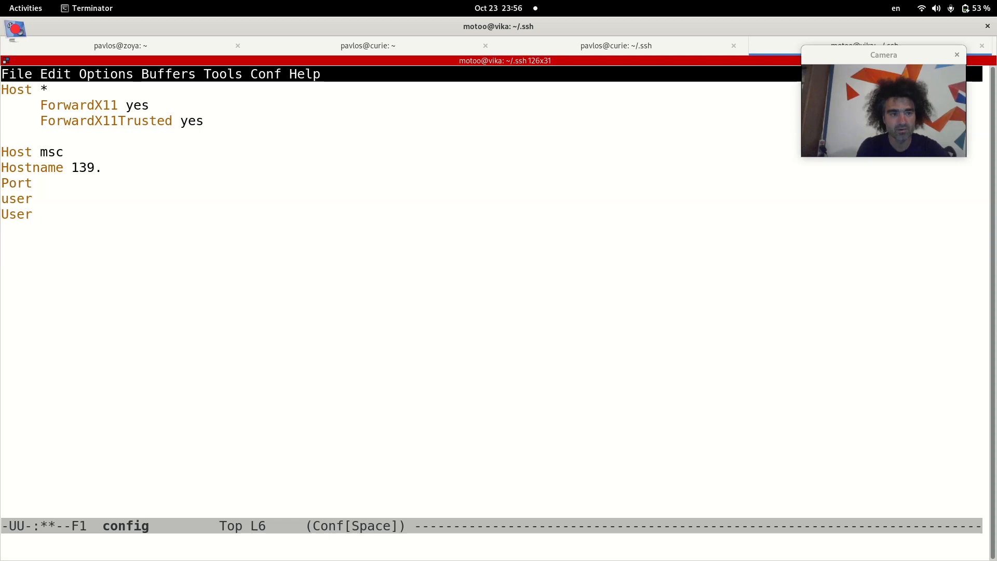
text(91....)
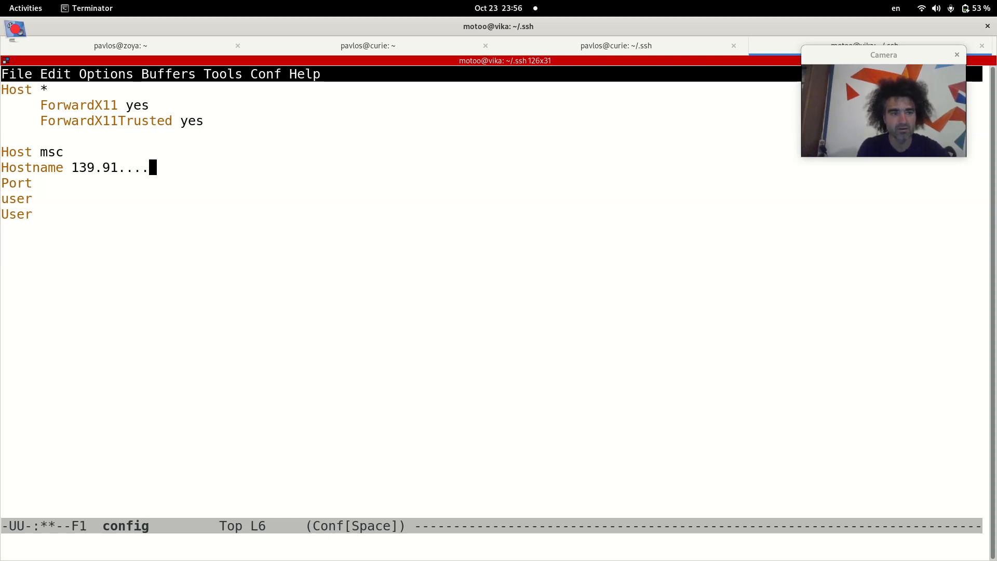
text(838.39)
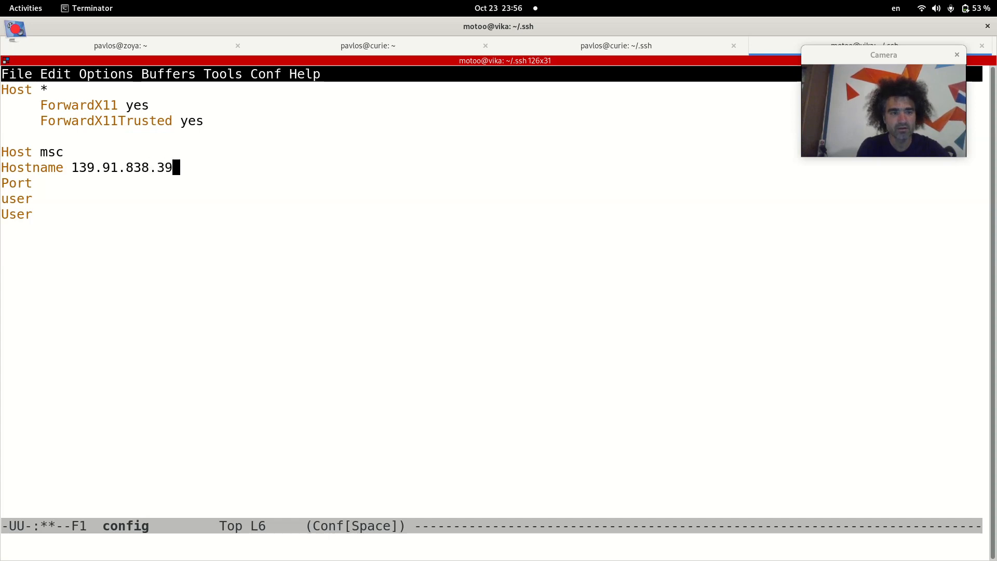
key(BackSpace)
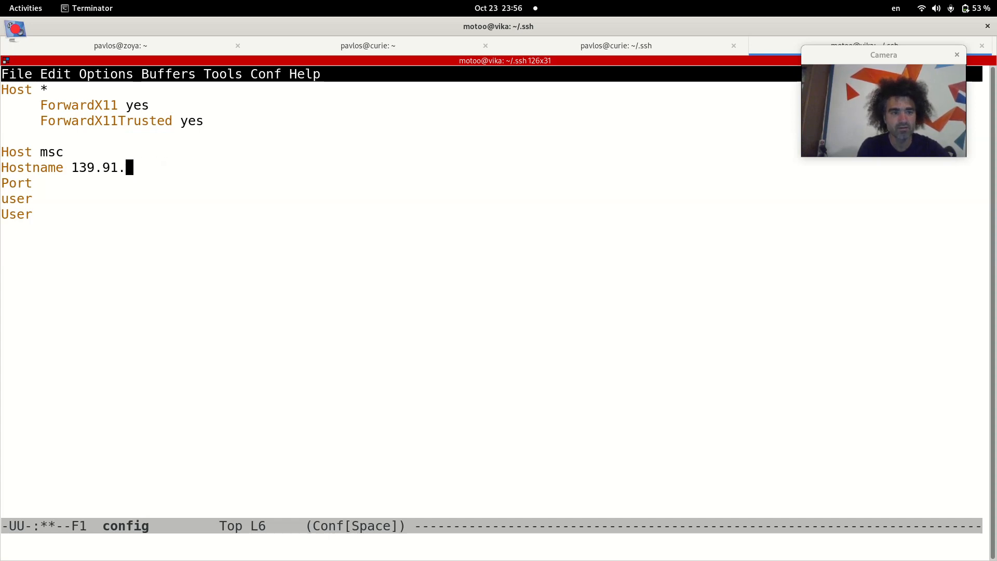
text(111.111)
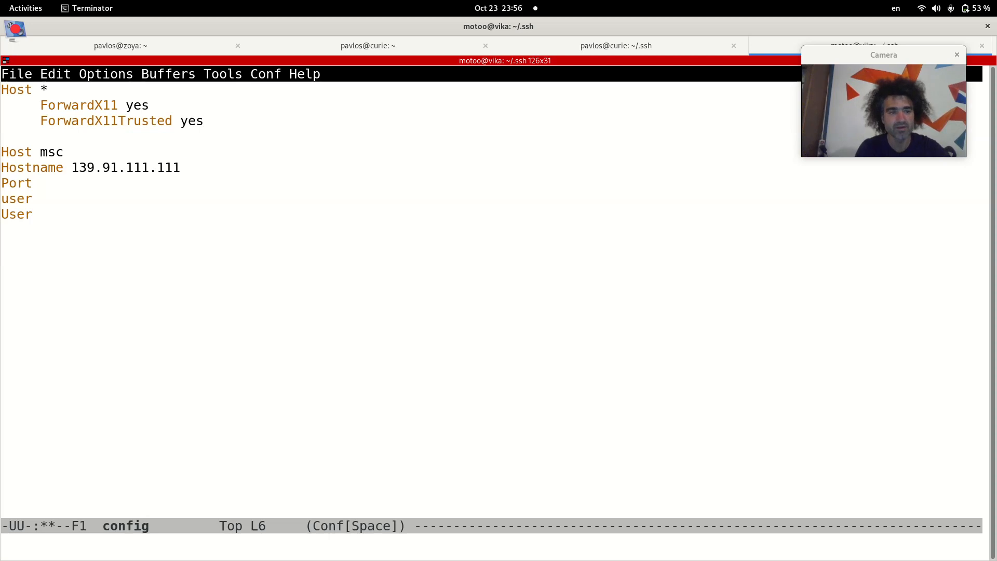
Move through the Port and User lines, then quit Emacs without saving.
key(Down)
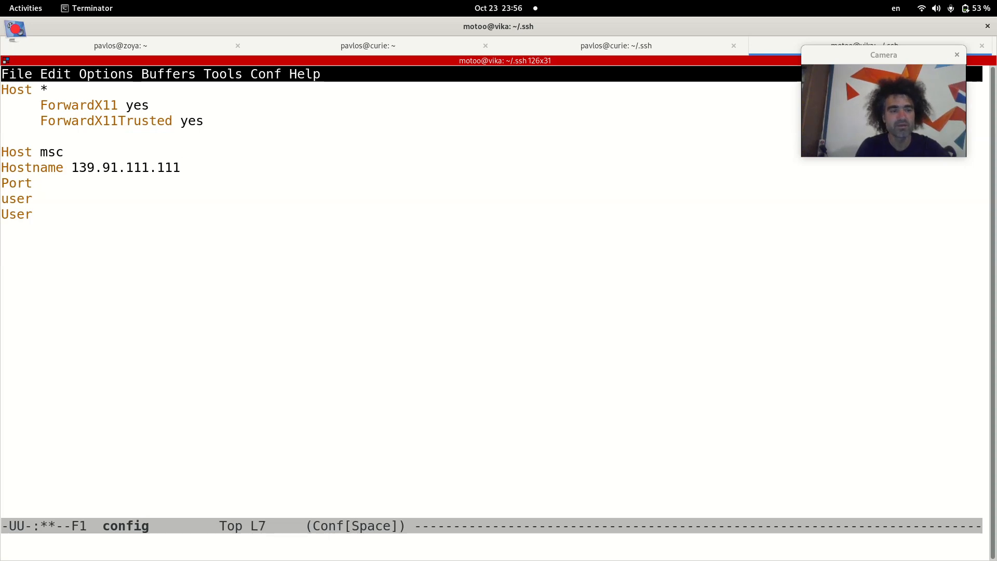
click(42, 183)
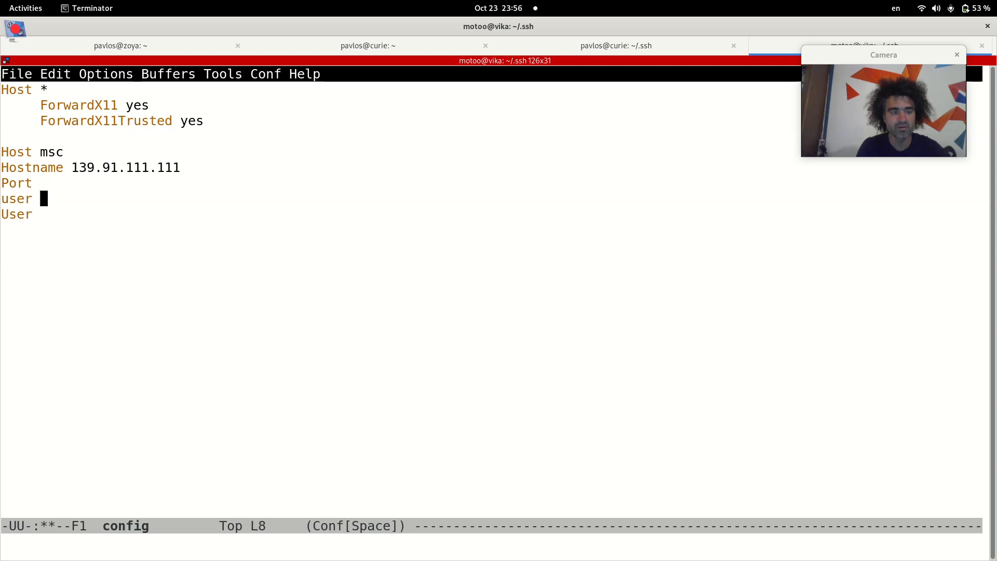
key(Down)
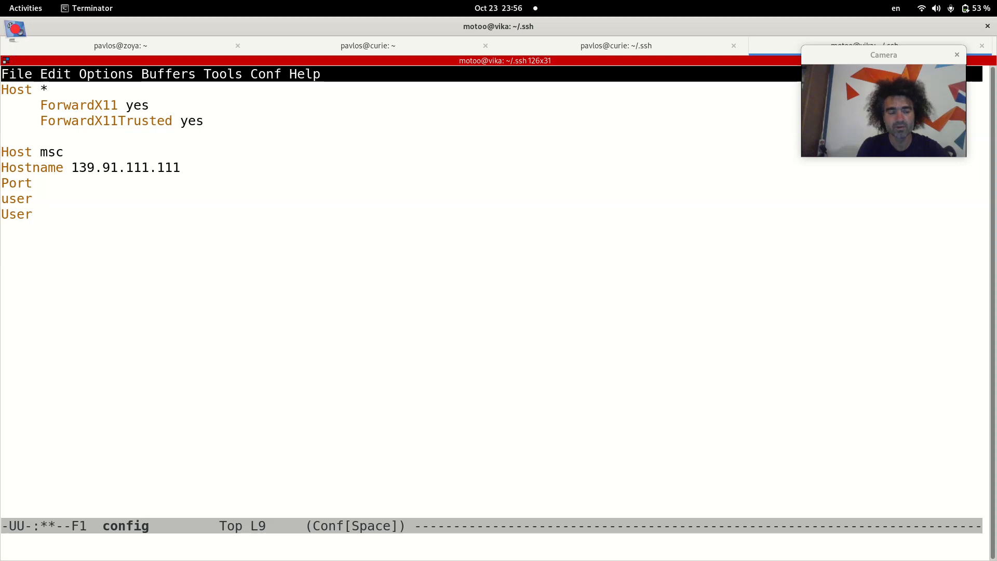
key(Up)
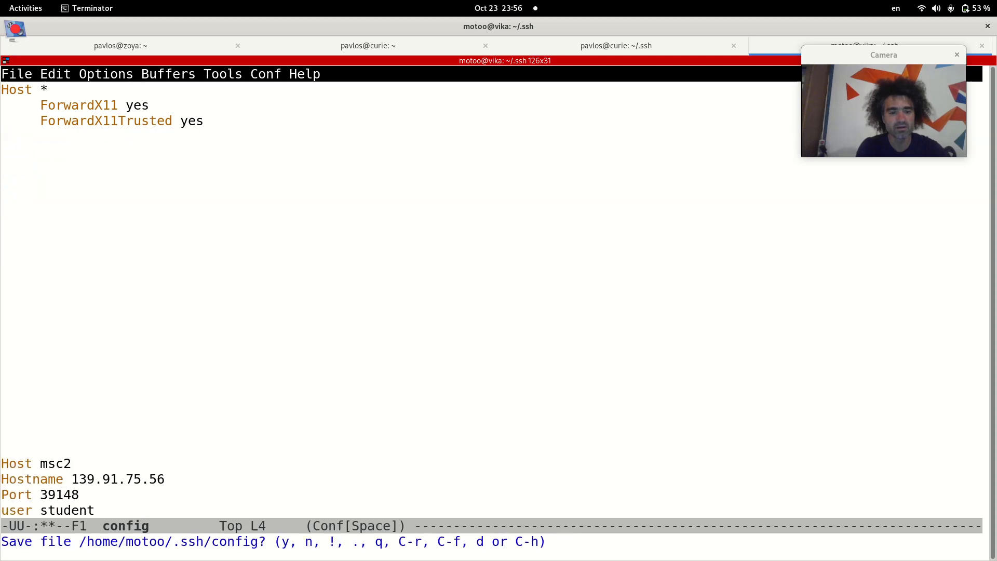
key(n)
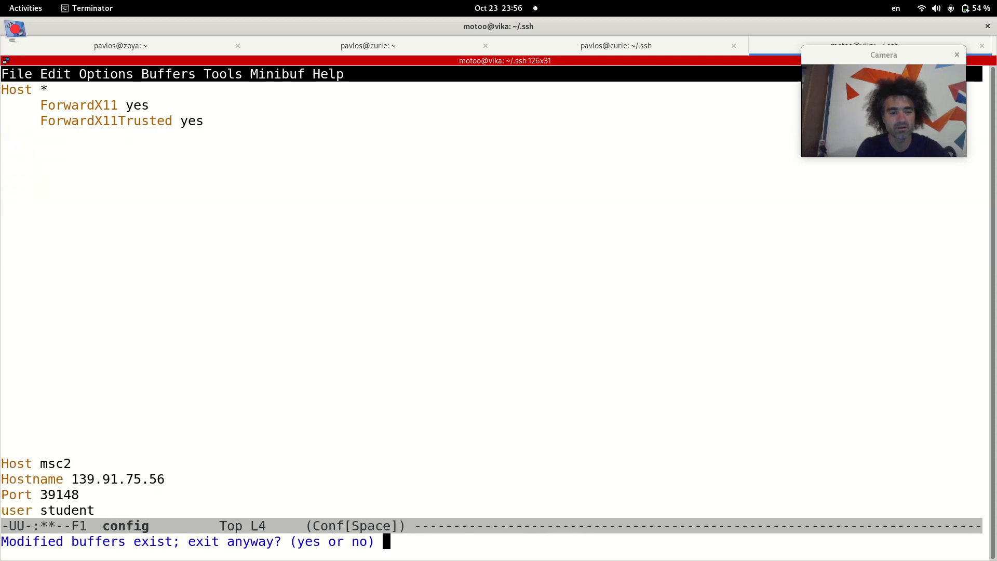
text(yes)
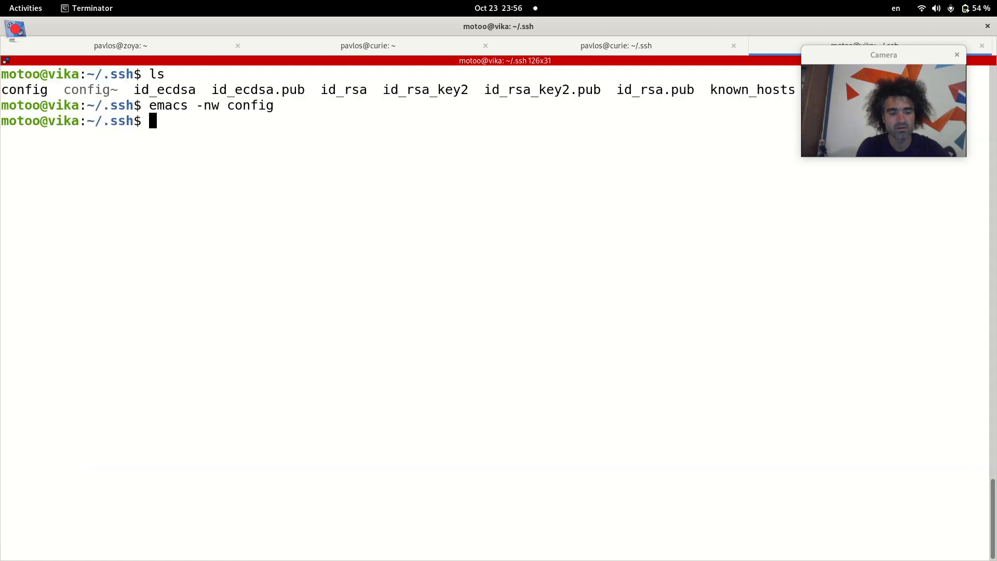
Connect to curie with 'ssh msc', reaching the Debian welcome banner.
text(ss)
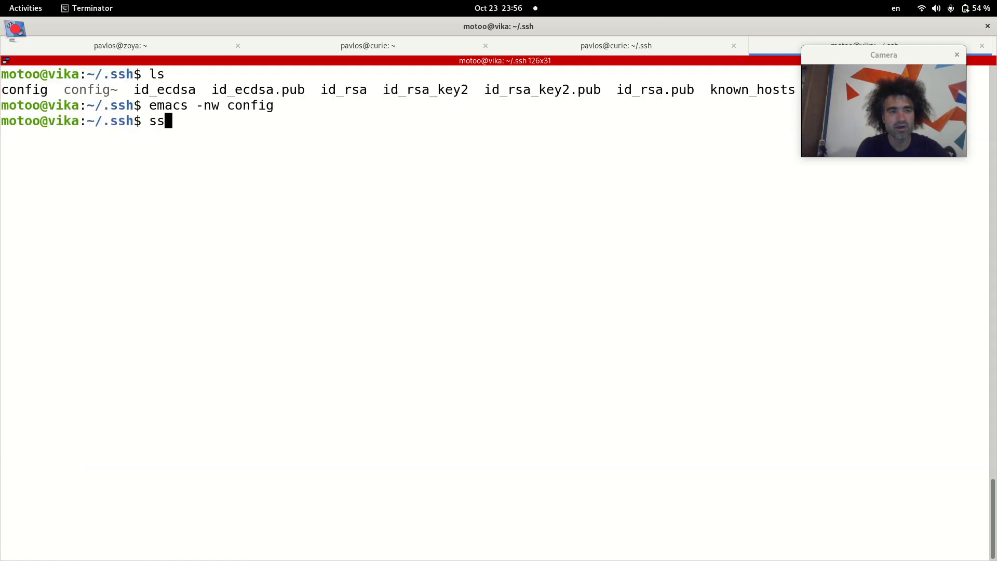
text(h msc)
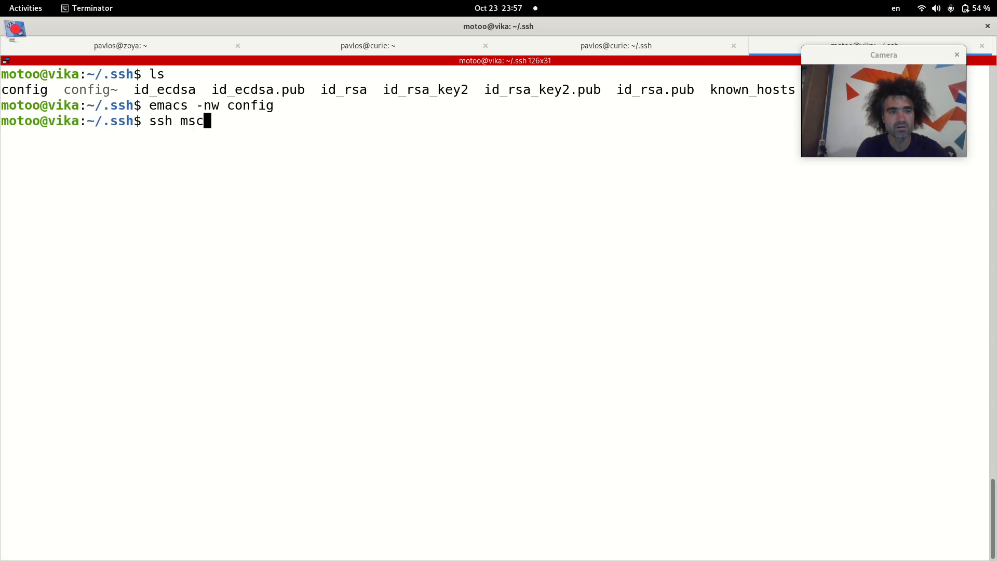
key(Return)
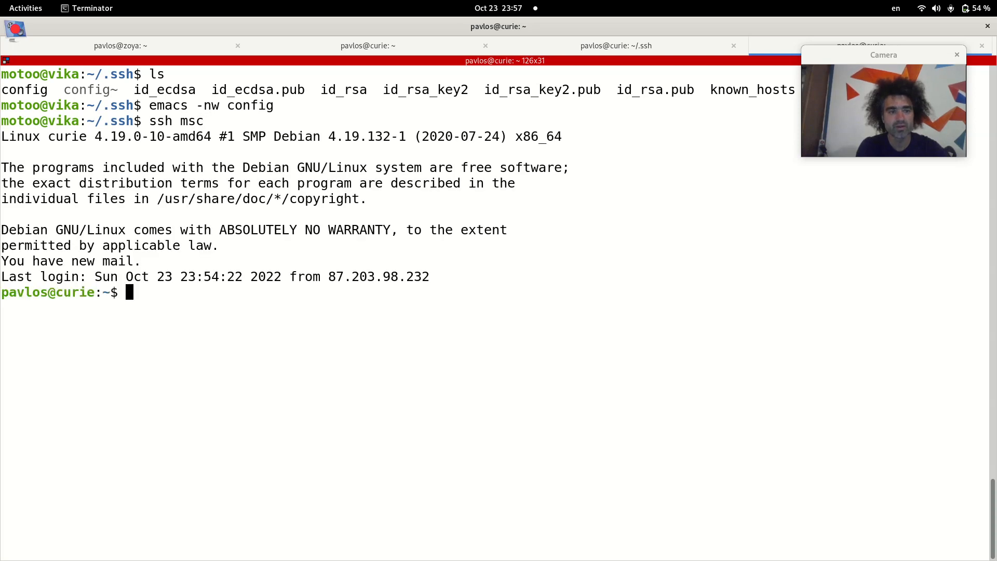